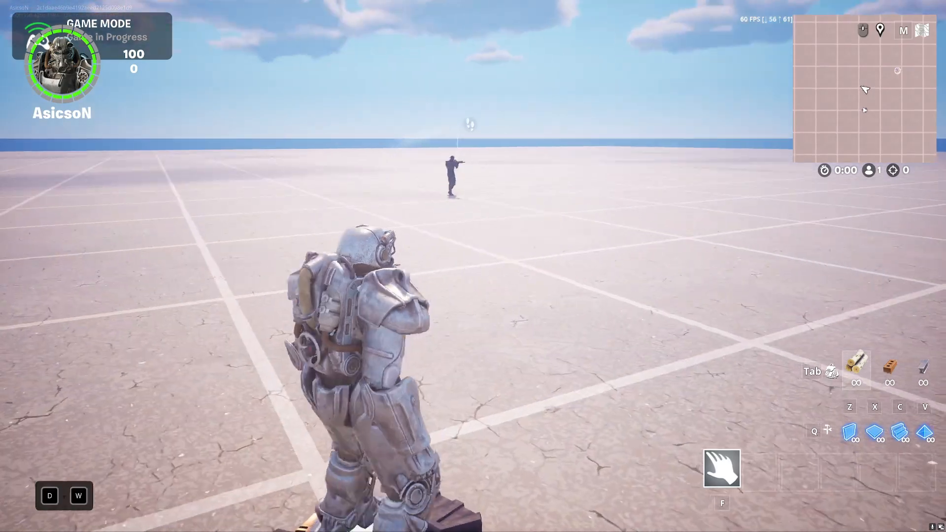
- Let the guard eliminate the player, then end the playtest back to the editor
{"action": "key", "text": "a"}
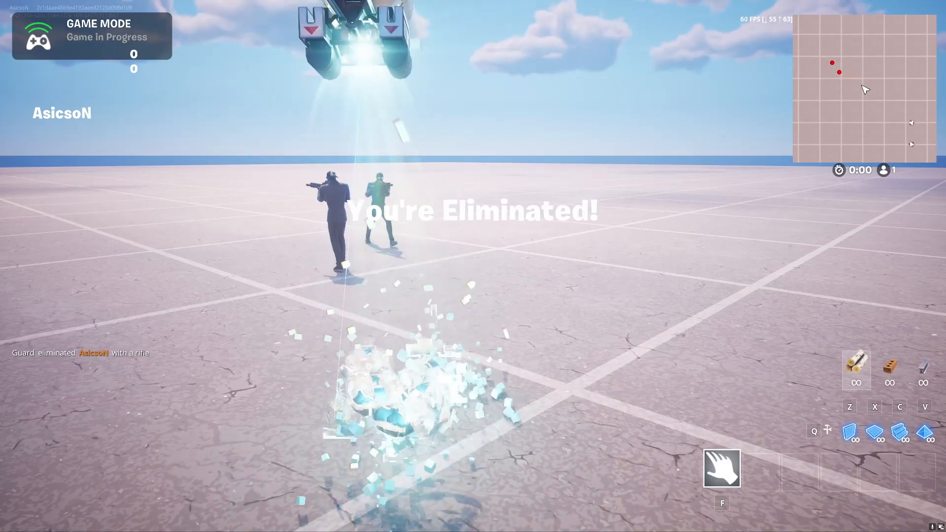
{"action": "key", "text": "f8"}
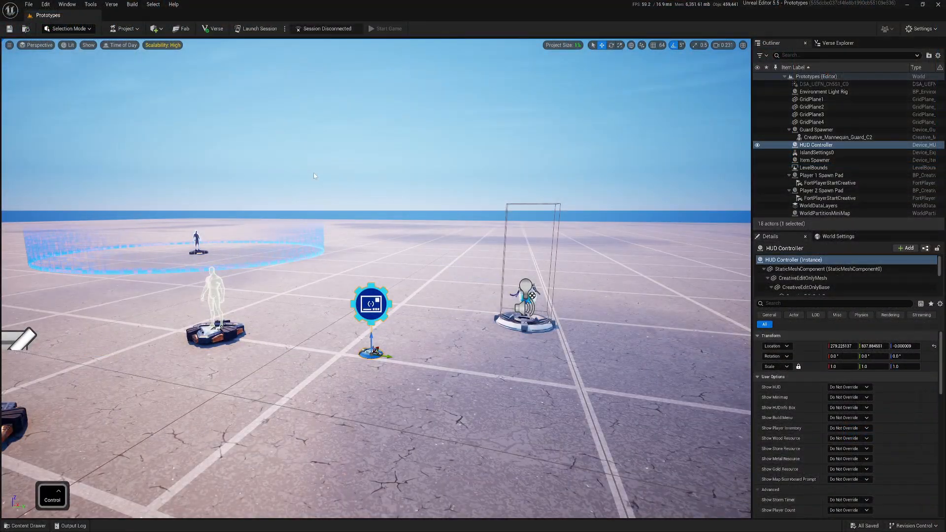
- Load WBP_MainHUD in the UMG designer and look over its avatar, HP, shield and name blocks
{"action": "left_click", "coordinate": [24, 525]}
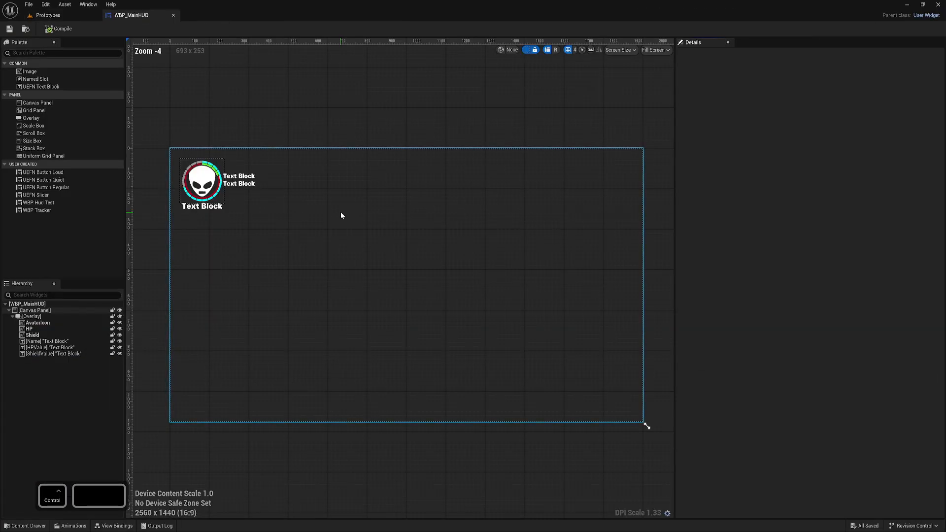
{"action": "scroll", "scroll_direction": "up", "scroll_amount": 3}
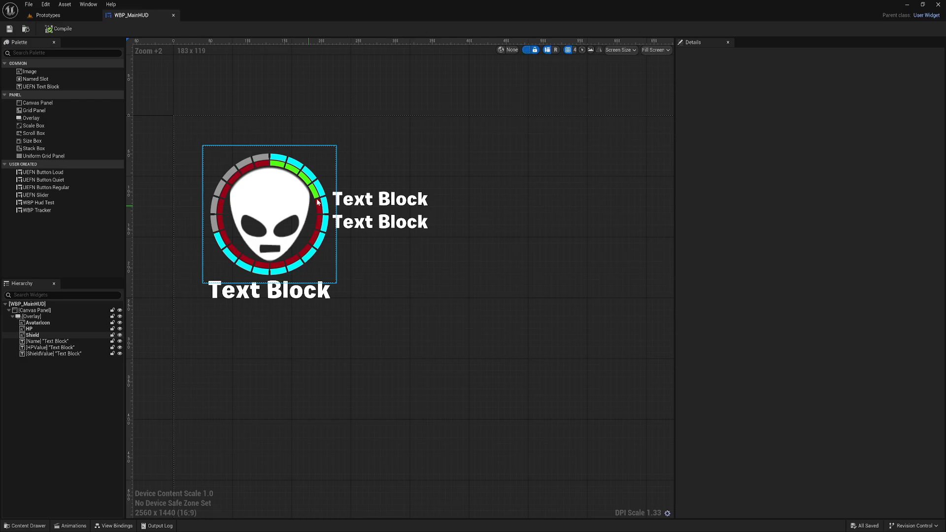
{"action": "mouse_move", "coordinate": [273, 218]}
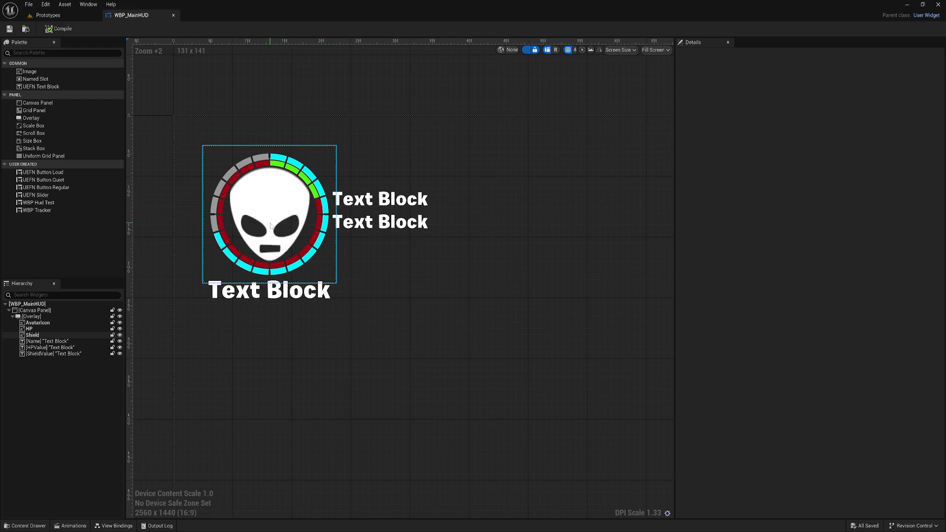
{"action": "scroll", "scroll_direction": "down", "scroll_amount": 3}
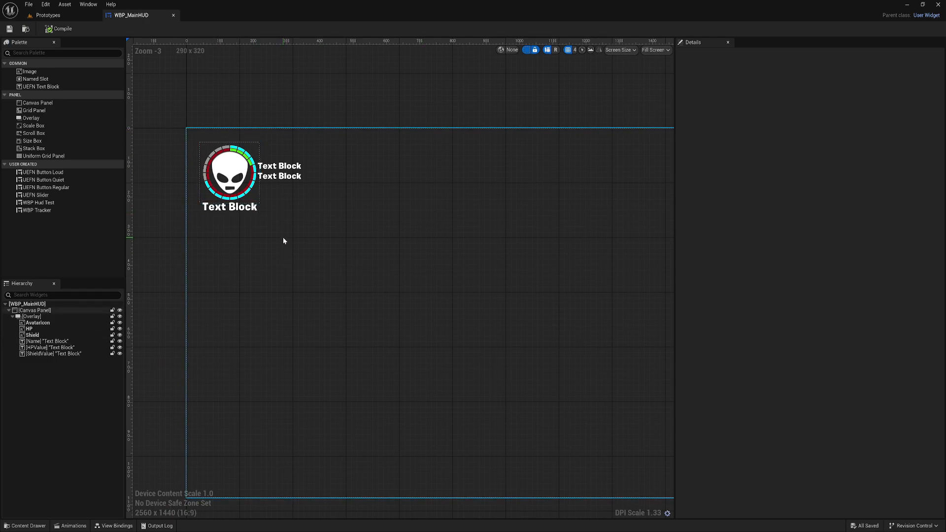
{"action": "mouse_move", "coordinate": [99, 526]}
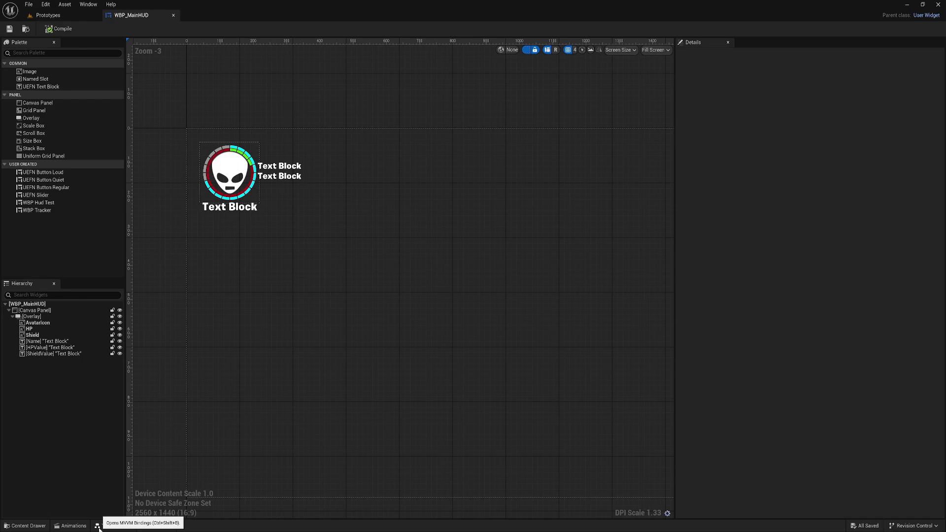
- Show WBP_MainHUD's view bindings and collapse the AvatarIcon and HP binding groups
{"action": "left_click", "coordinate": [98, 526]}
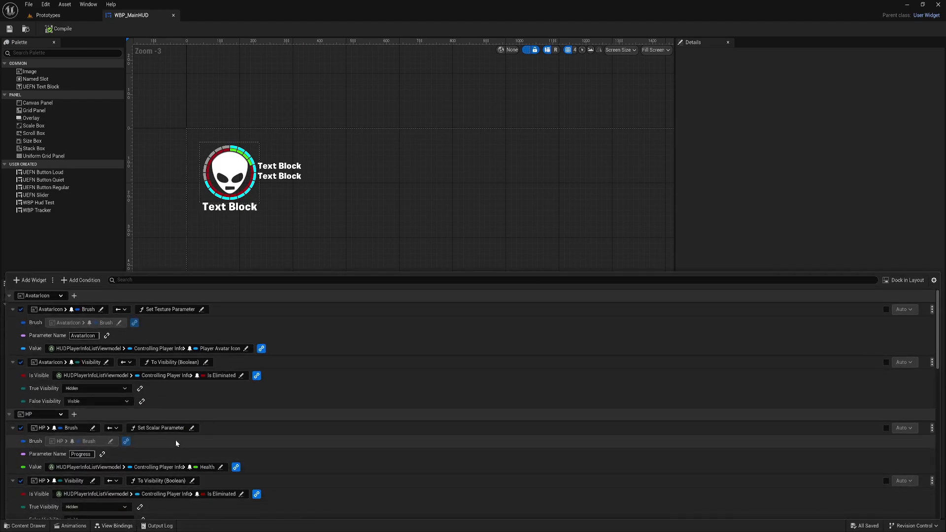
{"action": "left_click", "coordinate": [13, 310]}
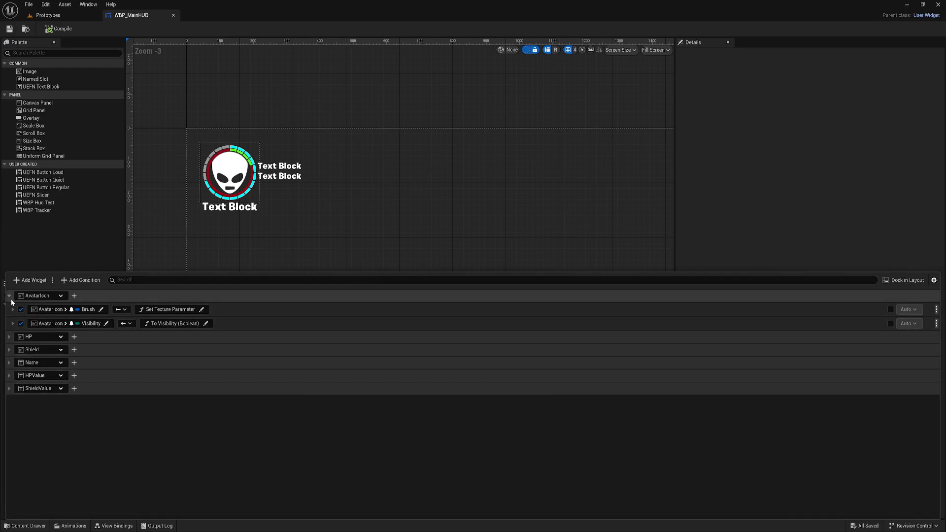
{"action": "left_click", "coordinate": [9, 296]}
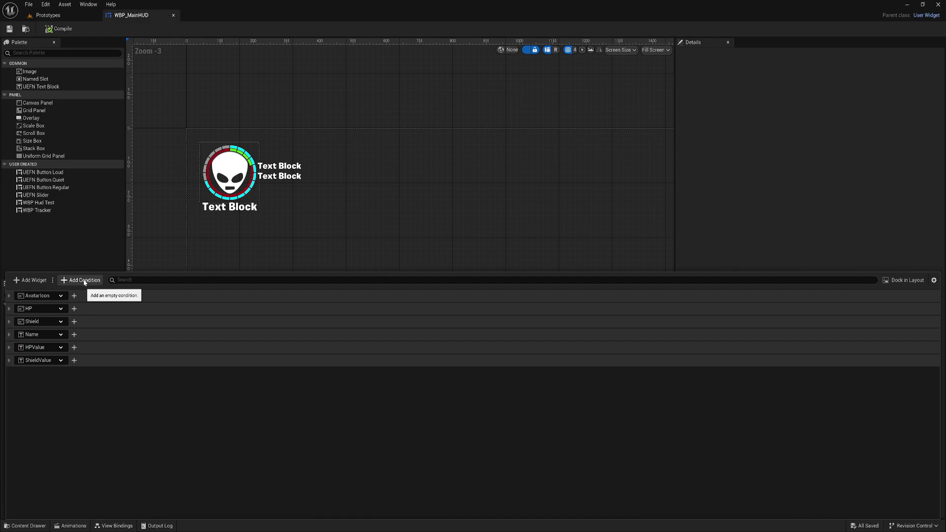
- Add a new empty condition to WBP_MainHUD and browse its field picker without choosing a field
{"action": "left_click", "coordinate": [80, 278]}
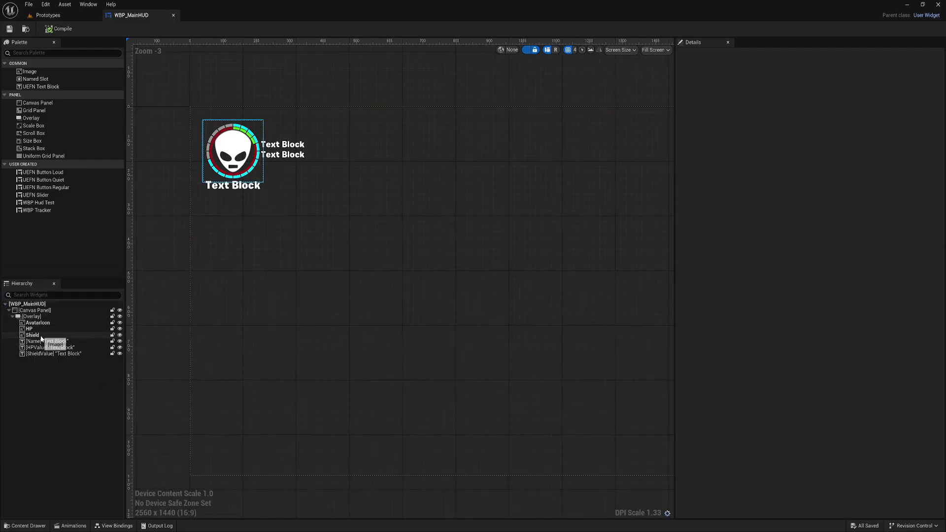
{"action": "left_click", "coordinate": [36, 323]}
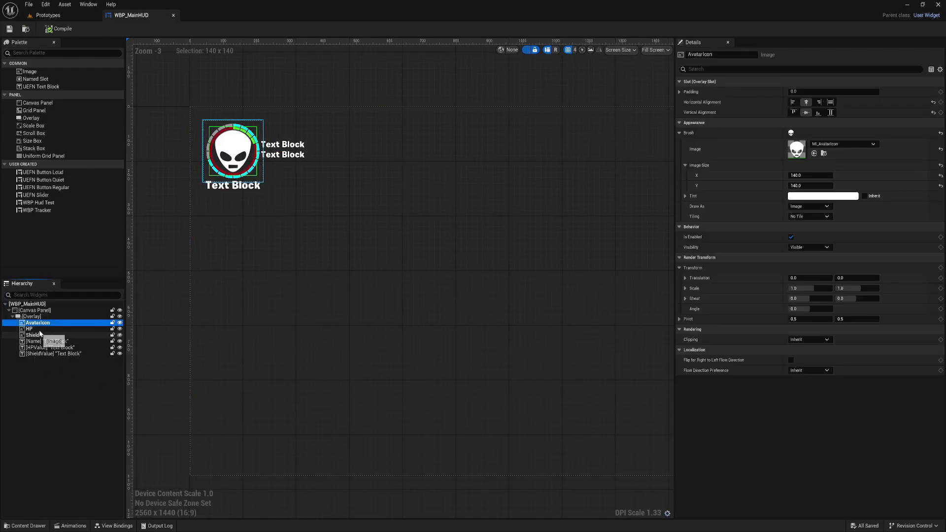
{"action": "left_click", "coordinate": [28, 329]}
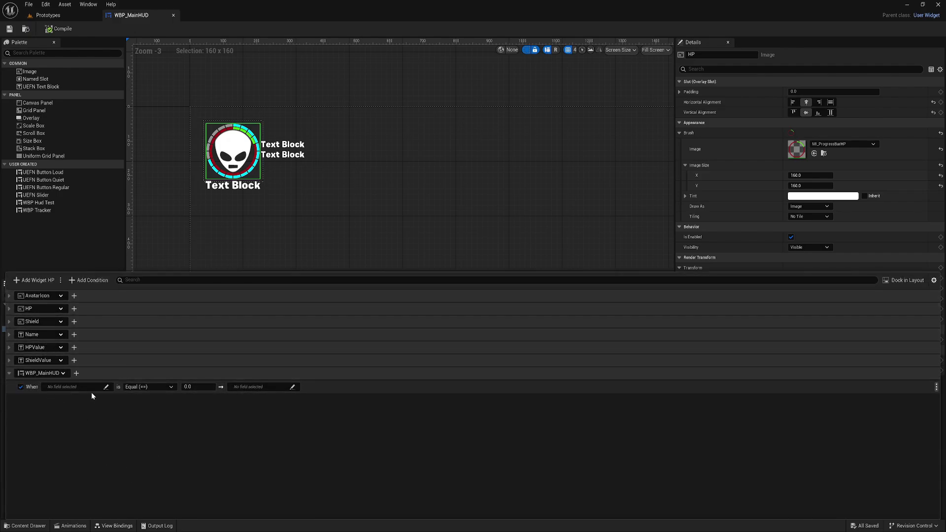
{"action": "mouse_move", "coordinate": [37, 402]}
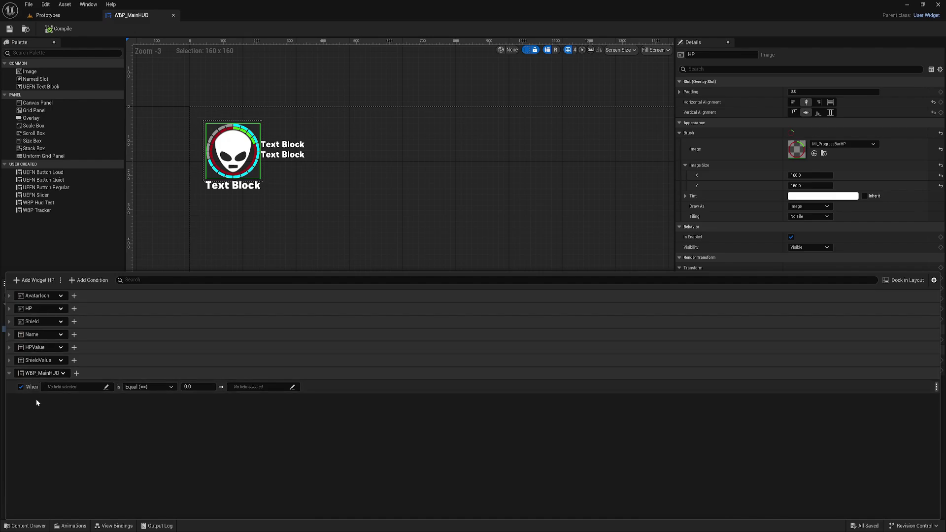
{"action": "left_click", "coordinate": [76, 386]}
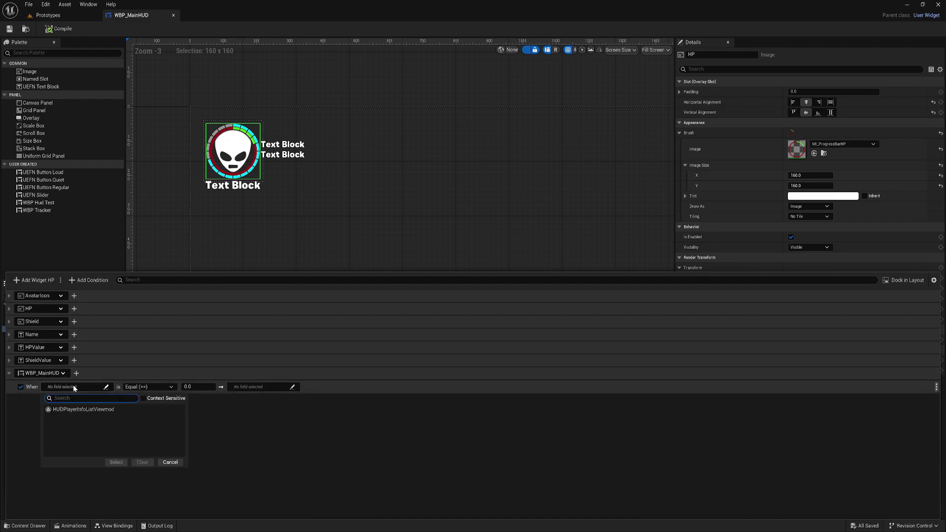
{"action": "left_click", "coordinate": [83, 409]}
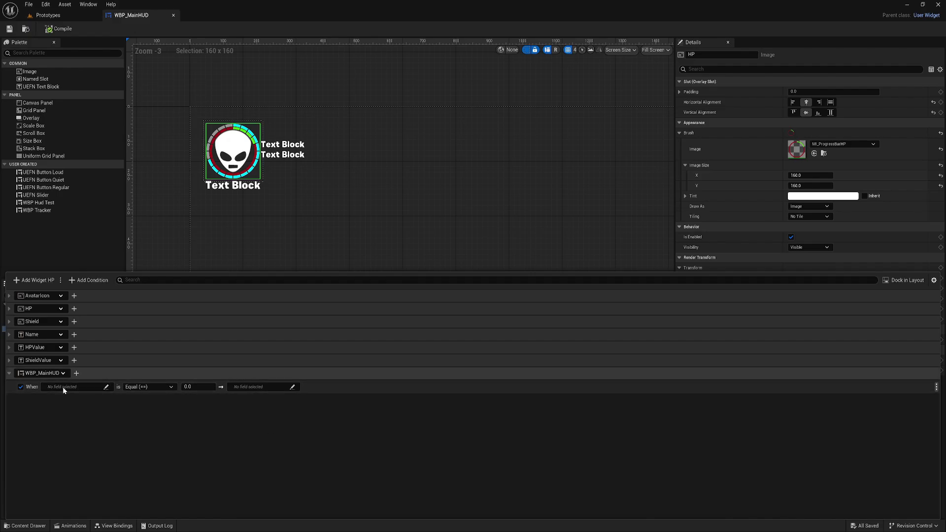
- Review the condition's comparison operator and compared value, leaving it at equal to 0.0
{"action": "left_click", "coordinate": [147, 387]}
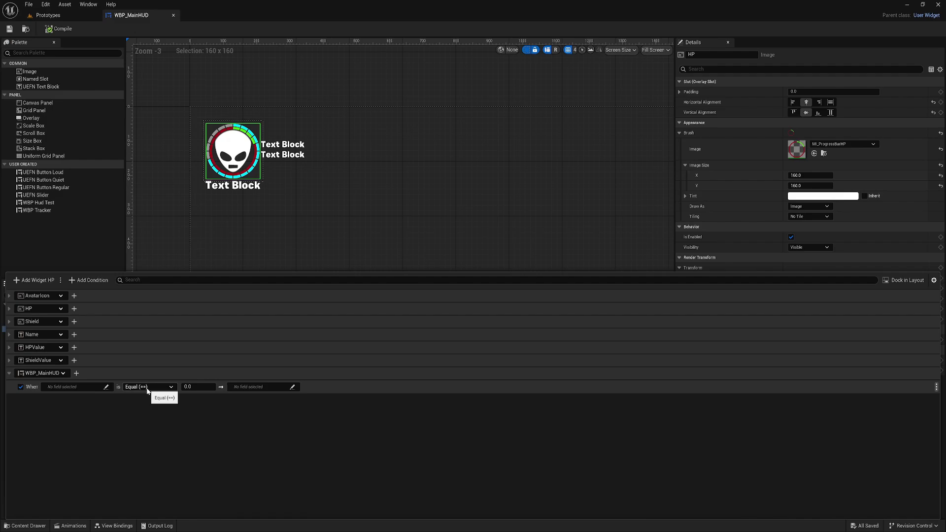
{"action": "left_click", "coordinate": [148, 387]}
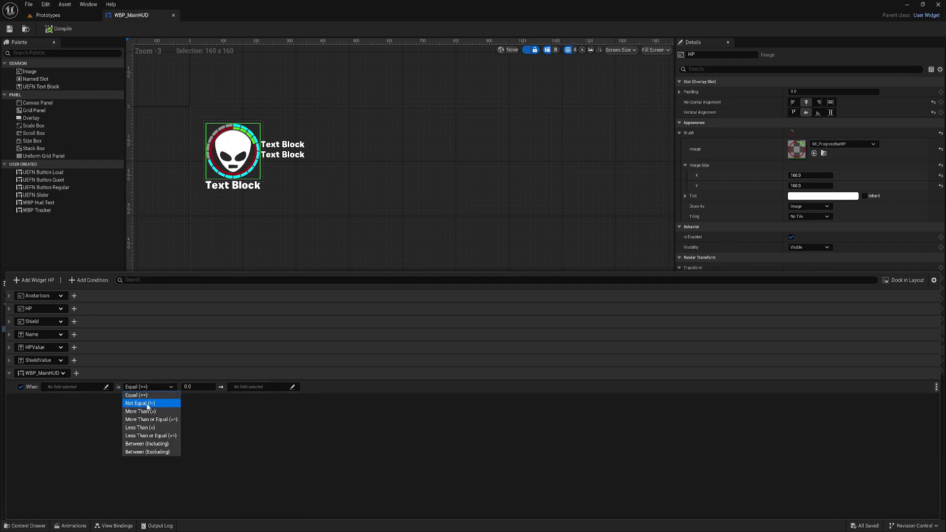
{"action": "mouse_move", "coordinate": [150, 427]}
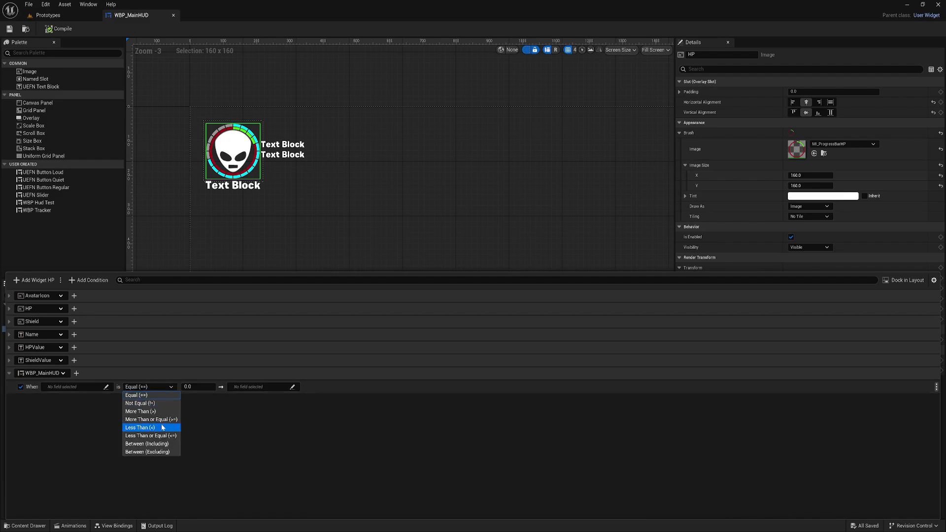
{"action": "mouse_move", "coordinate": [144, 403]}
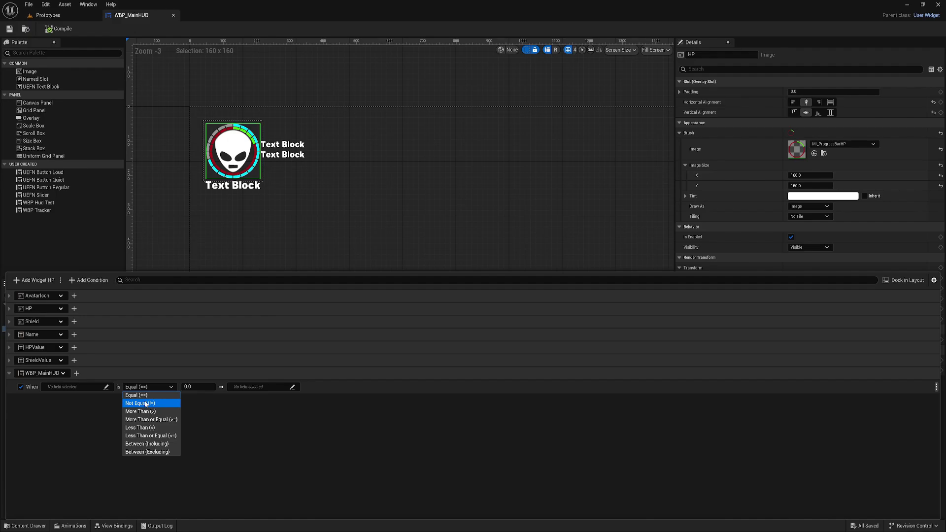
{"action": "mouse_move", "coordinate": [137, 395]}
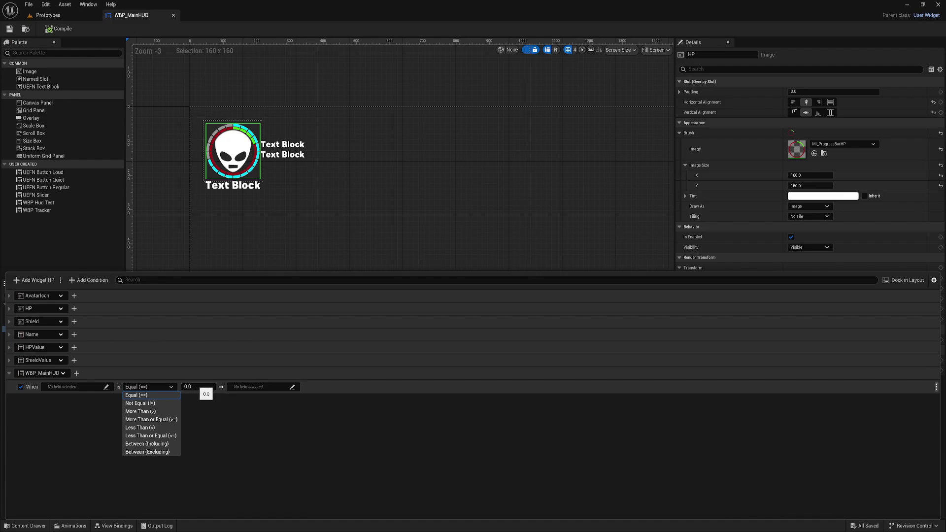
{"action": "left_click", "coordinate": [137, 395]}
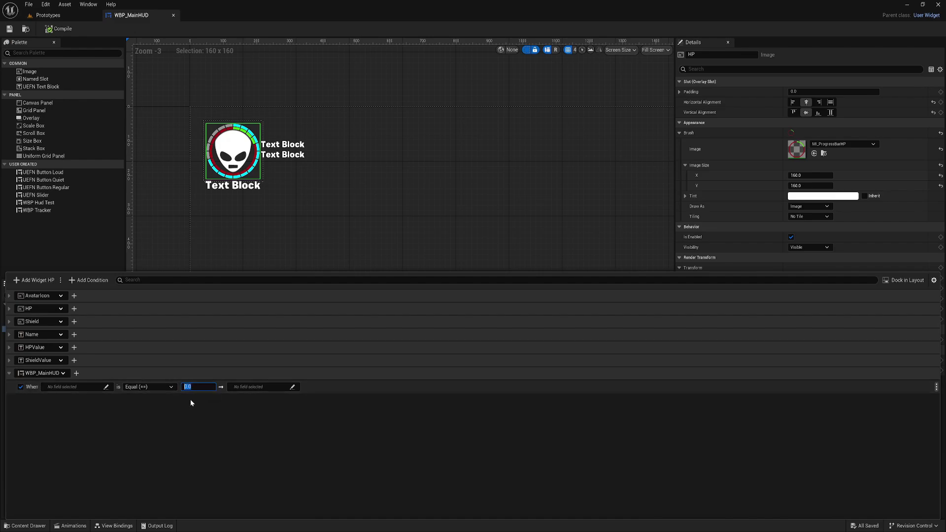
{"action": "left_click", "coordinate": [148, 386]}
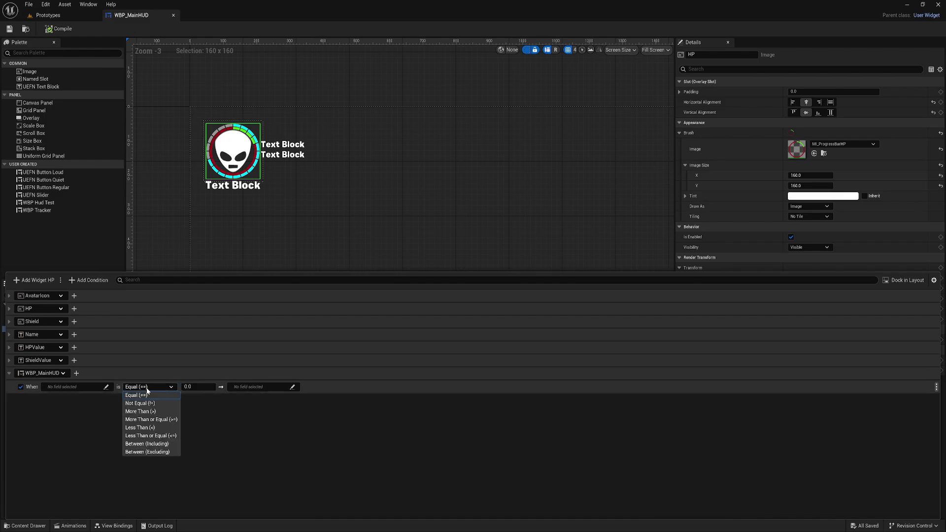
{"action": "mouse_move", "coordinate": [139, 402]}
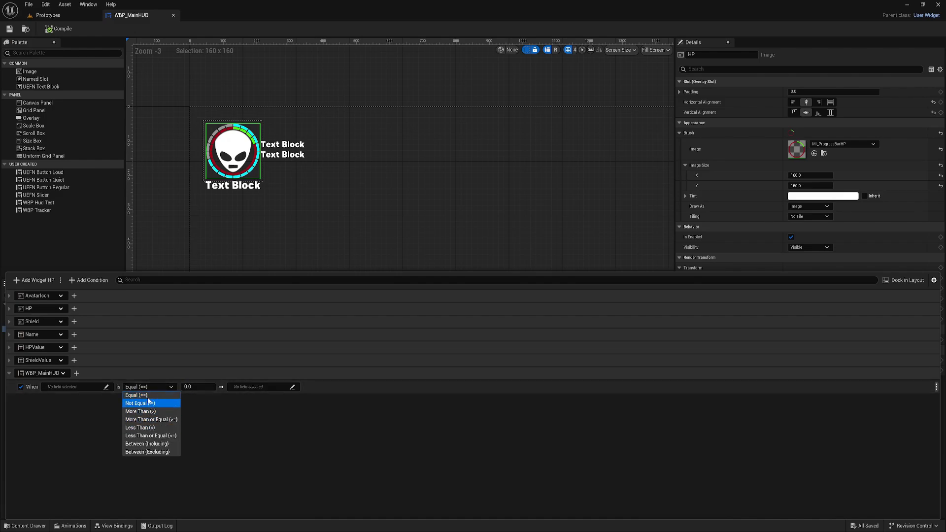
{"action": "mouse_move", "coordinate": [136, 395]}
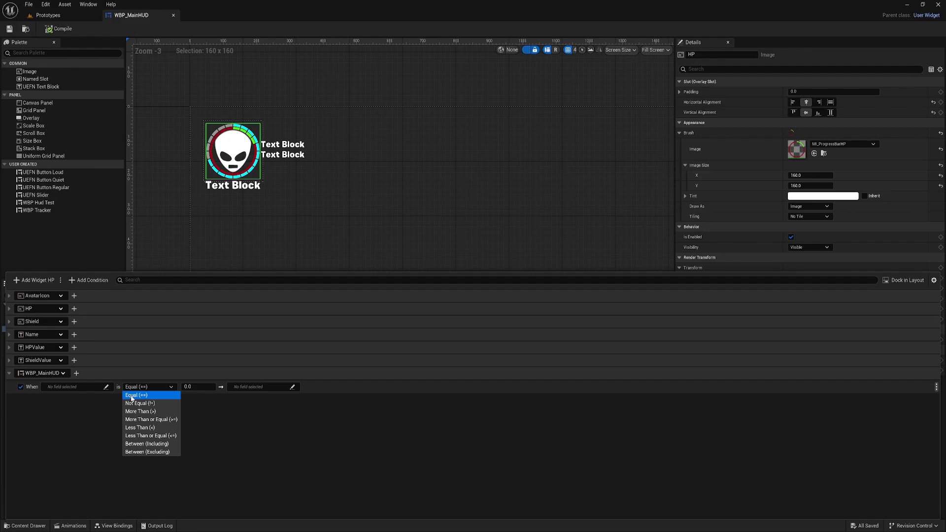
{"action": "mouse_move", "coordinate": [140, 403]}
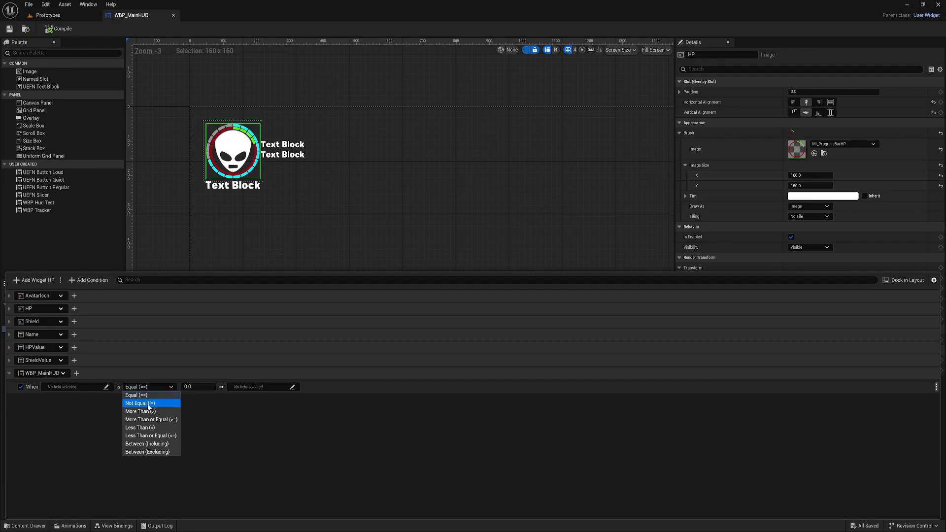
{"action": "mouse_move", "coordinate": [150, 435]}
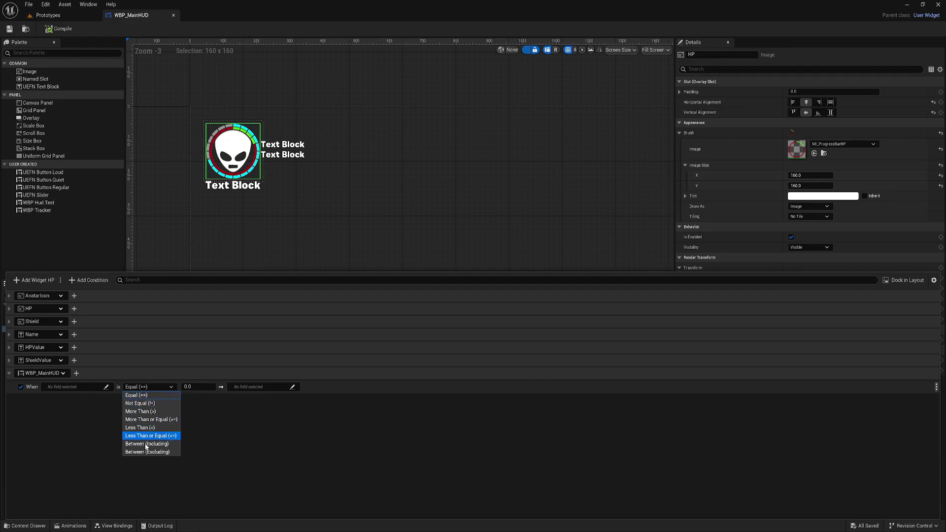
{"action": "mouse_move", "coordinate": [147, 451]}
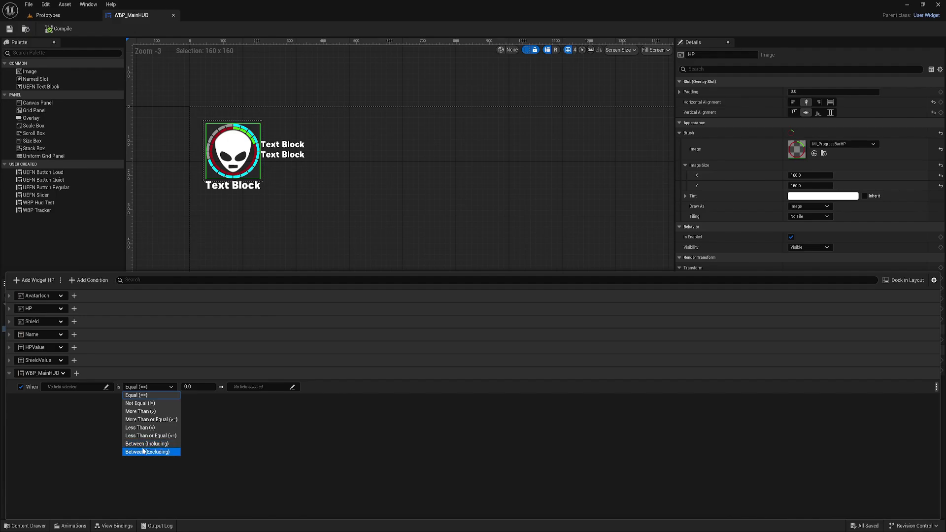
{"action": "mouse_move", "coordinate": [147, 444]}
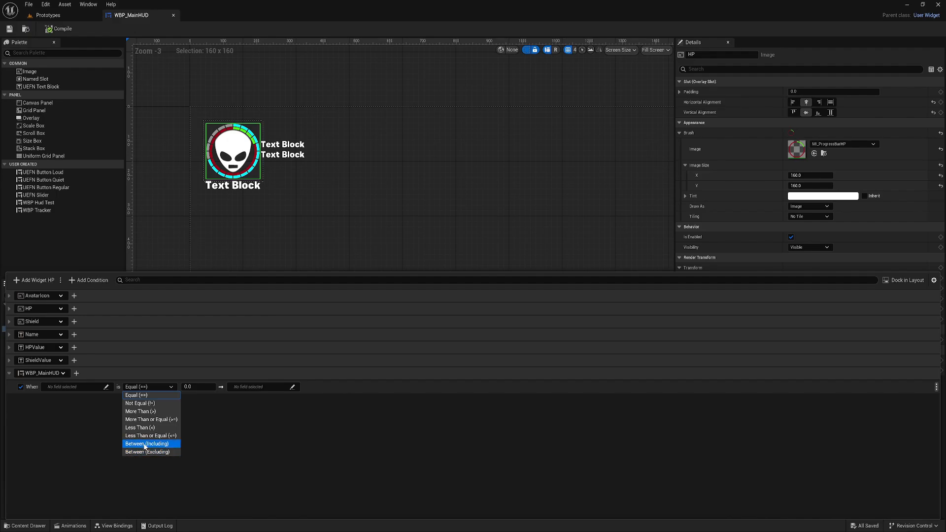
{"action": "mouse_move", "coordinate": [147, 452]}
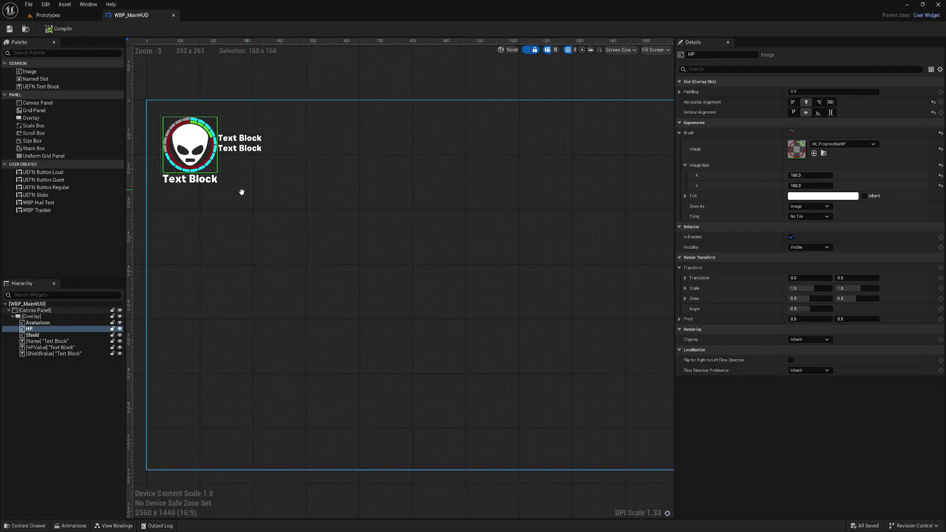
- Add a Text Block to the HUD canvas and rename it Text_ElimShoutout
{"action": "scroll", "scroll_direction": "down", "scroll_amount": 3}
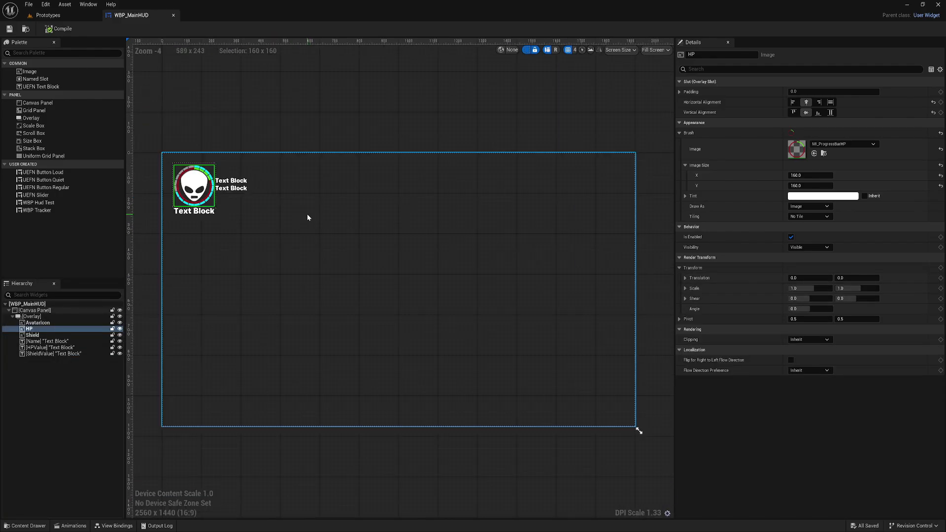
{"action": "mouse_move", "coordinate": [324, 219]}
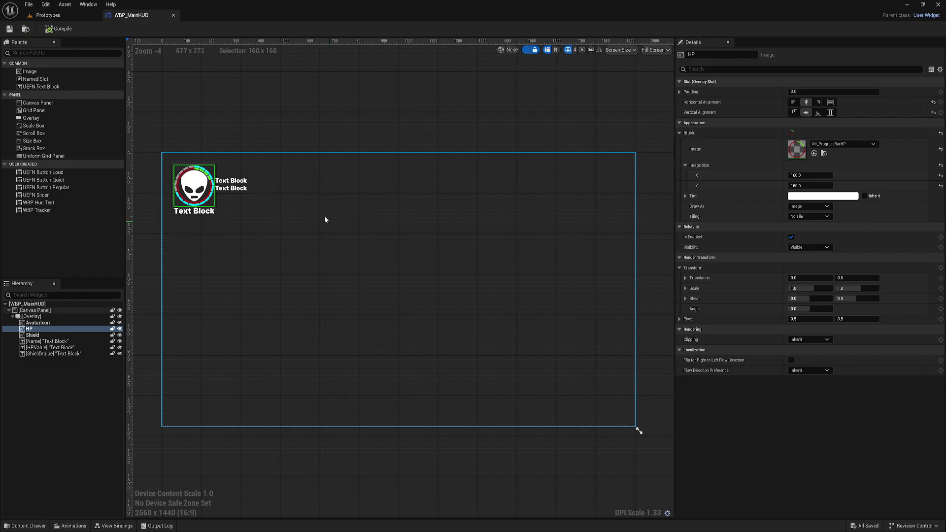
{"action": "mouse_move", "coordinate": [401, 228]}
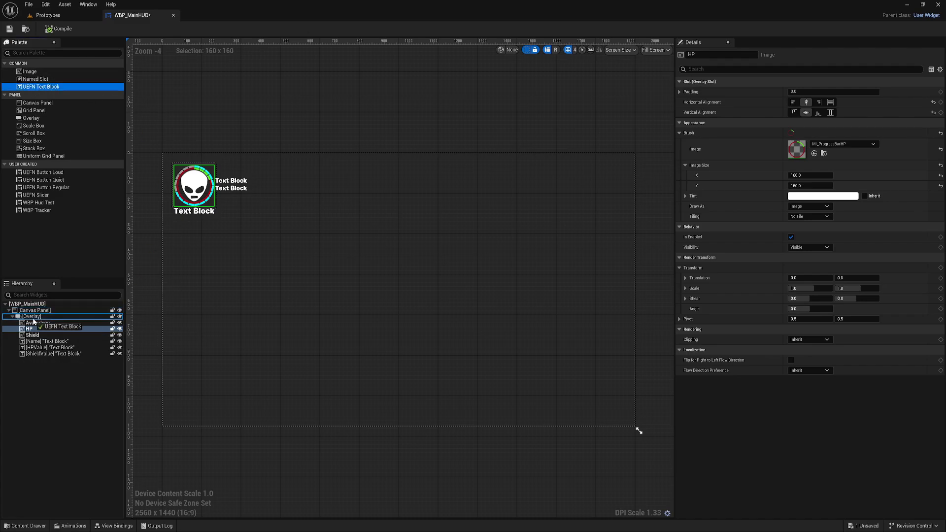
{"action": "left_click", "coordinate": [34, 310]}
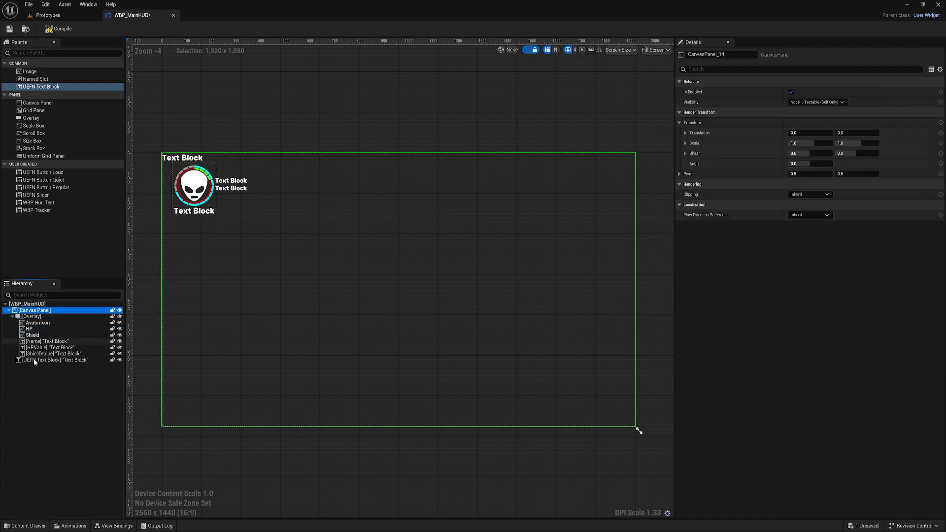
{"action": "left_click", "coordinate": [52, 360]}
{"action": "type", "text": "Text_ElimShou"}
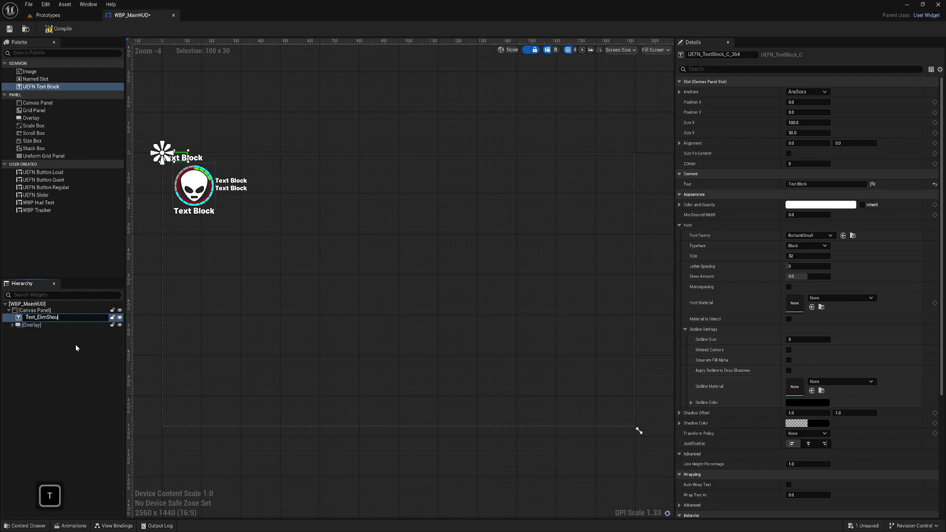
{"action": "key", "text": "Return"}
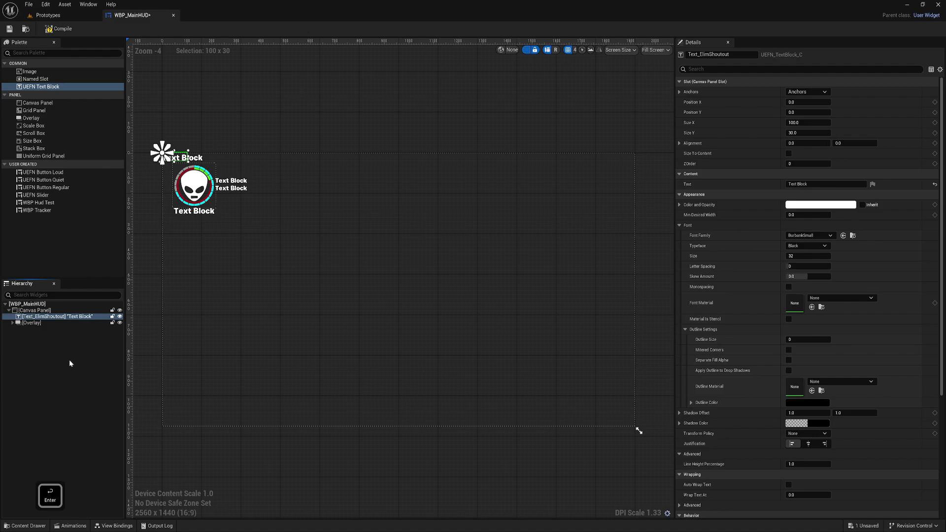
{"action": "mouse_move", "coordinate": [75, 445]}
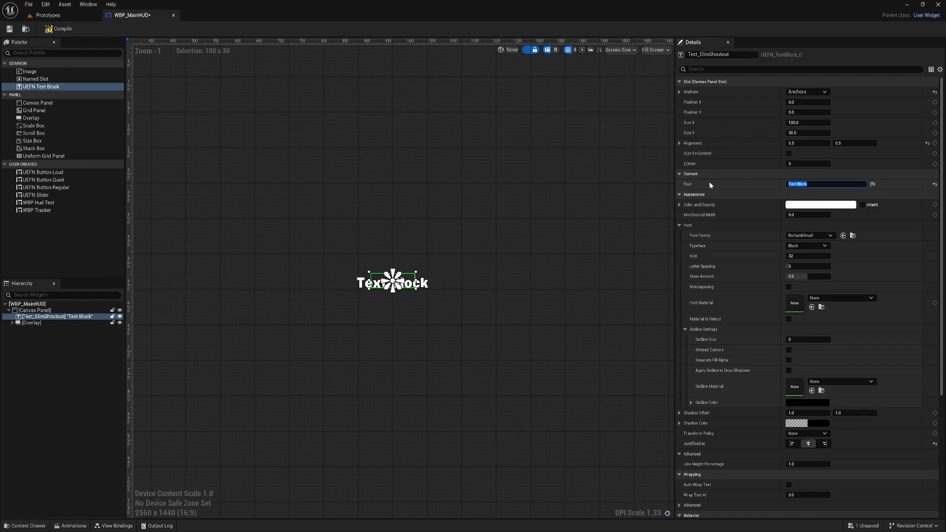
- Set its text to "You're Eliminated!" with alignment 0.5, size 60 and a raised Y position
{"action": "type", "text": "You're Eliminated!"}
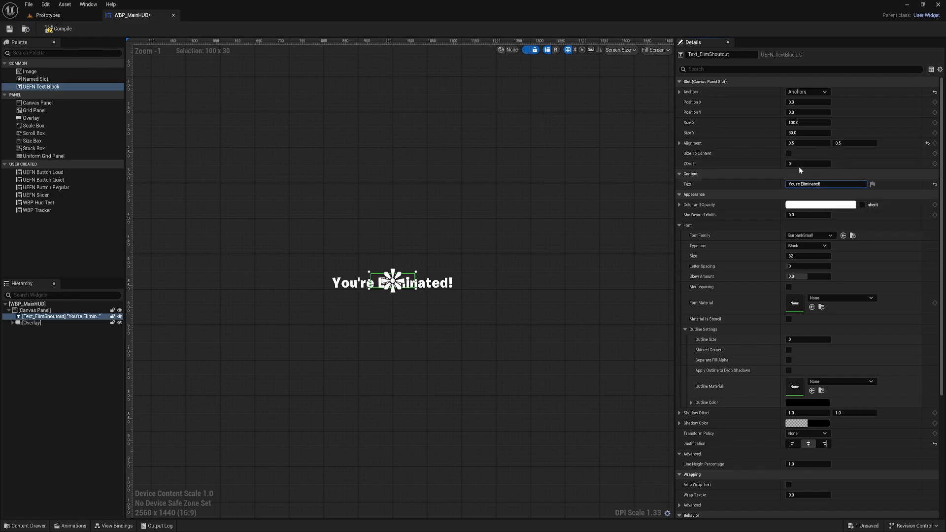
{"action": "scroll", "scroll_direction": "down", "scroll_amount": 3}
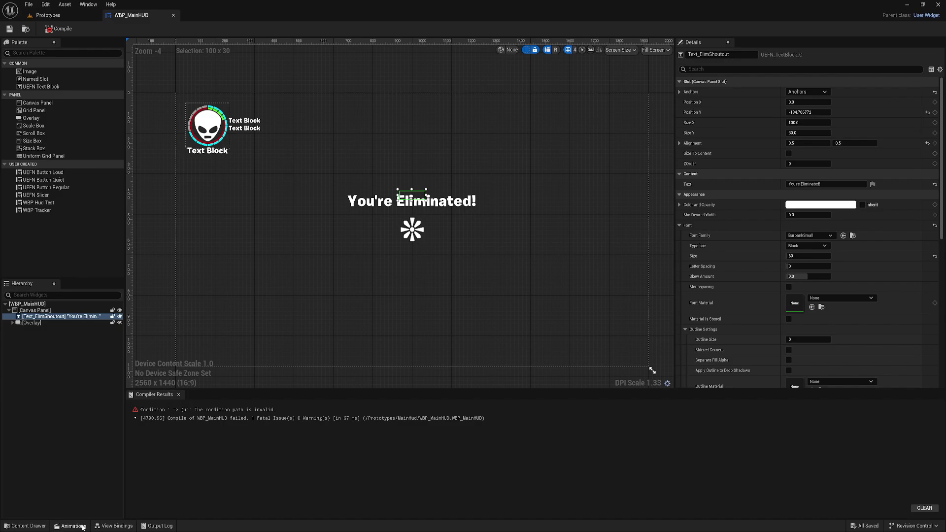
- Create the ElimAnim animation with a Visibility track for Text_ElimShoutout
{"action": "left_click", "coordinate": [72, 526]}
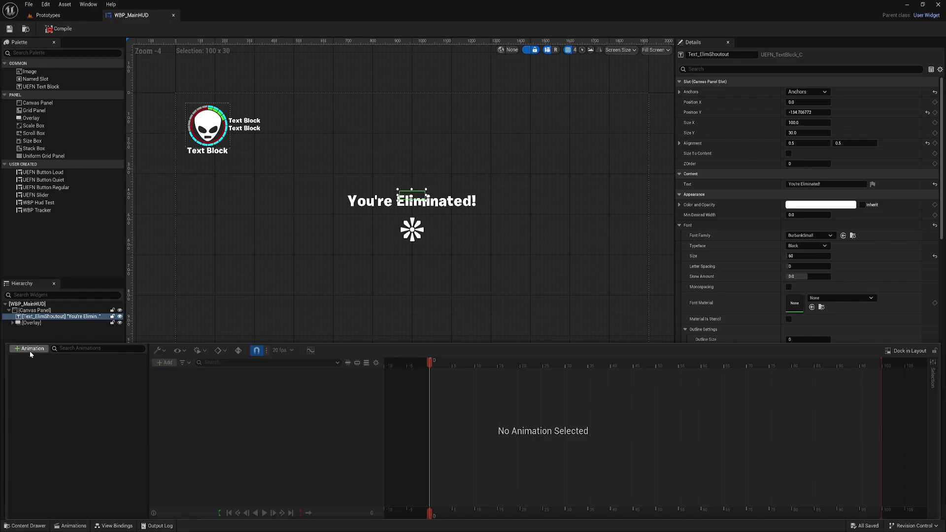
{"action": "left_click", "coordinate": [29, 349]}
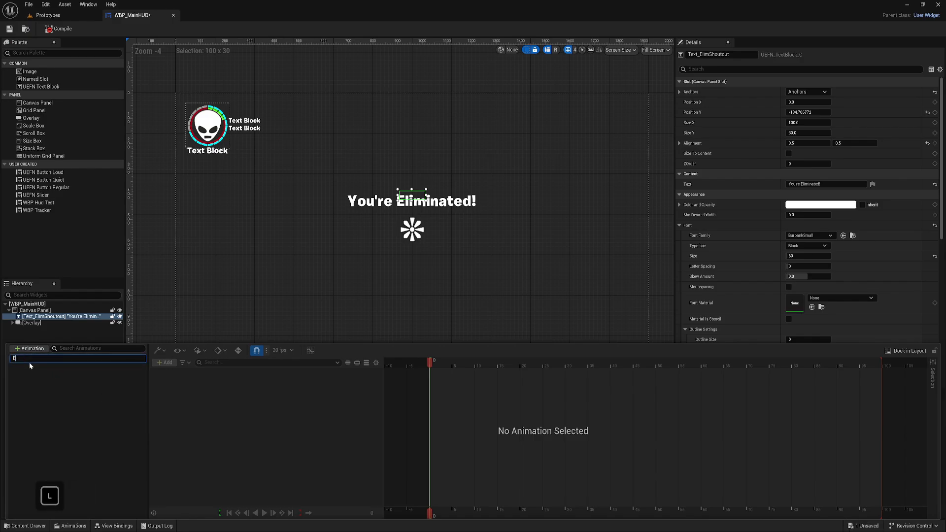
{"action": "type", "text": "limAnim"}
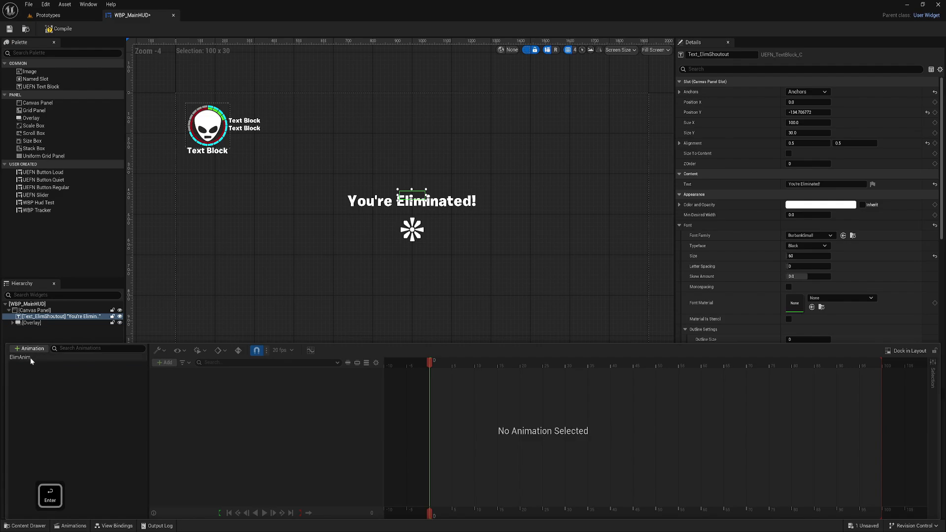
{"action": "left_click", "coordinate": [20, 357]}
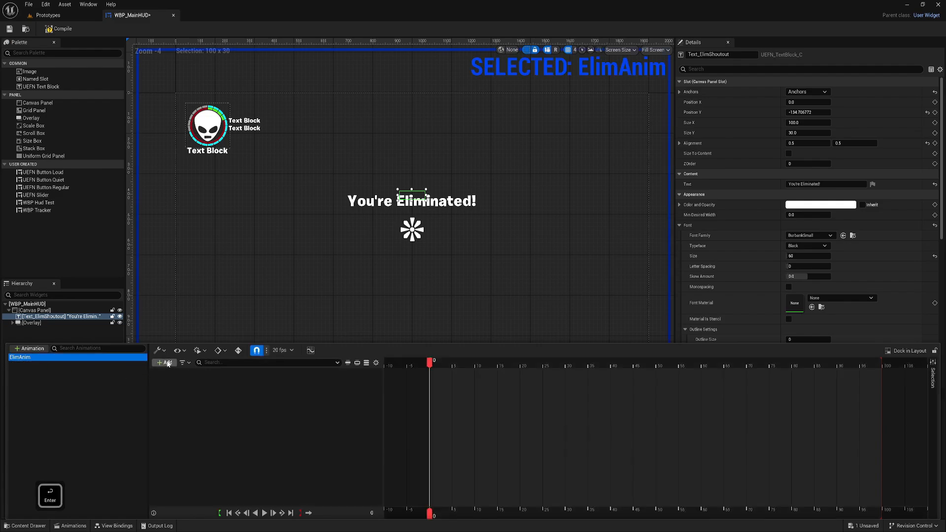
{"action": "left_click", "coordinate": [165, 361]}
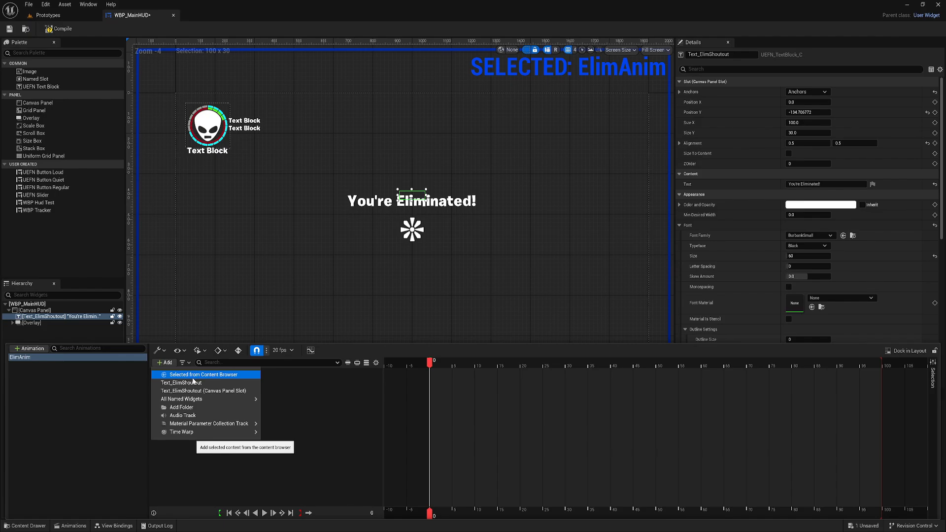
{"action": "left_click", "coordinate": [203, 374]}
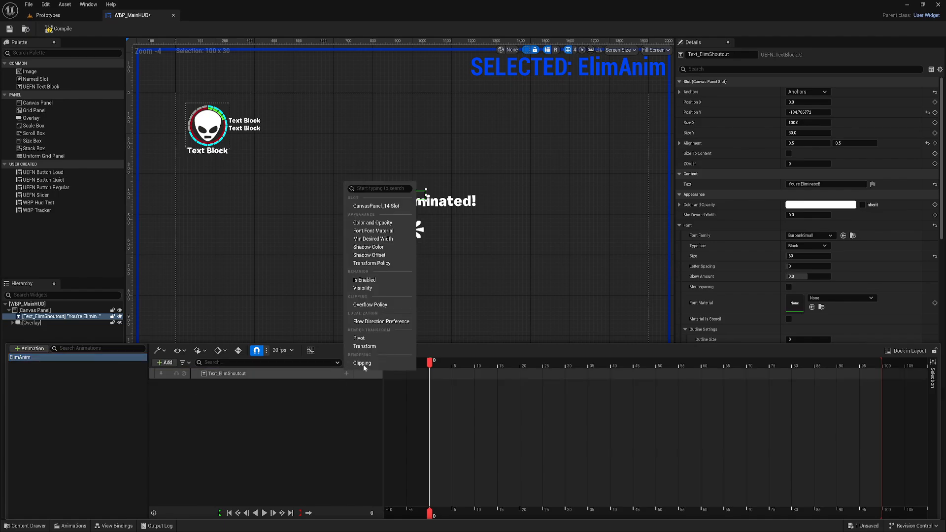
{"action": "mouse_move", "coordinate": [365, 345]}
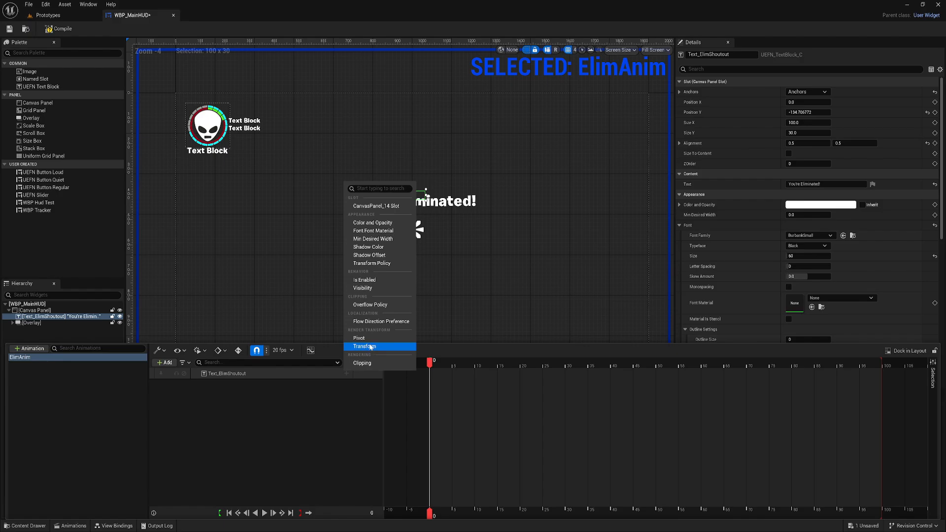
{"action": "left_click", "coordinate": [363, 288]}
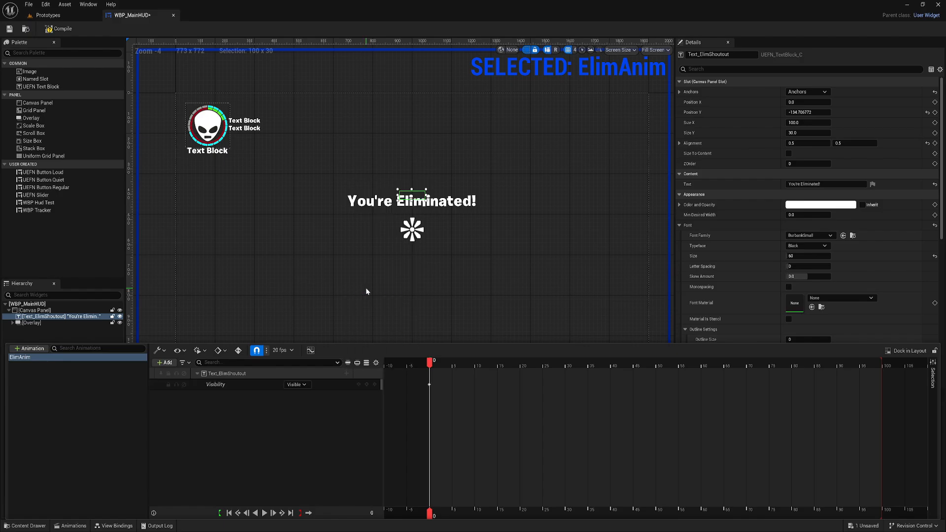
- Make Text_ElimShoutout's default visibility Collapsed in its Details
{"action": "left_click", "coordinate": [61, 29]}
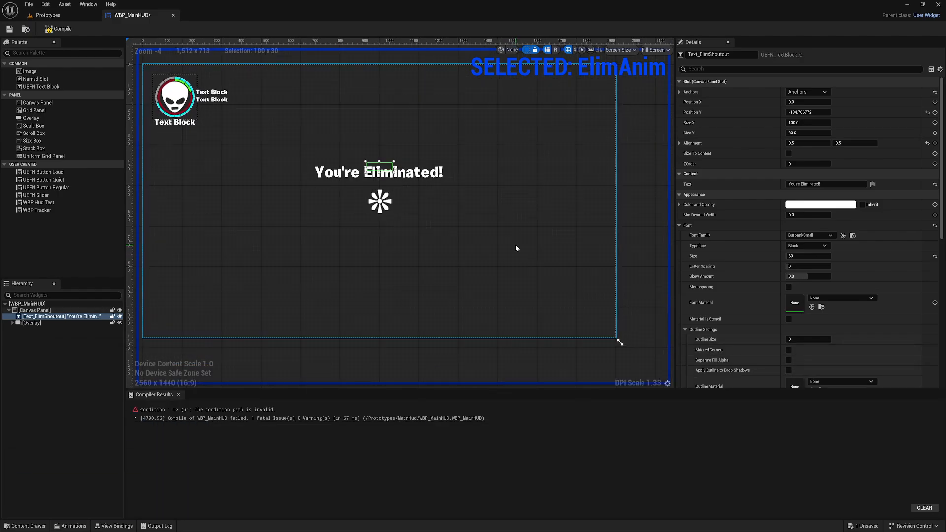
{"action": "scroll", "scroll_direction": "down", "scroll_amount": 3}
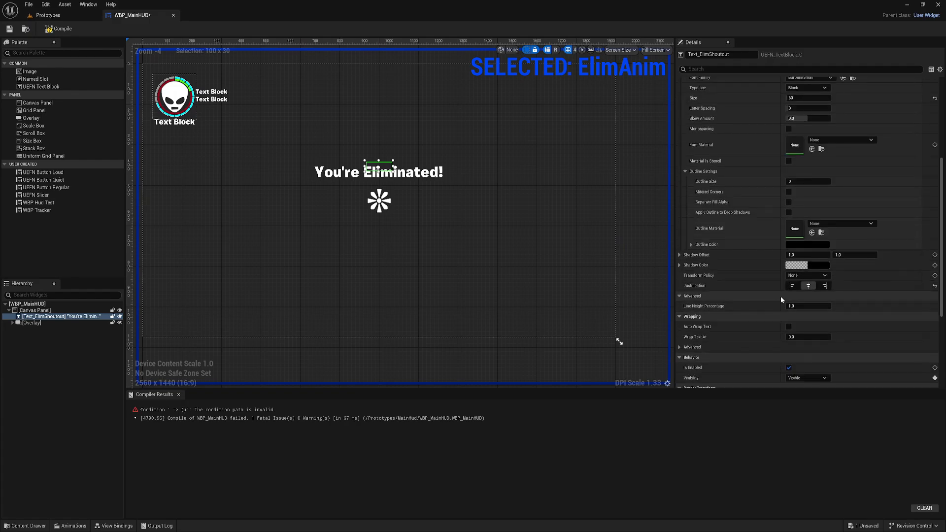
{"action": "left_click", "coordinate": [807, 365]}
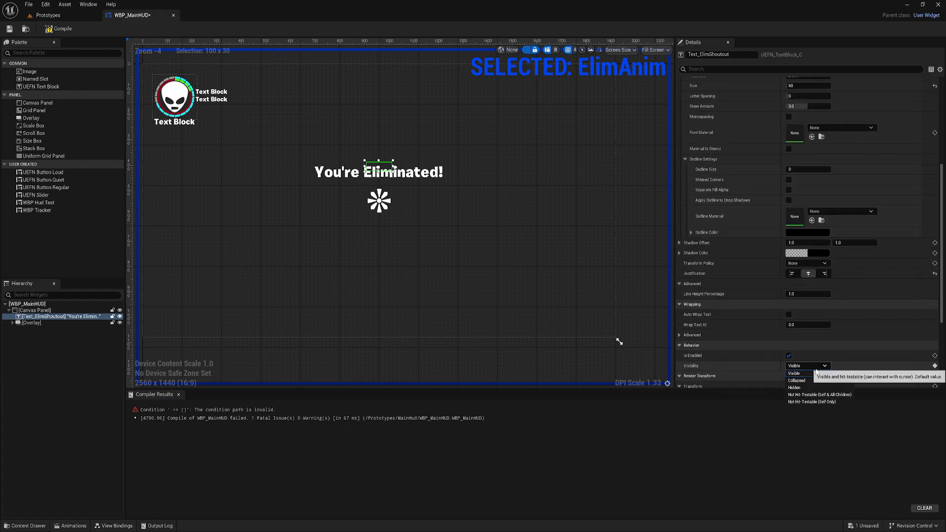
{"action": "left_click", "coordinate": [796, 380]}
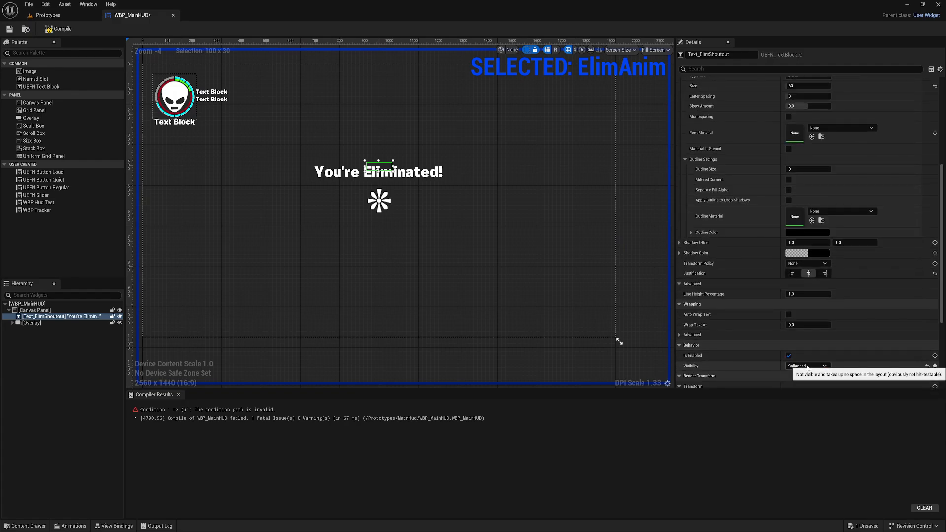
{"action": "mouse_move", "coordinate": [698, 305]}
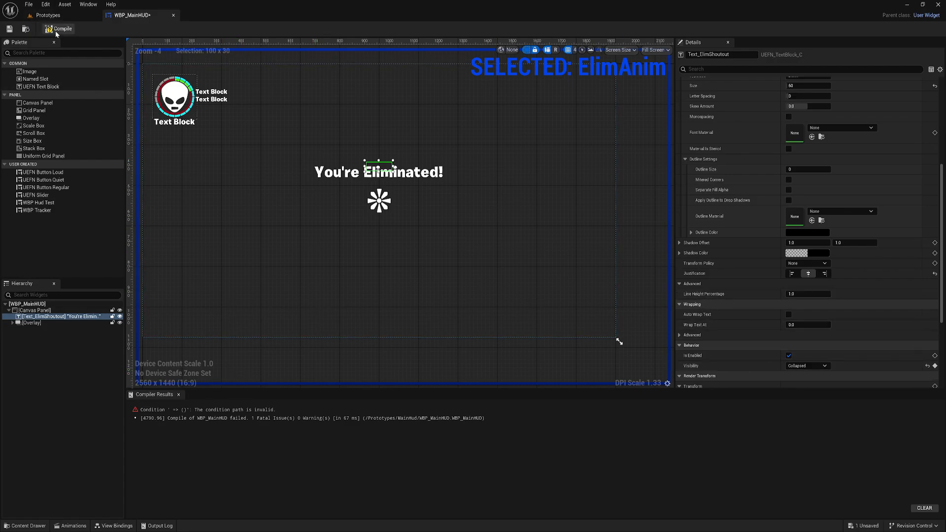
- Compile, then key the Visibility track Collapsed and Not Hit-Testable (Self Only) near frame 0
{"action": "left_click", "coordinate": [73, 525]}
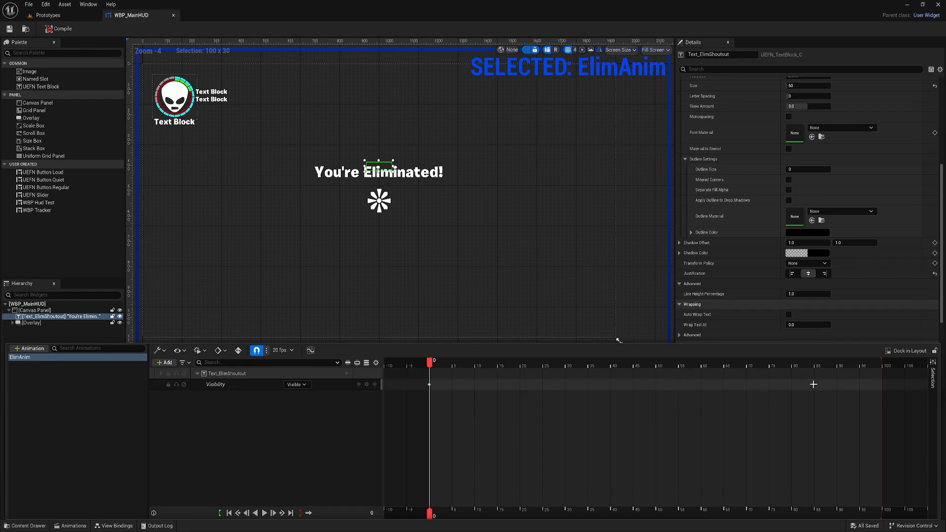
{"action": "mouse_move", "coordinate": [617, 380]}
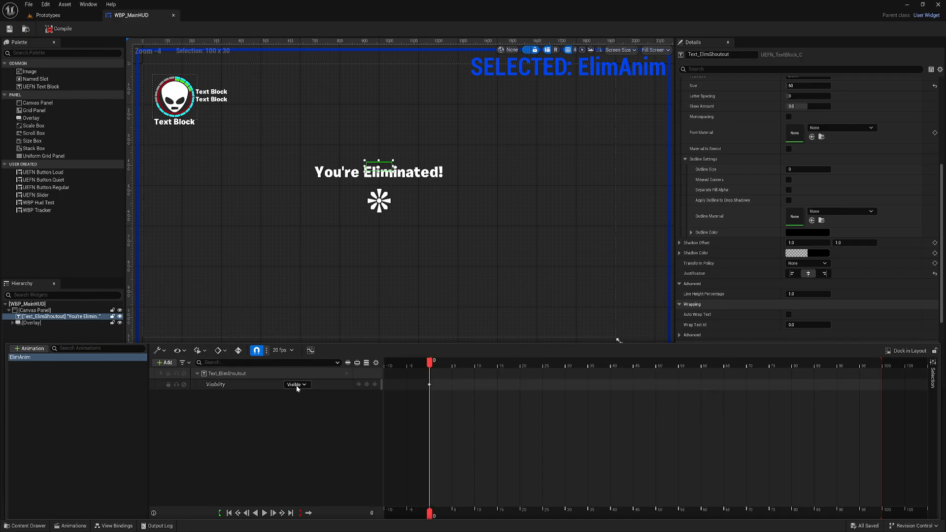
{"action": "left_click", "coordinate": [294, 384]}
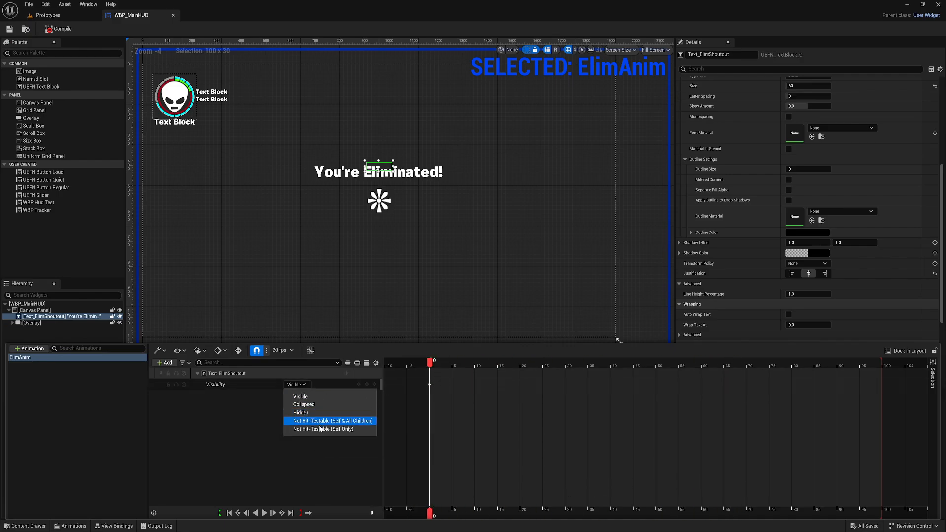
{"action": "left_click", "coordinate": [303, 404]}
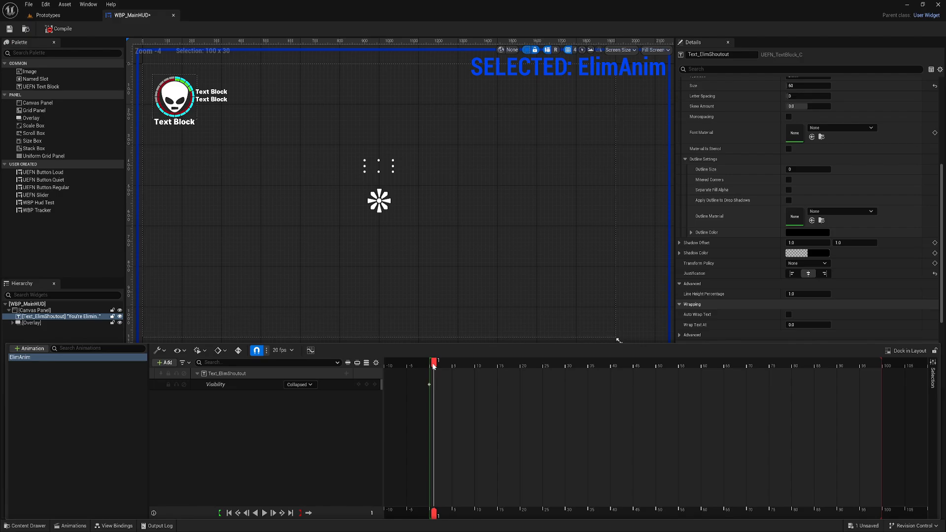
{"action": "left_click", "coordinate": [300, 384]}
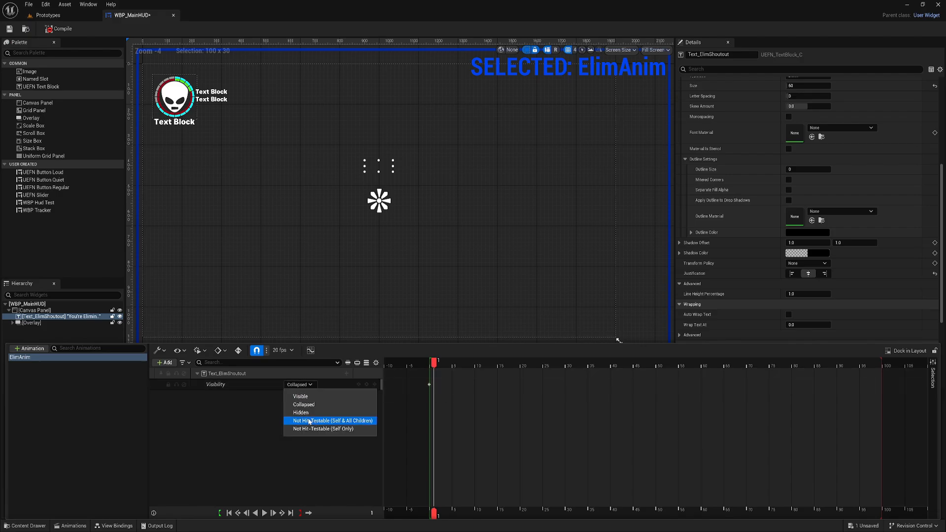
{"action": "left_click", "coordinate": [322, 429]}
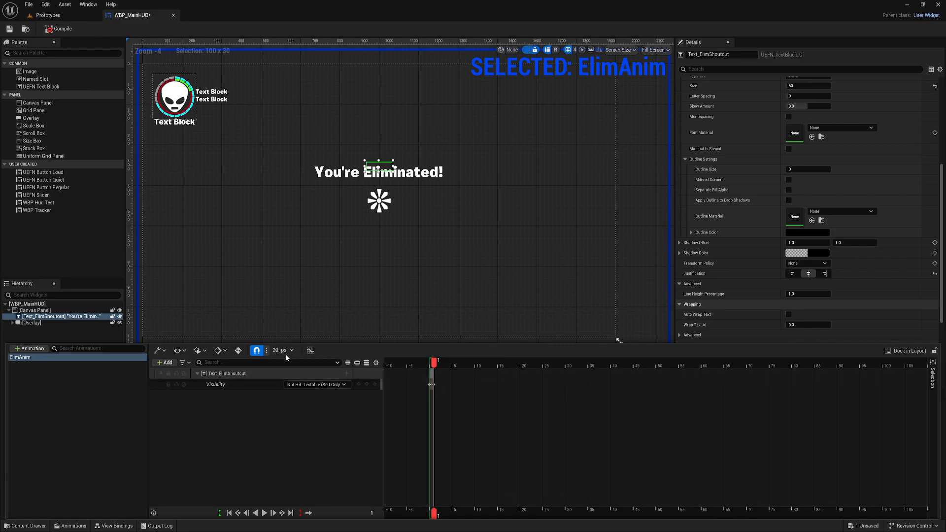
{"action": "mouse_move", "coordinate": [281, 351]}
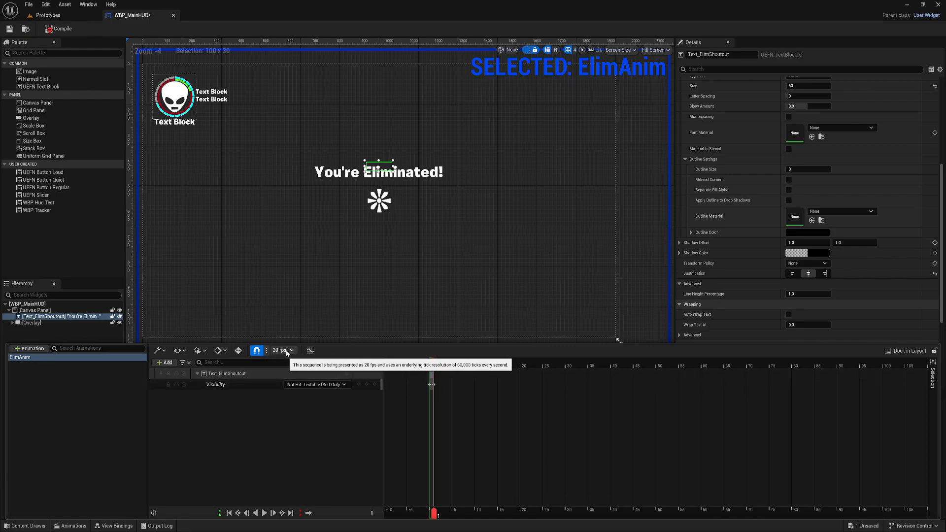
{"action": "mouse_move", "coordinate": [320, 402]}
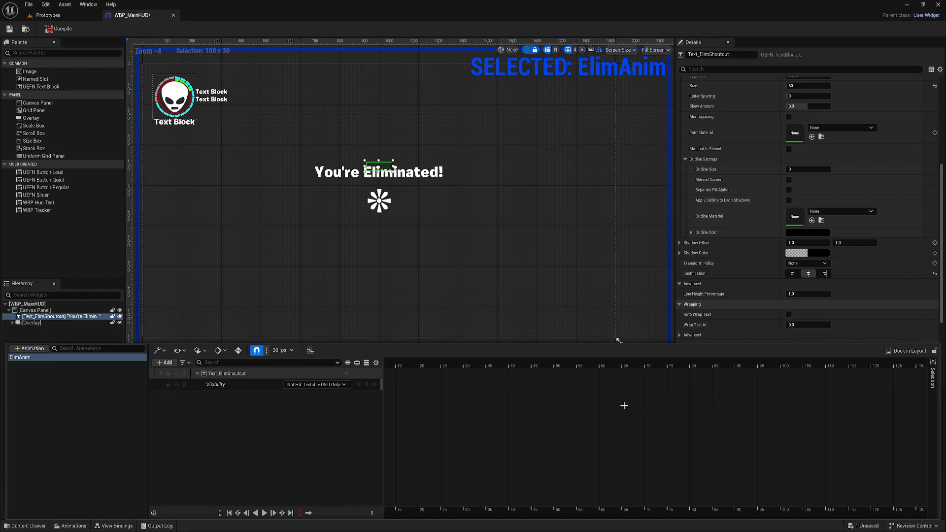
{"action": "left_click", "coordinate": [420, 365]}
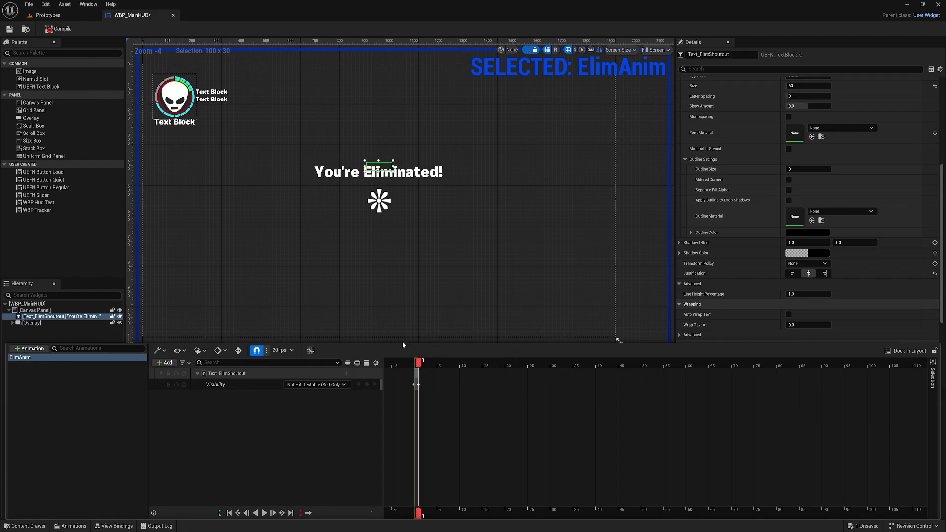
- Set Render Transform Scale to 0.001 and add a Transform track exposing Scale X and Y channels
{"action": "scroll", "scroll_direction": "down", "scroll_amount": 3}
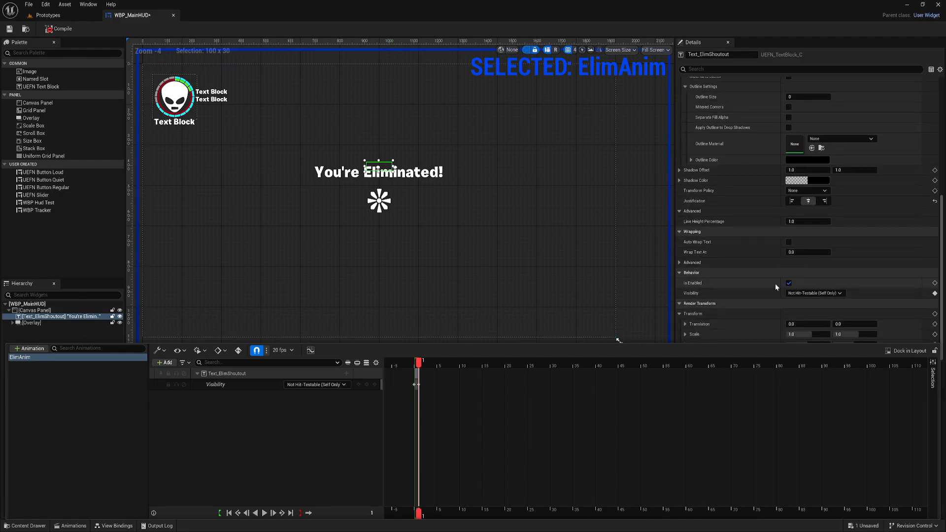
{"action": "scroll", "scroll_direction": "down", "scroll_amount": 3}
{"action": "type", "text": "0.001"}
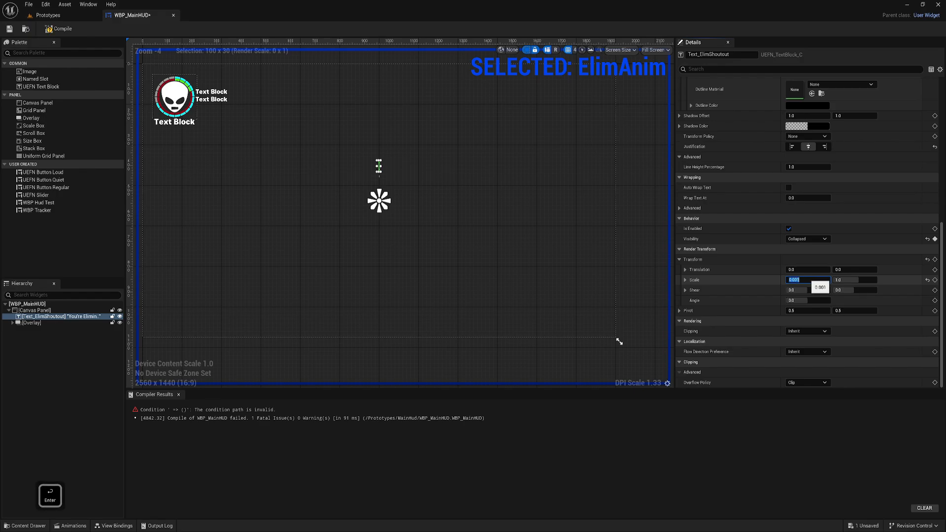
{"action": "left_click", "coordinate": [854, 279]}
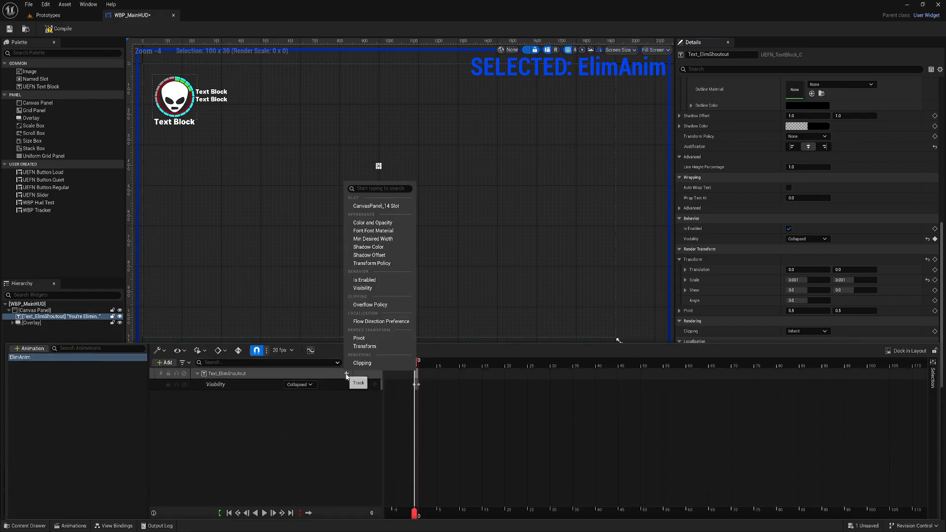
{"action": "left_click", "coordinate": [365, 346]}
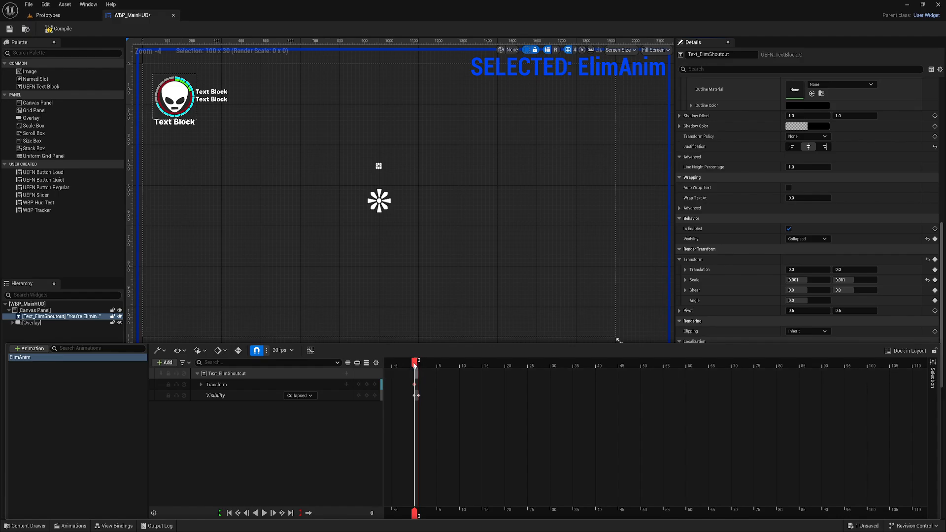
{"action": "left_click", "coordinate": [200, 384]}
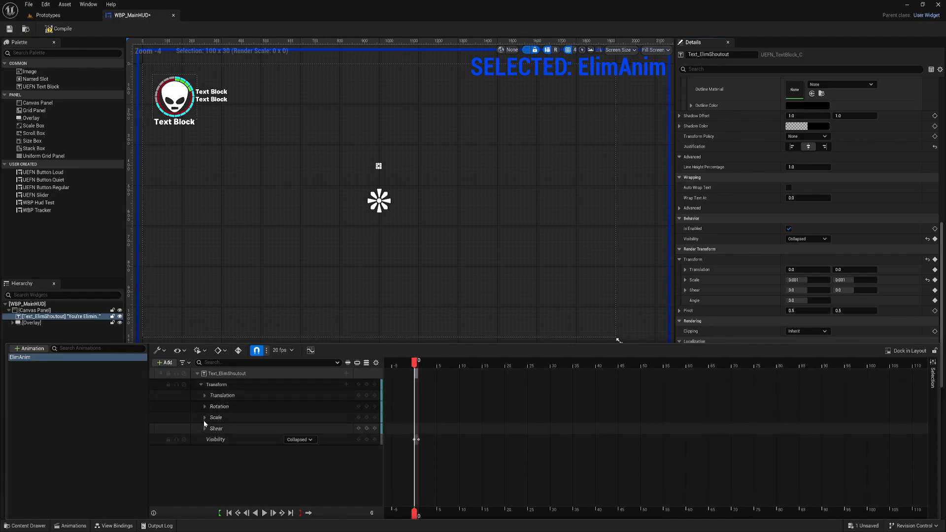
{"action": "left_click", "coordinate": [204, 417]}
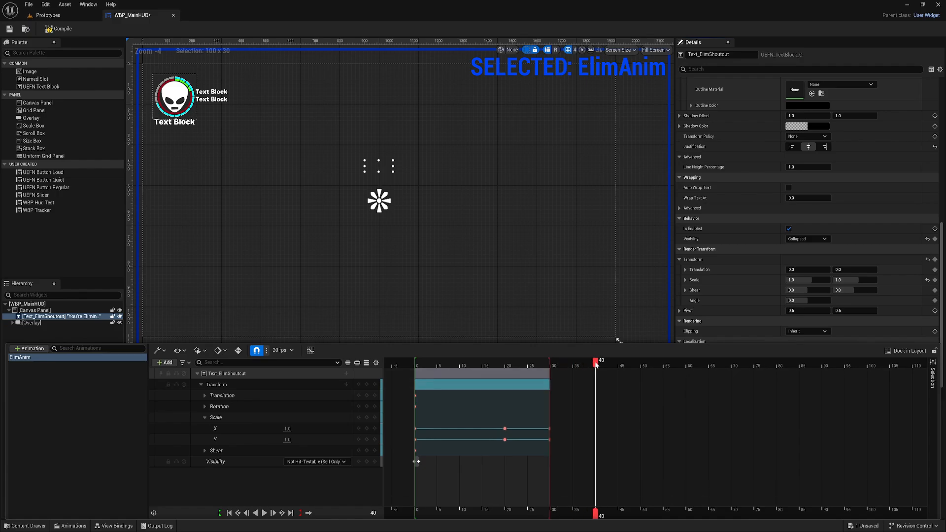
- Key the text's visibility at frames 0 and 40, then return to the view bindings' When condition
{"action": "double_click", "coordinate": [288, 428]}
{"action": "type", "text": "0.001"}
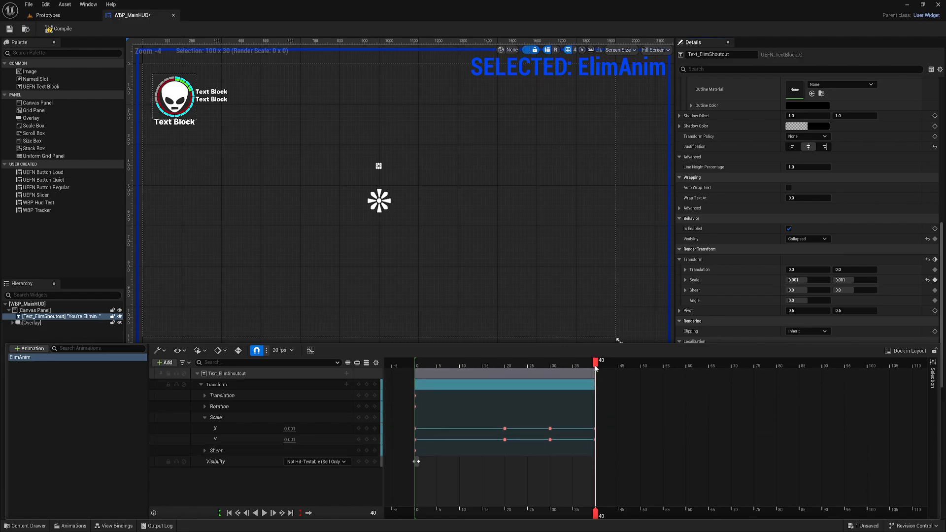
{"action": "mouse_move", "coordinate": [234, 461]}
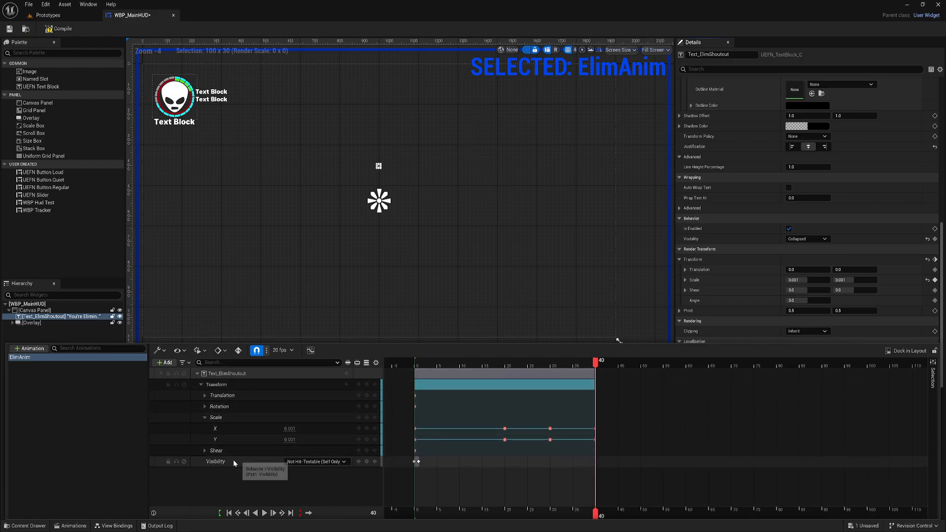
{"action": "mouse_move", "coordinate": [365, 467]}
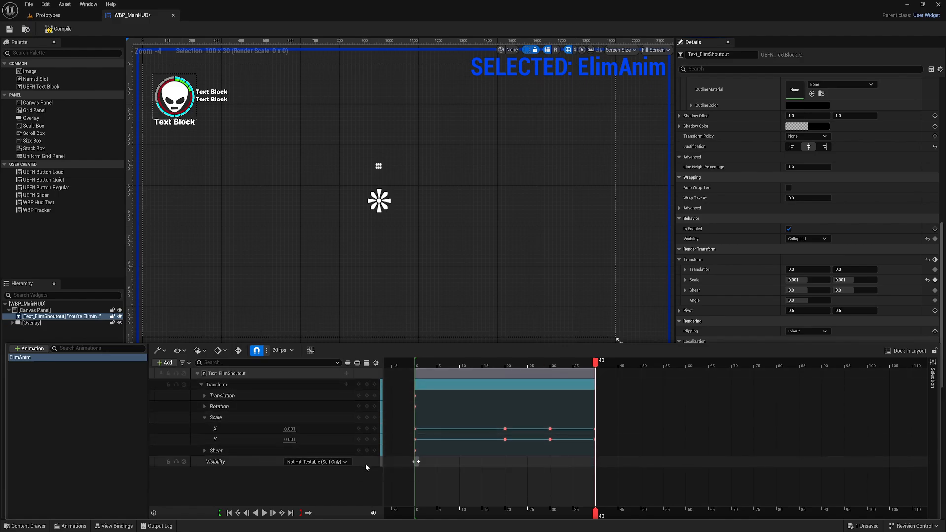
{"action": "left_click", "coordinate": [316, 462]}
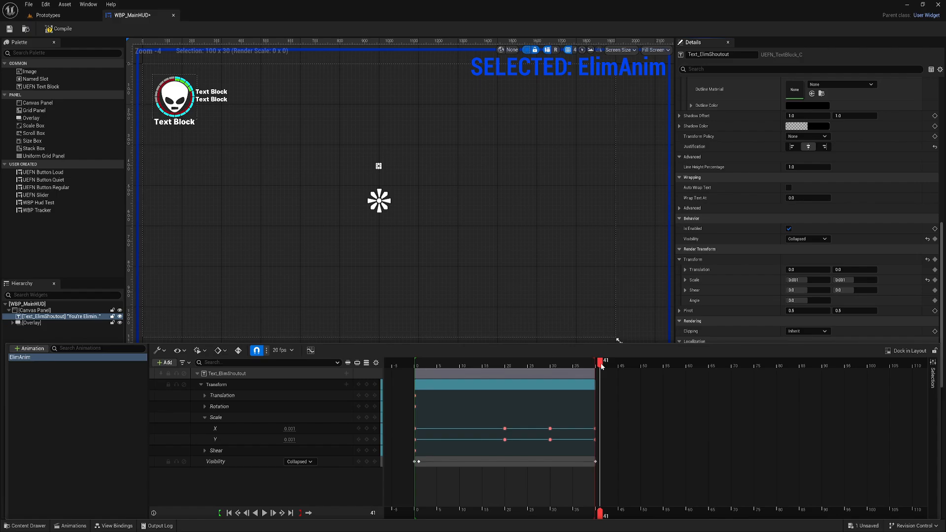
{"action": "left_click", "coordinate": [311, 461]}
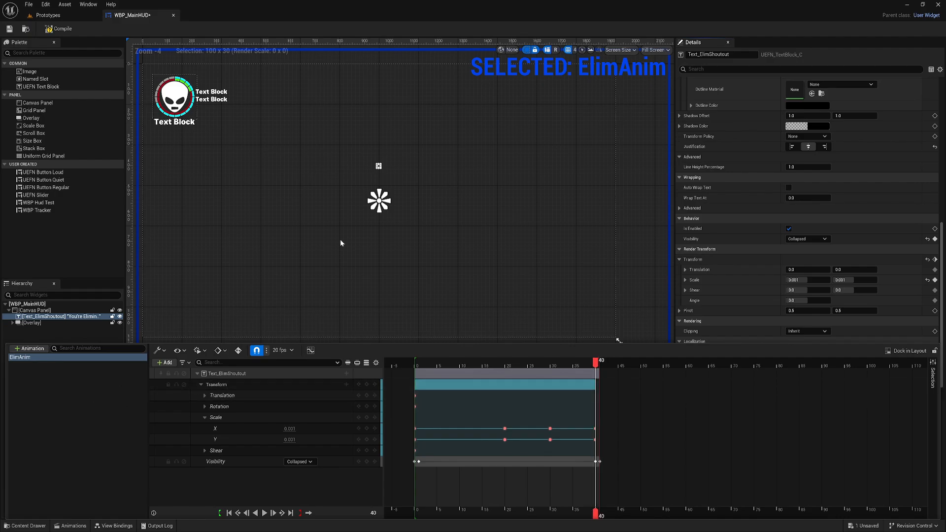
{"action": "left_click", "coordinate": [116, 525]}
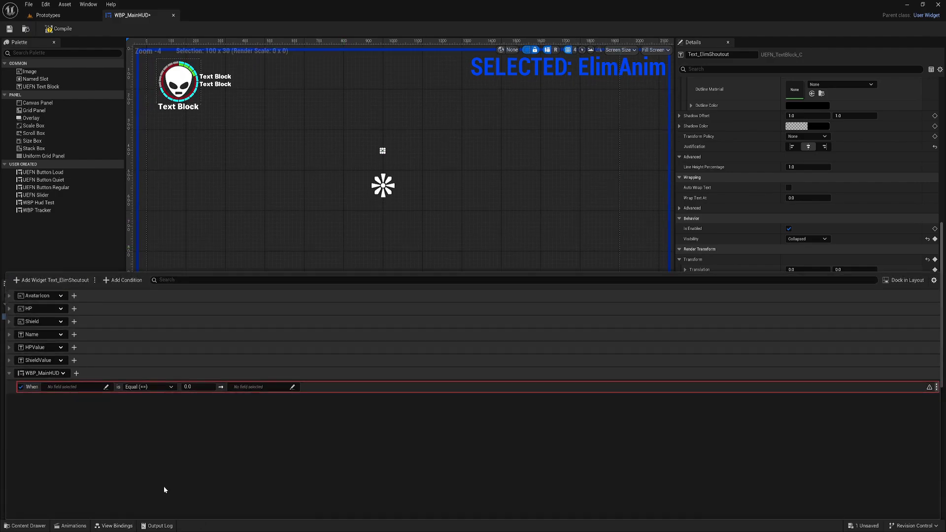
- Point the When condition at HUDPlayerInfoListViewmodel's Controlling Player Info Health
{"action": "left_click", "coordinate": [77, 386]}
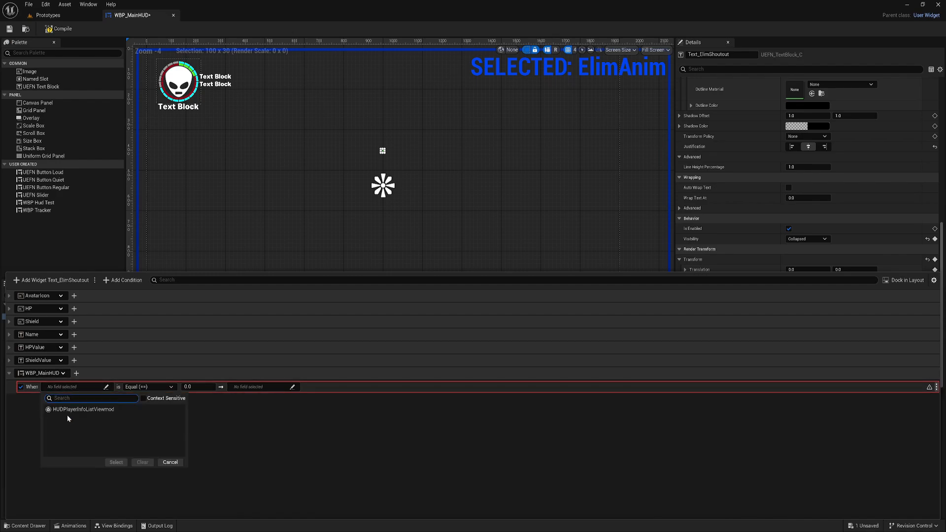
{"action": "left_click", "coordinate": [84, 409]}
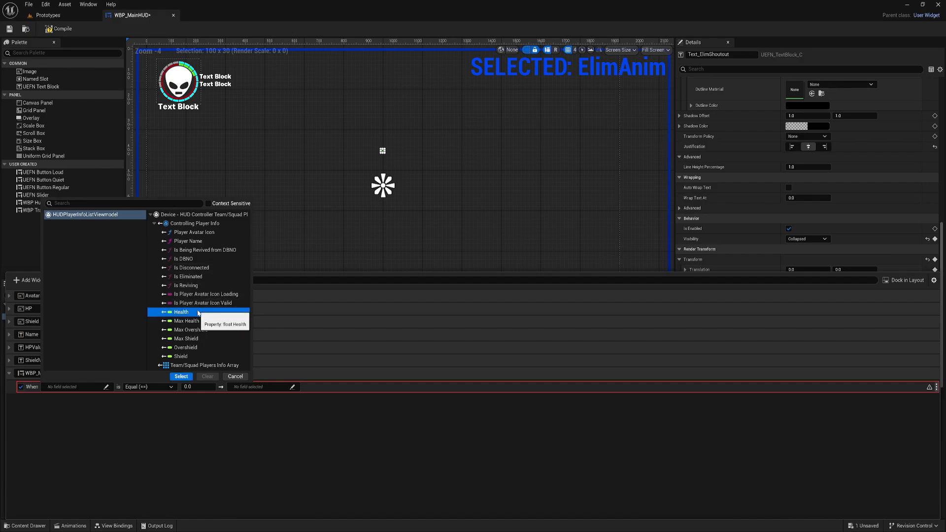
{"action": "mouse_move", "coordinate": [177, 388]}
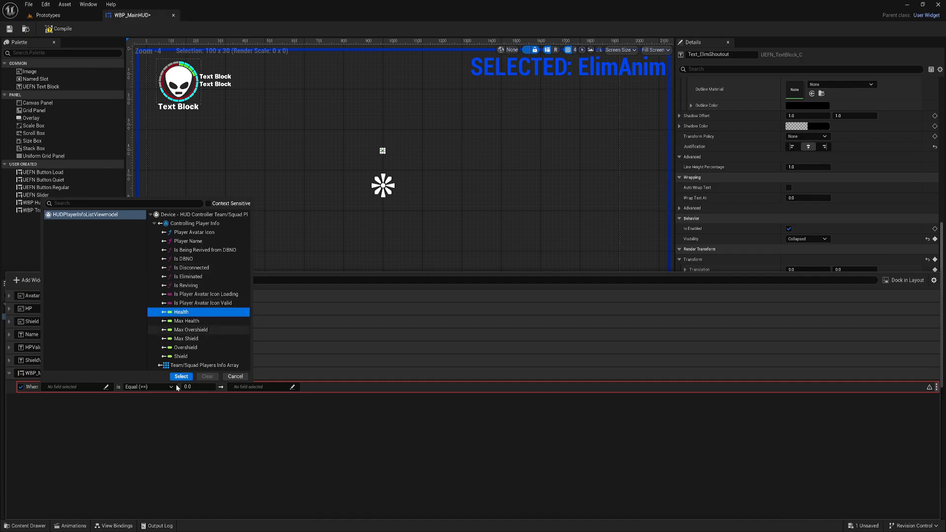
{"action": "left_click", "coordinate": [181, 375]}
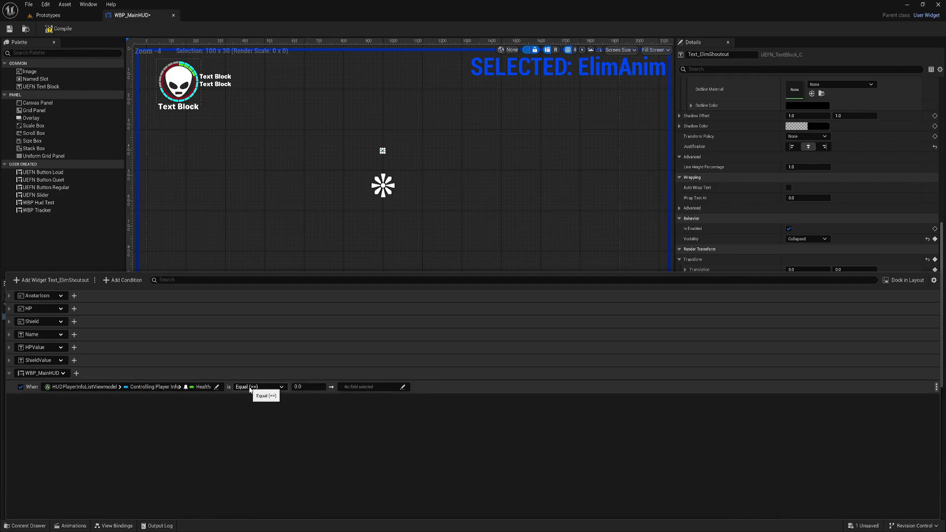
{"action": "mouse_move", "coordinate": [309, 386]}
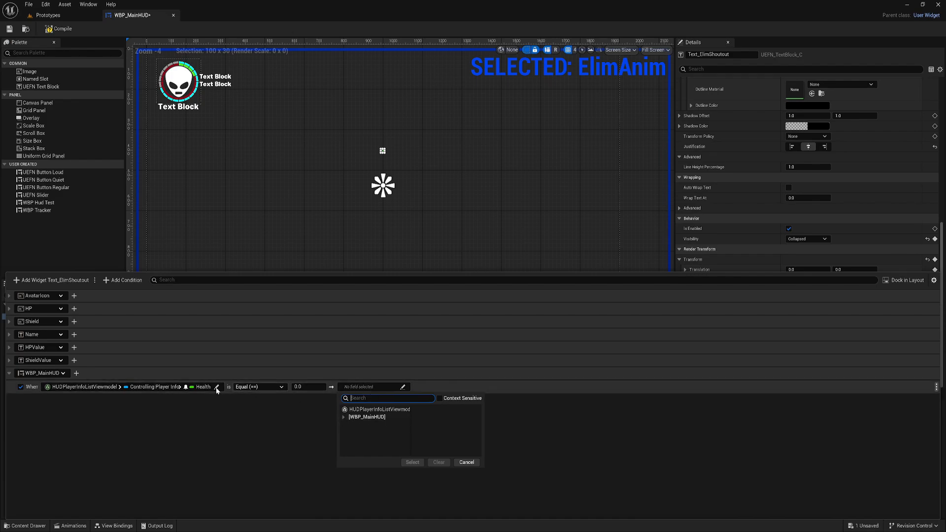
- Target the Health-equals-0 condition at WBP_MainHUD's ElimAnim in the action picker
{"action": "left_click", "coordinate": [343, 417]}
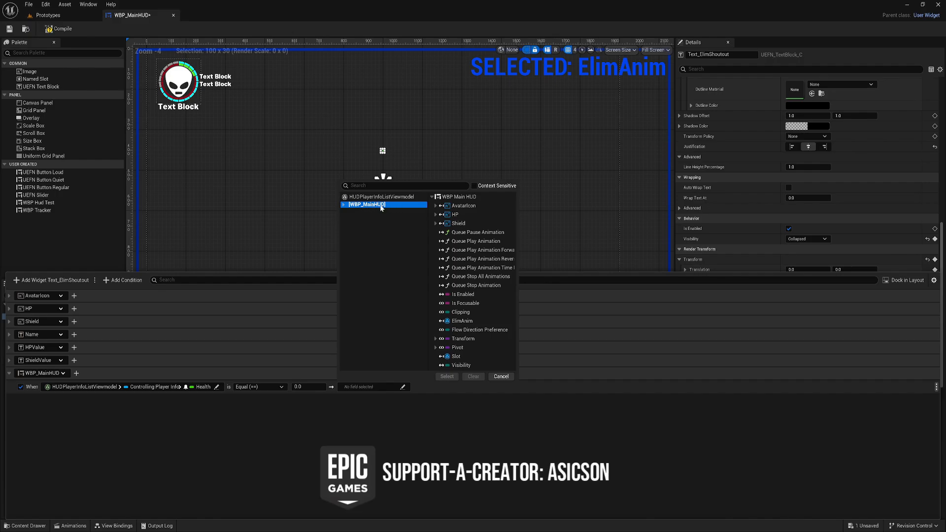
{"action": "mouse_move", "coordinate": [391, 291]}
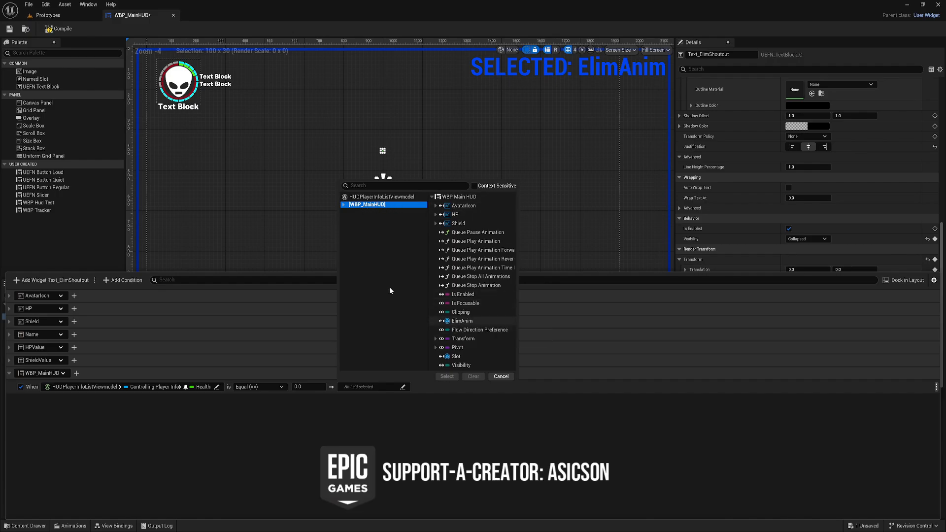
{"action": "mouse_move", "coordinate": [214, 417]}
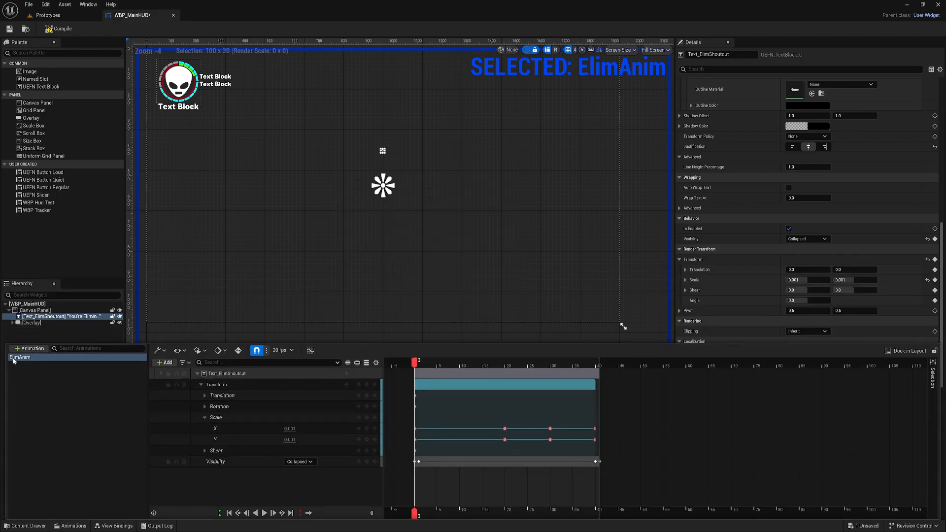
{"action": "left_click", "coordinate": [115, 525]}
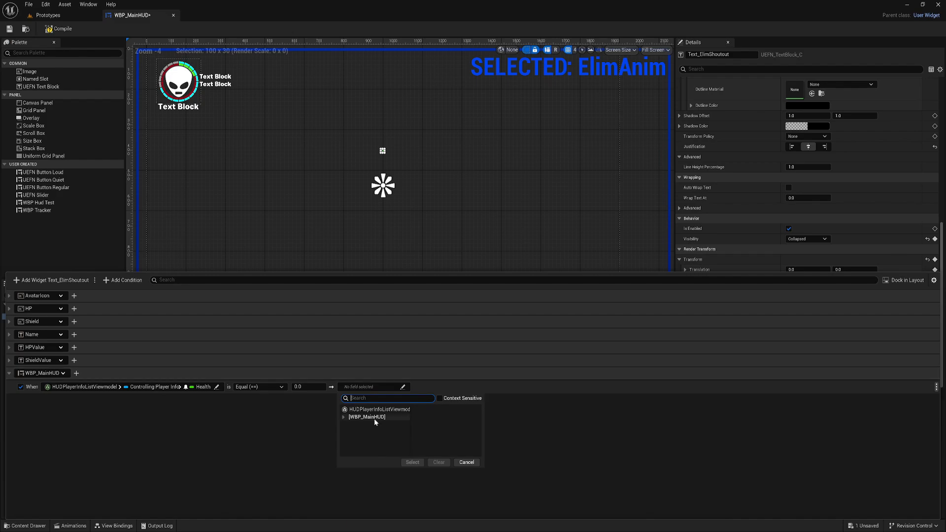
{"action": "left_click", "coordinate": [366, 416]}
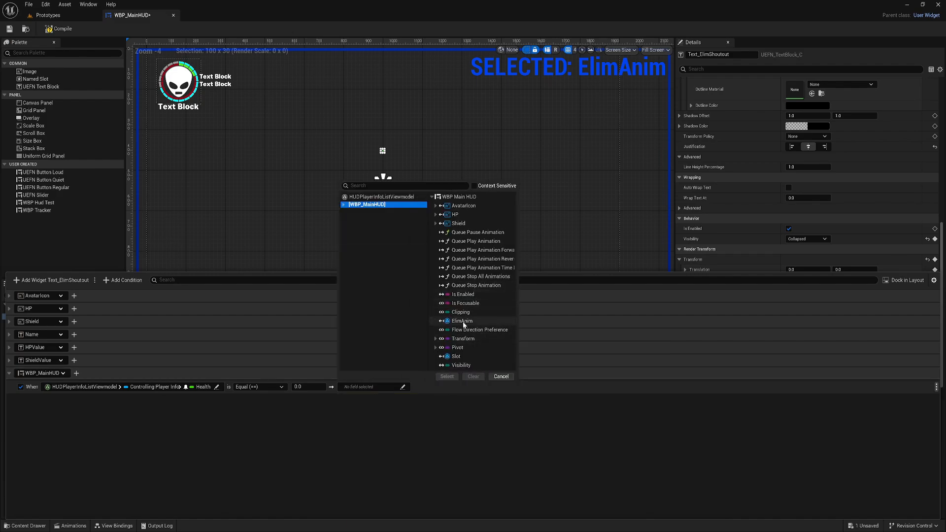
{"action": "mouse_move", "coordinate": [472, 330]}
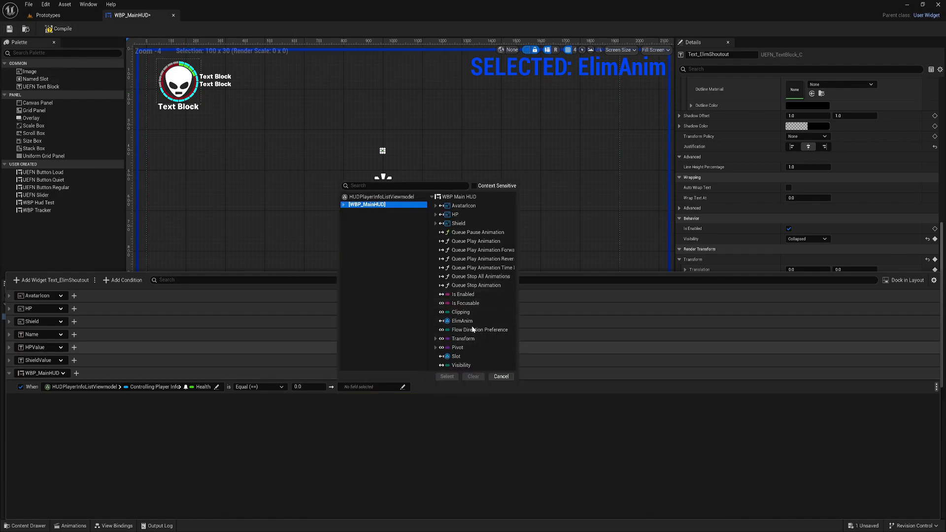
{"action": "left_click", "coordinate": [461, 320]}
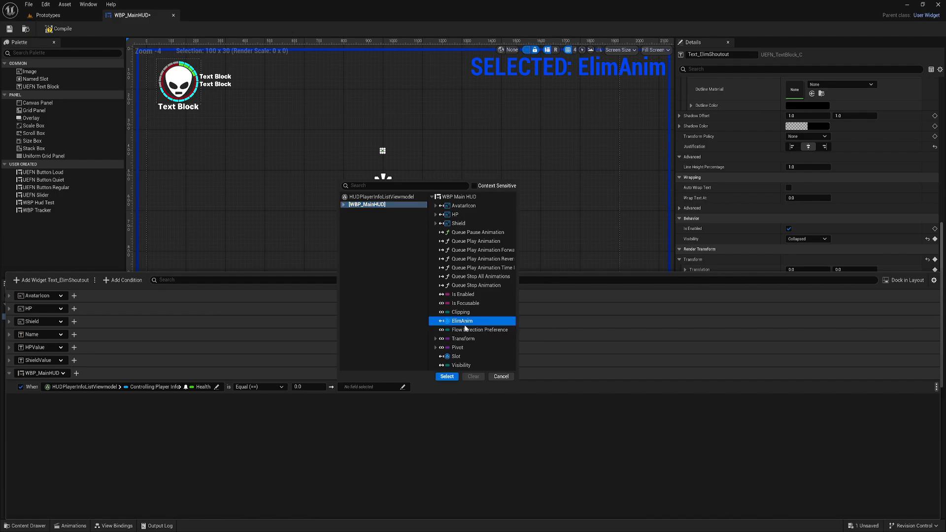
{"action": "mouse_move", "coordinate": [446, 376]}
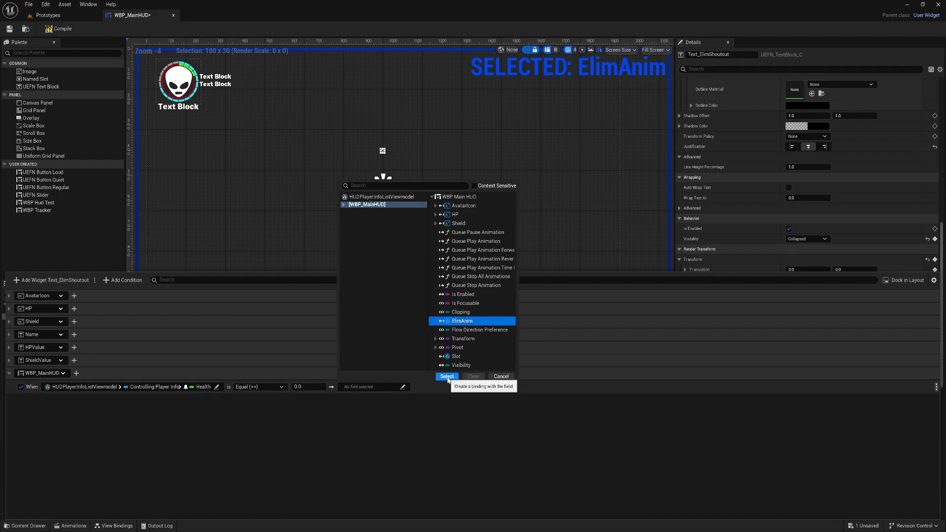
{"action": "mouse_move", "coordinate": [475, 240]}
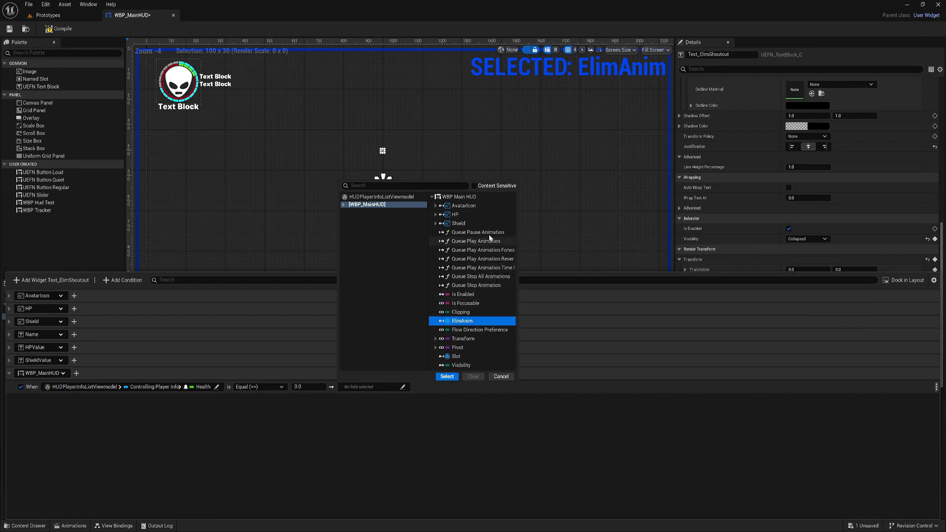
{"action": "mouse_move", "coordinate": [483, 247]}
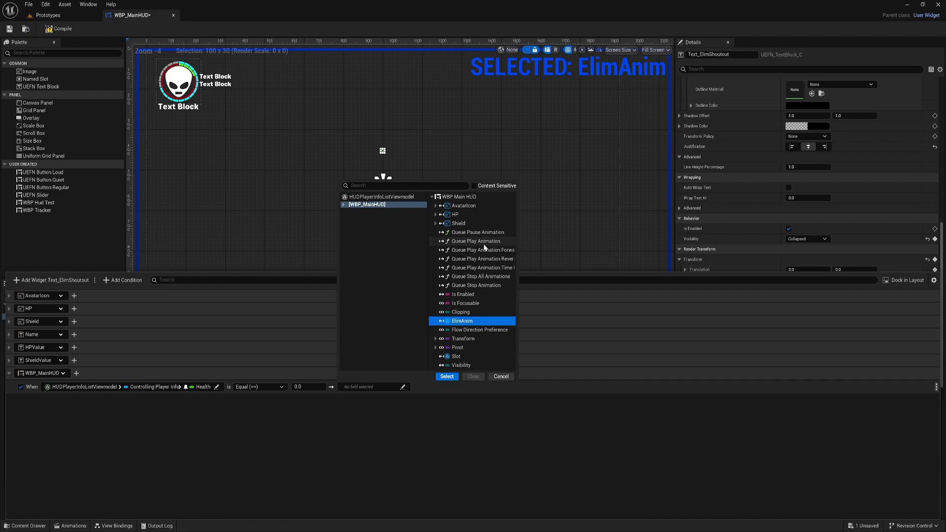
{"action": "mouse_move", "coordinate": [483, 249]}
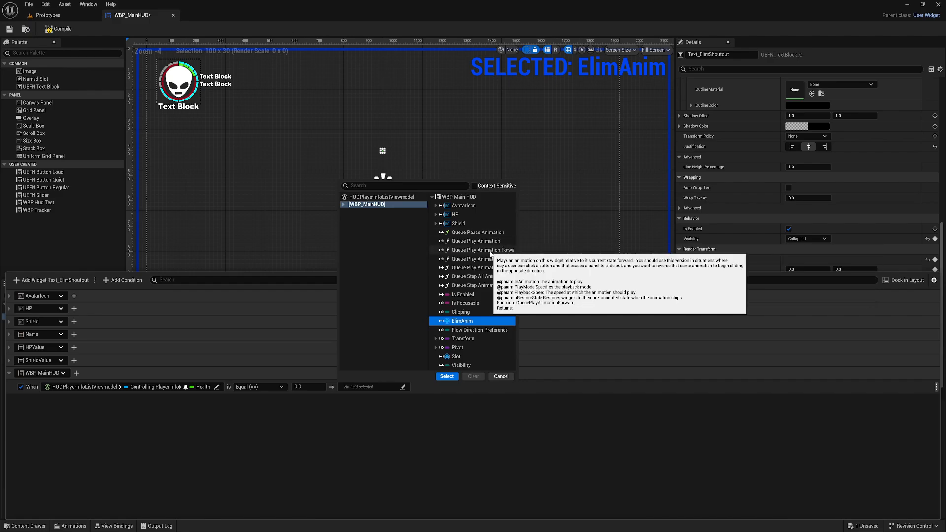
{"action": "mouse_move", "coordinate": [483, 267]}
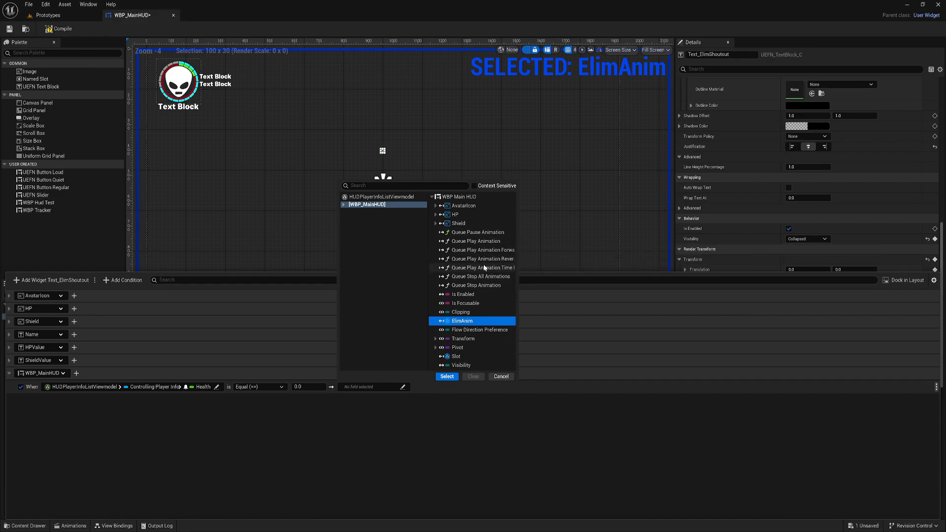
{"action": "mouse_move", "coordinate": [304, 399]}
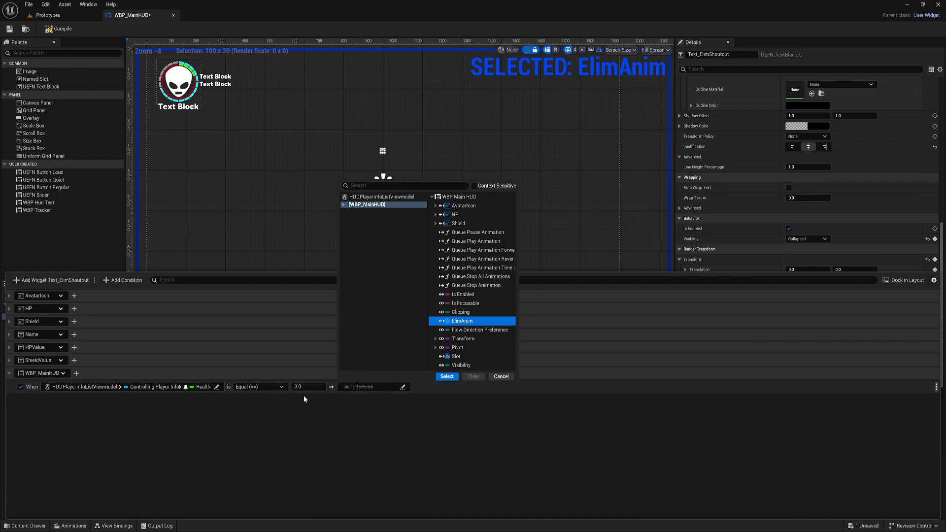
{"action": "mouse_move", "coordinate": [489, 257]}
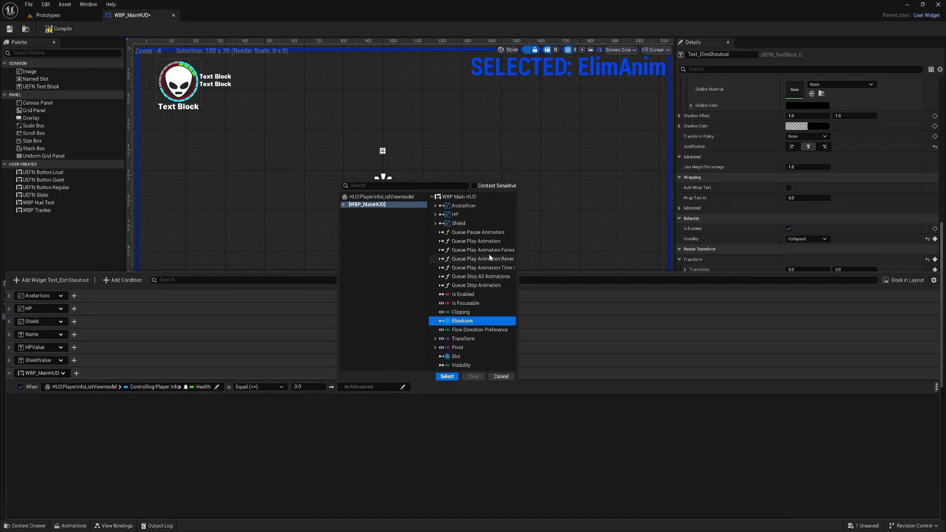
- Choose Queue Play Animation as the condition's action and confirm the selection
{"action": "left_click", "coordinate": [477, 241]}
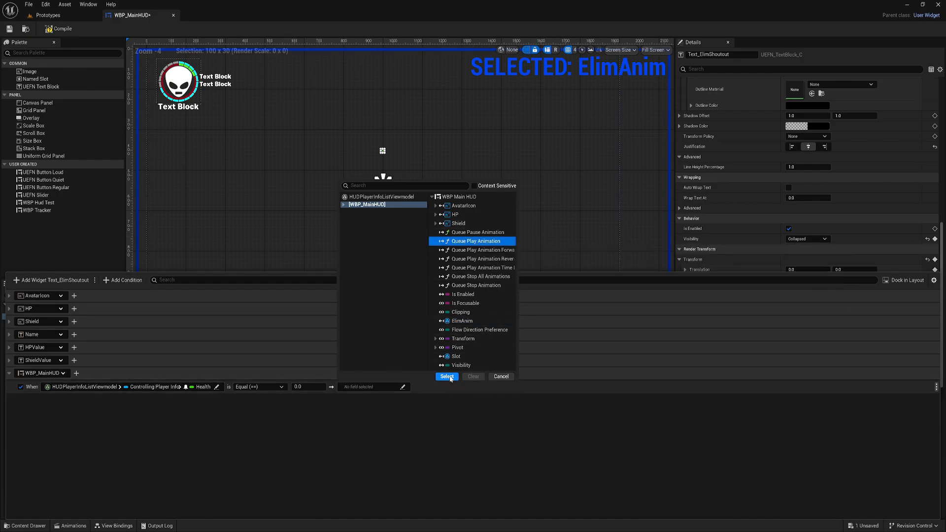
{"action": "left_click", "coordinate": [446, 375]}
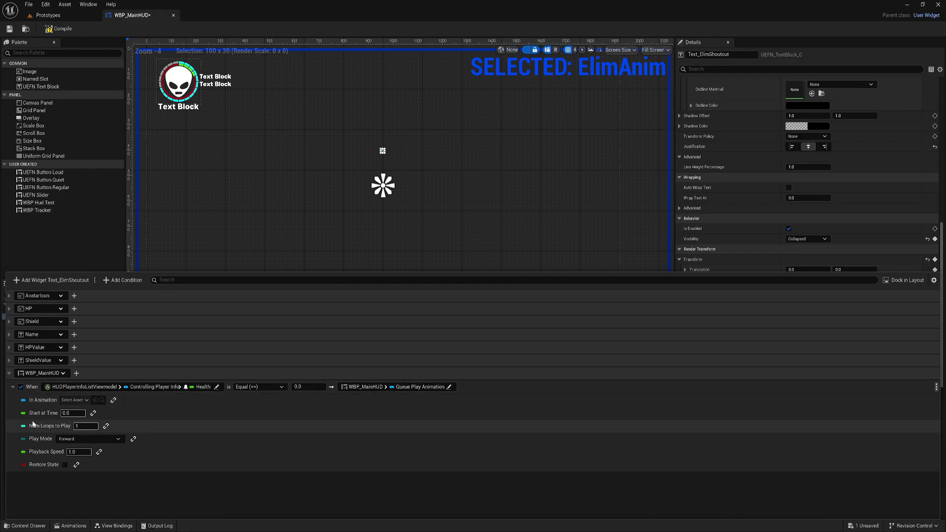
{"action": "mouse_move", "coordinate": [133, 410]}
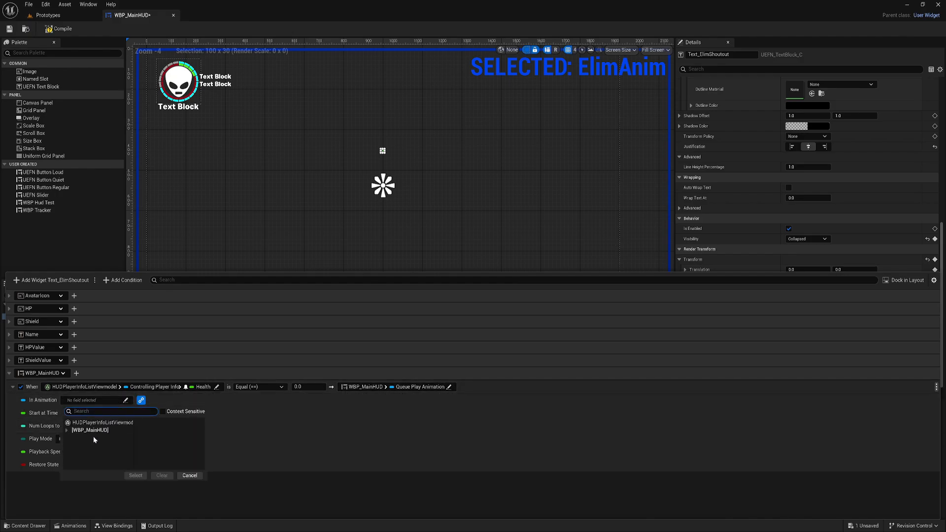
- Bind ElimAnim as the animation Queue Play Animation plays and save WBP_MainHUD
{"action": "left_click", "coordinate": [89, 431]}
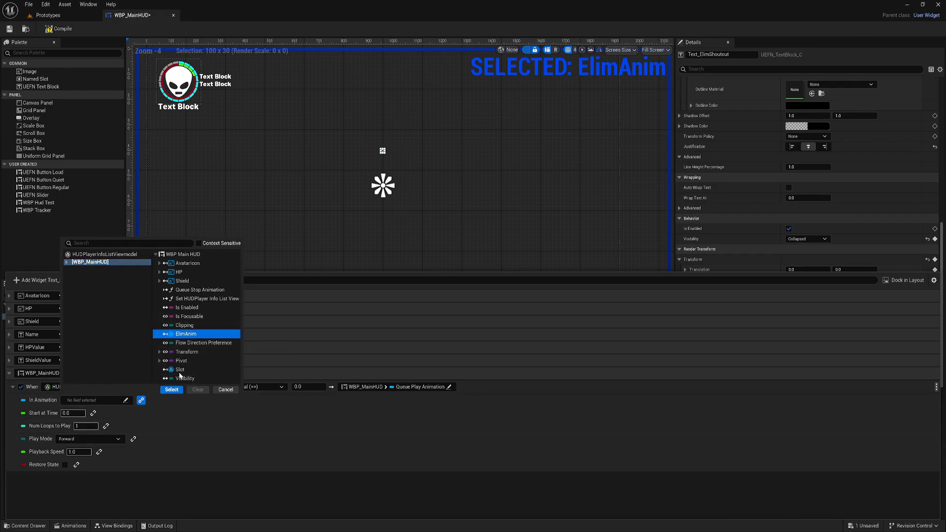
{"action": "left_click", "coordinate": [172, 389]}
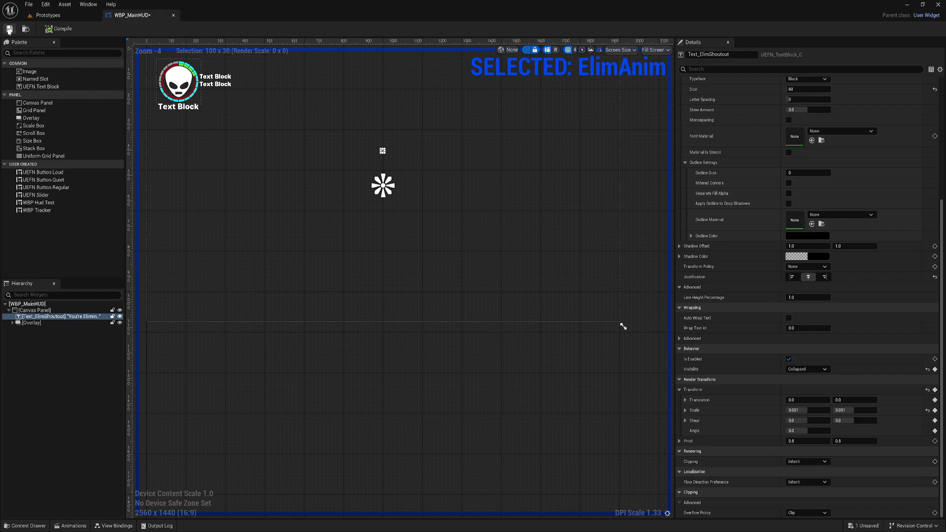
{"action": "left_click", "coordinate": [116, 525]}
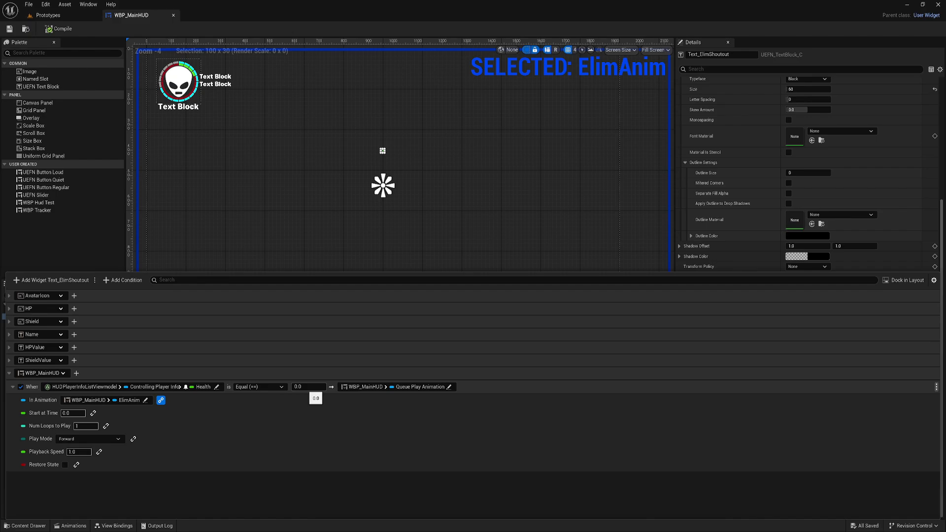
{"action": "mouse_move", "coordinate": [308, 386]}
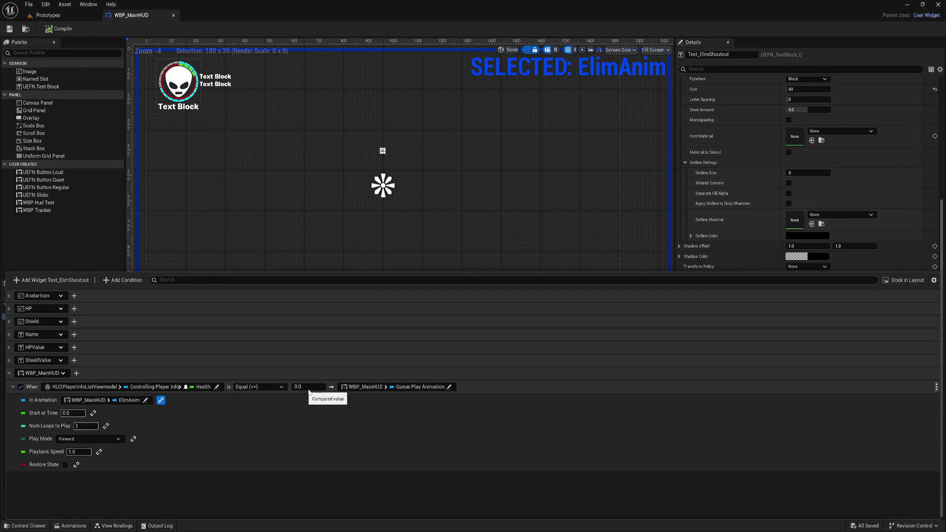
{"action": "left_click", "coordinate": [44, 15]}
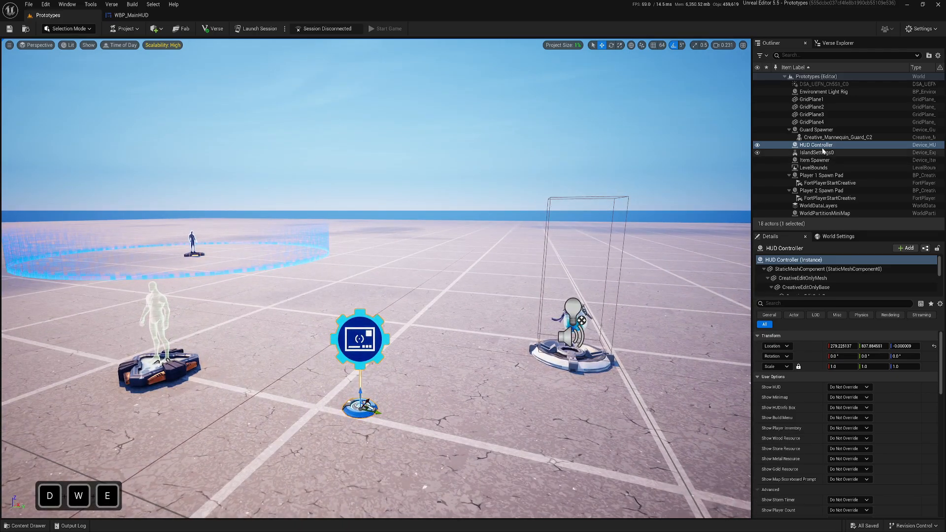
- Select the Guard Spawner in the Outliner and set its Accuracy to VERY HIGH
{"action": "scroll", "scroll_direction": "down", "scroll_amount": 3}
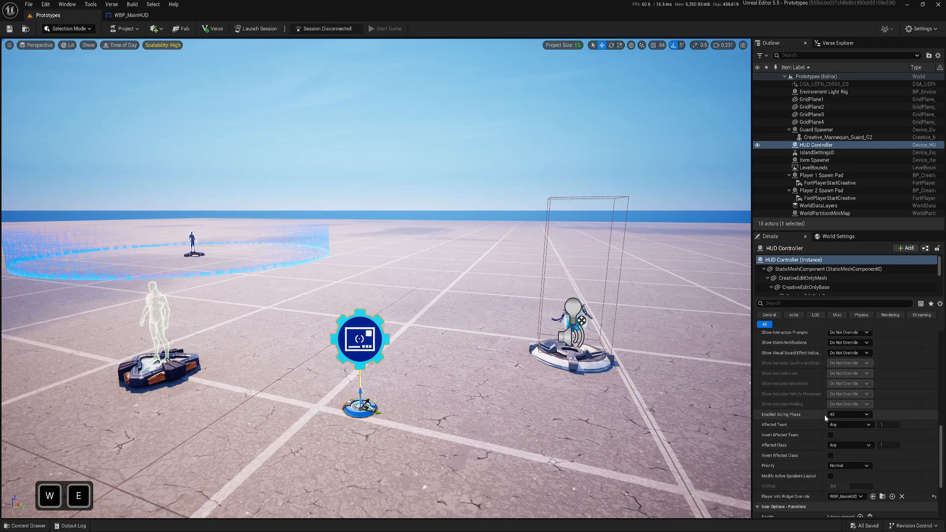
{"action": "scroll", "scroll_direction": "down", "scroll_amount": 3}
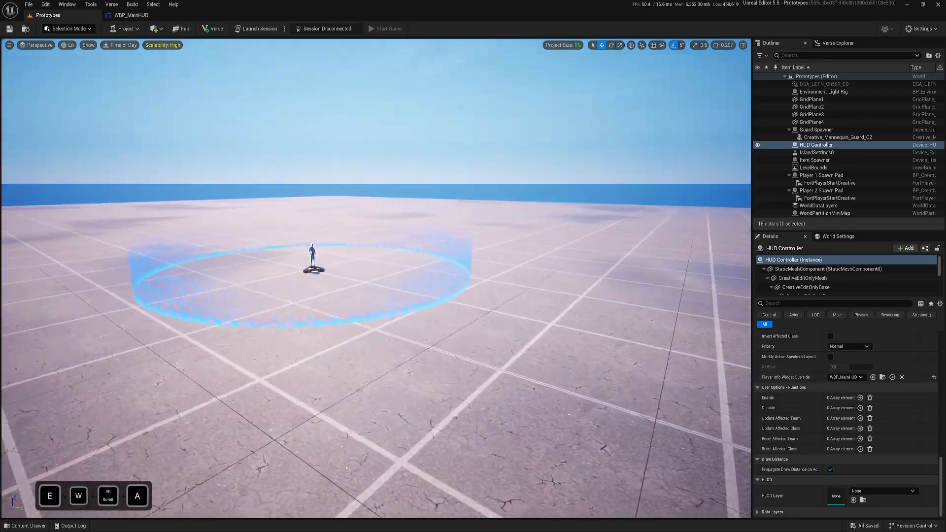
{"action": "left_click", "coordinate": [816, 129]}
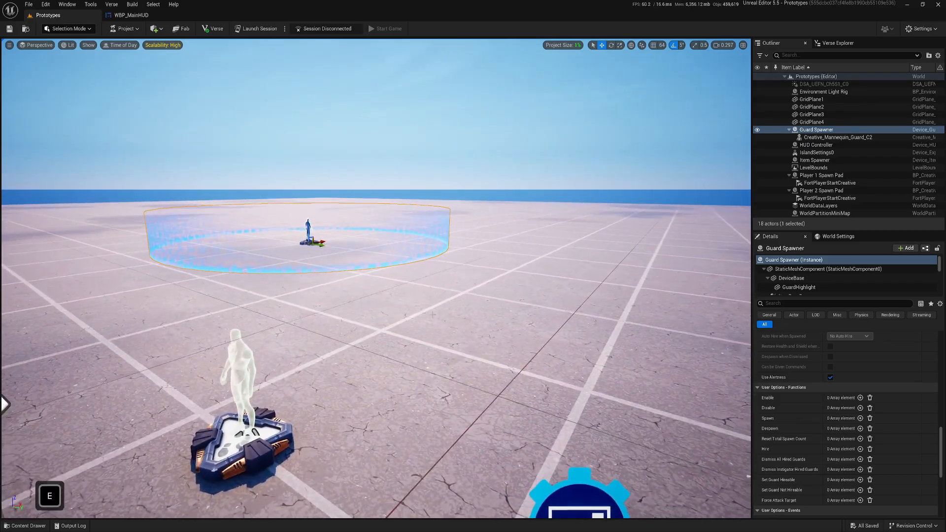
{"action": "scroll", "scroll_direction": "down", "scroll_amount": 3}
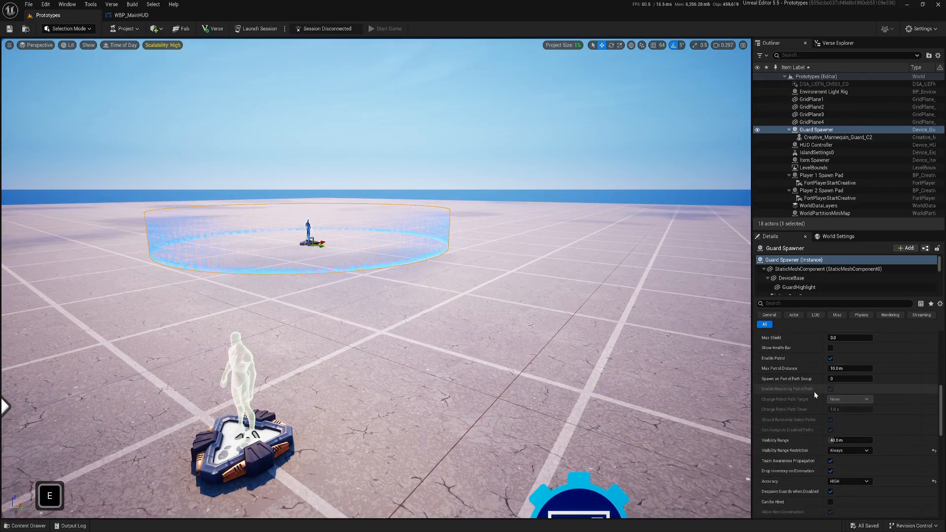
{"action": "left_click", "coordinate": [849, 432]}
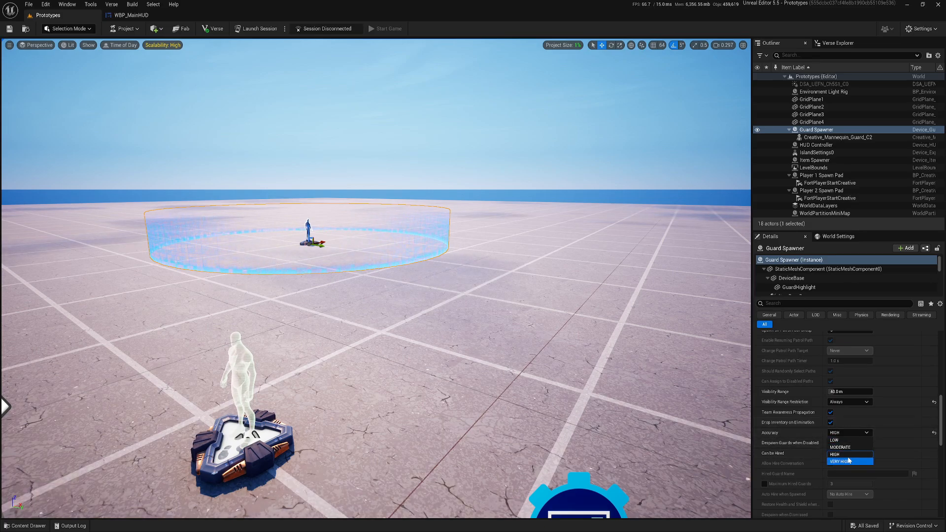
{"action": "left_click", "coordinate": [843, 461]}
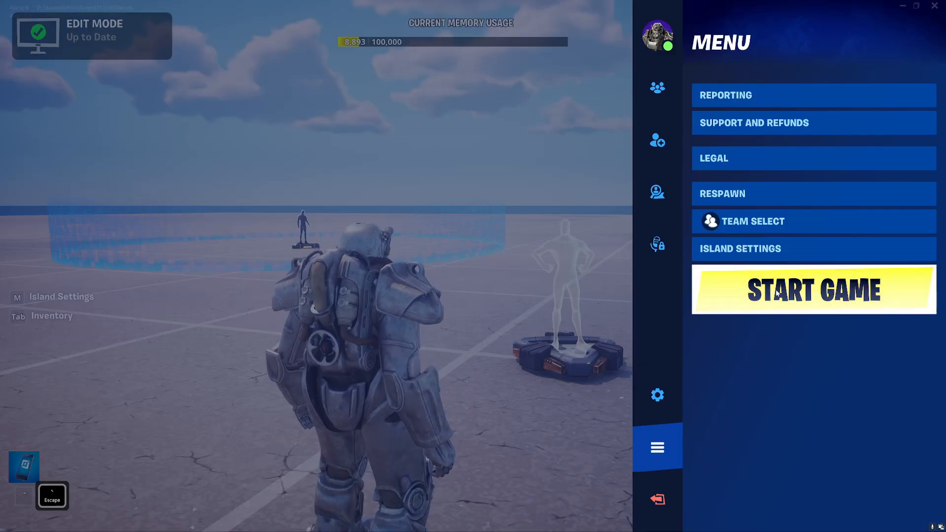
- Start the game, get eliminated by the guard, then end the playtest
{"action": "left_click", "coordinate": [813, 289]}
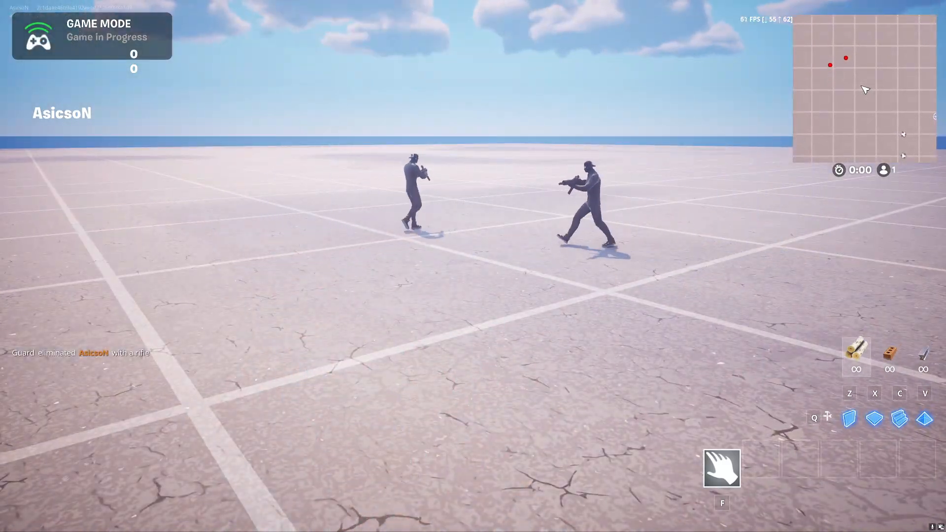
{"action": "left_click", "coordinate": [311, 28]}
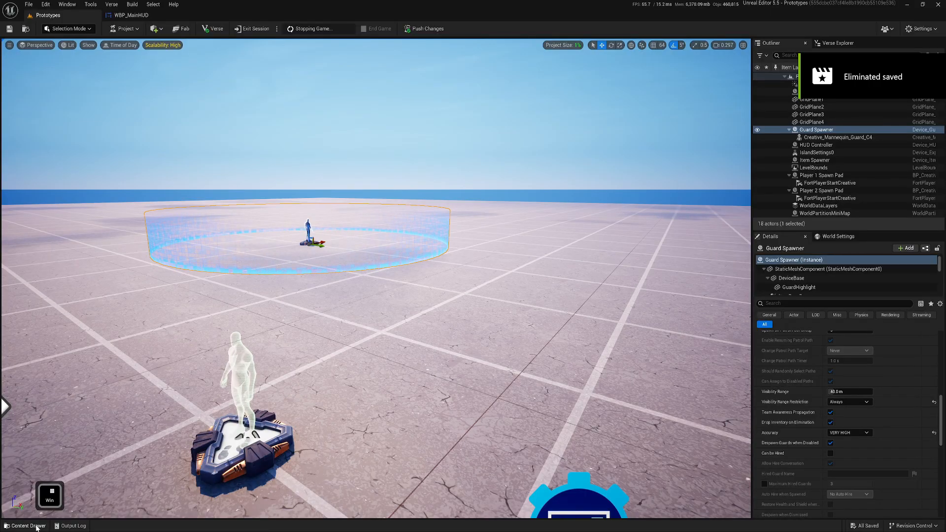
- Return to WBP_MainHUD and list the comparison operators on the Health condition
{"action": "left_click", "coordinate": [130, 15]}
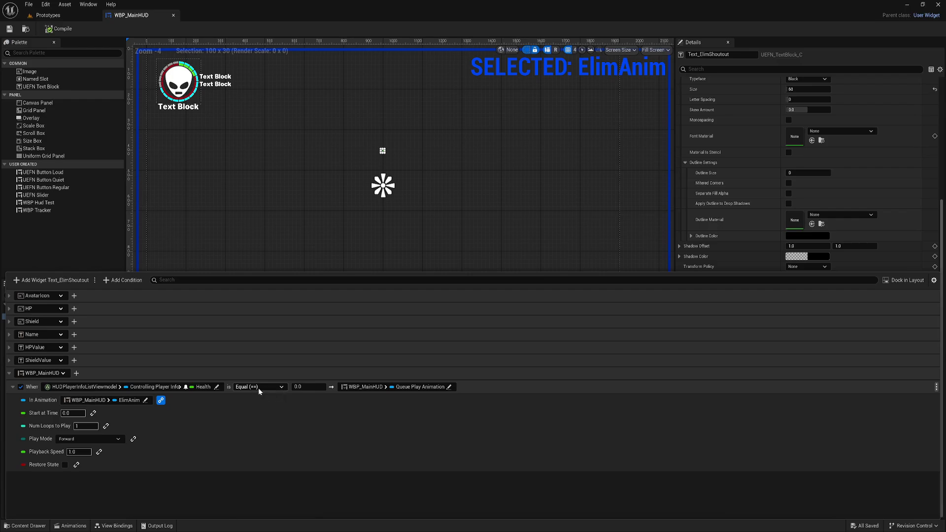
{"action": "left_click", "coordinate": [259, 386]}
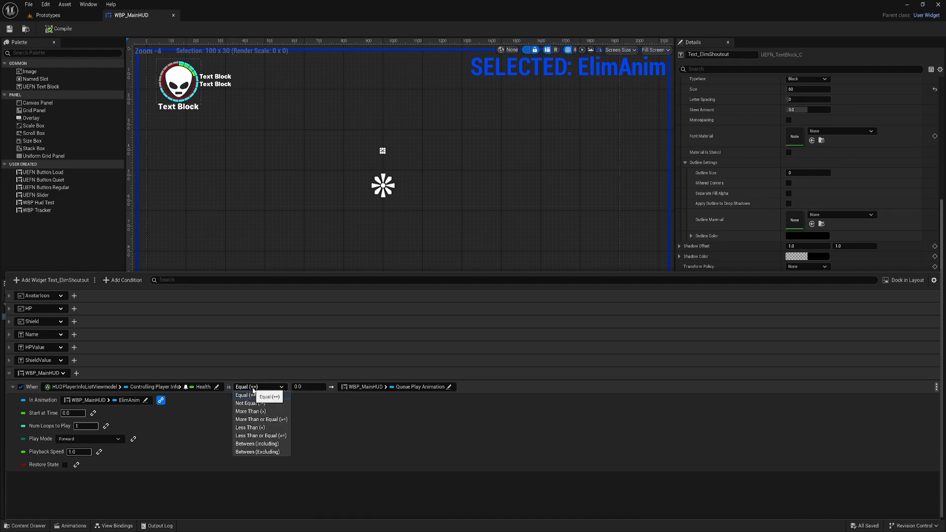
{"action": "mouse_move", "coordinate": [245, 395]}
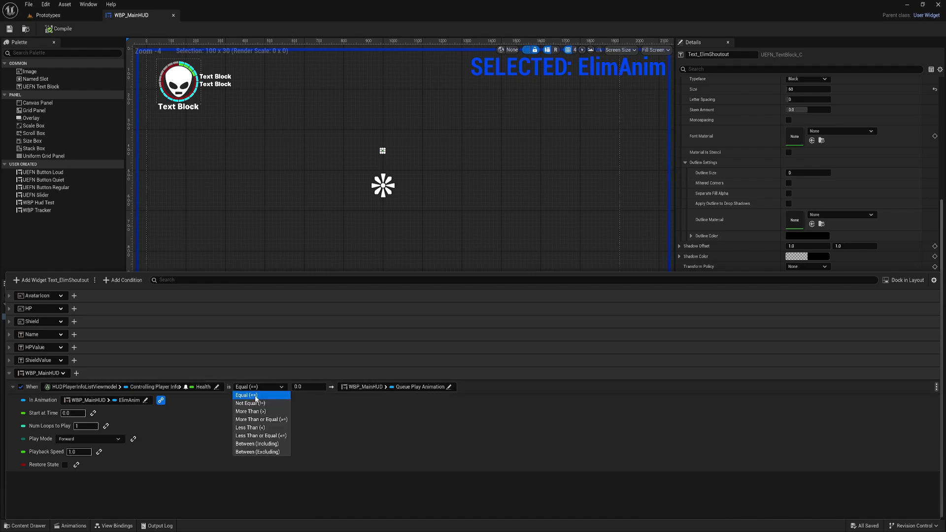
{"action": "mouse_move", "coordinate": [262, 399]}
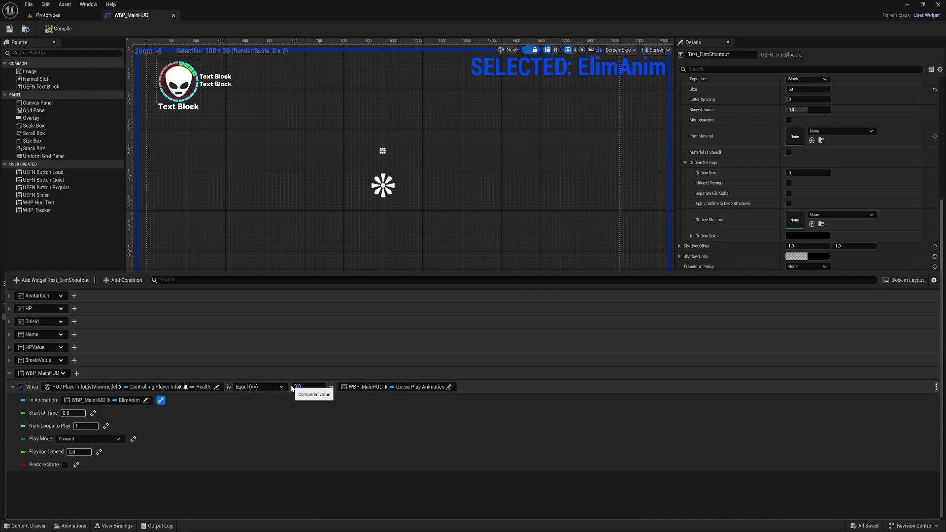
- Change the Health condition's compared value to 50, keeping Equal as the operator
{"action": "left_click", "coordinate": [308, 386]}
{"action": "type", "text": "50"}
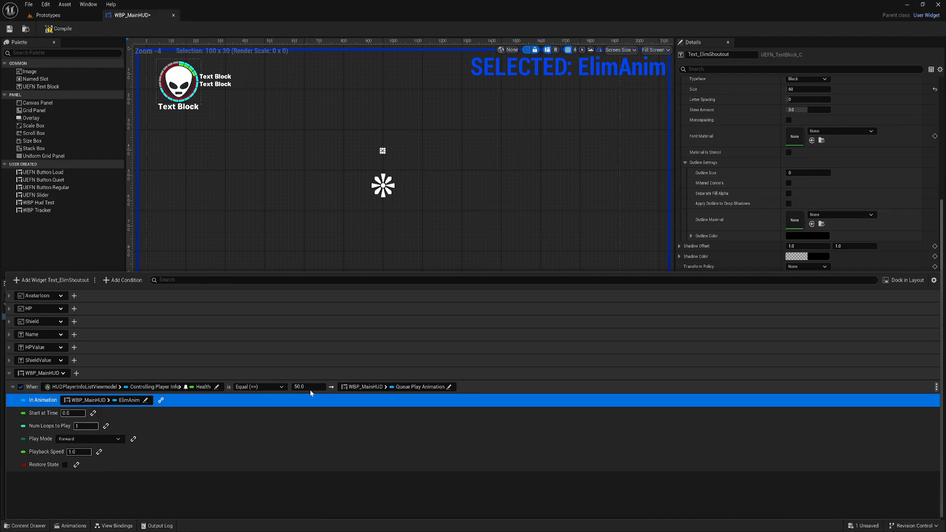
{"action": "mouse_move", "coordinate": [227, 113]}
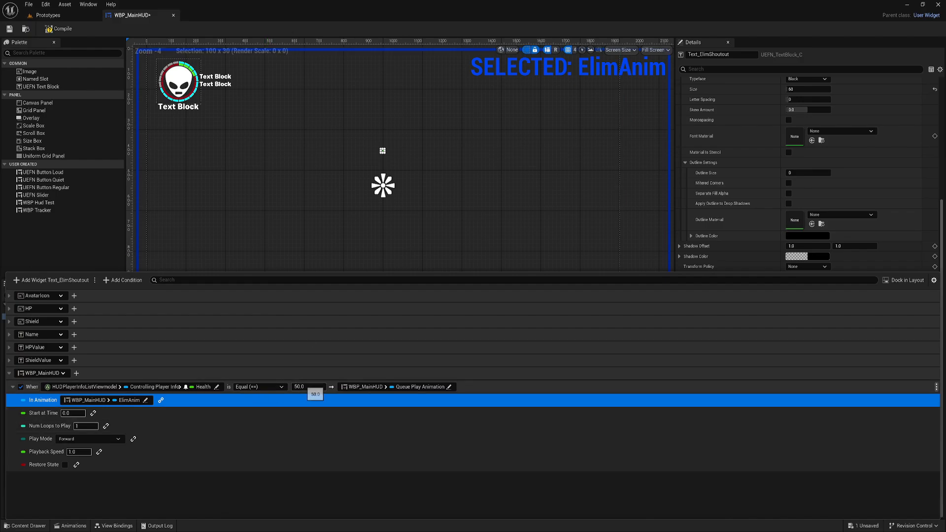
{"action": "mouse_move", "coordinate": [150, 399]}
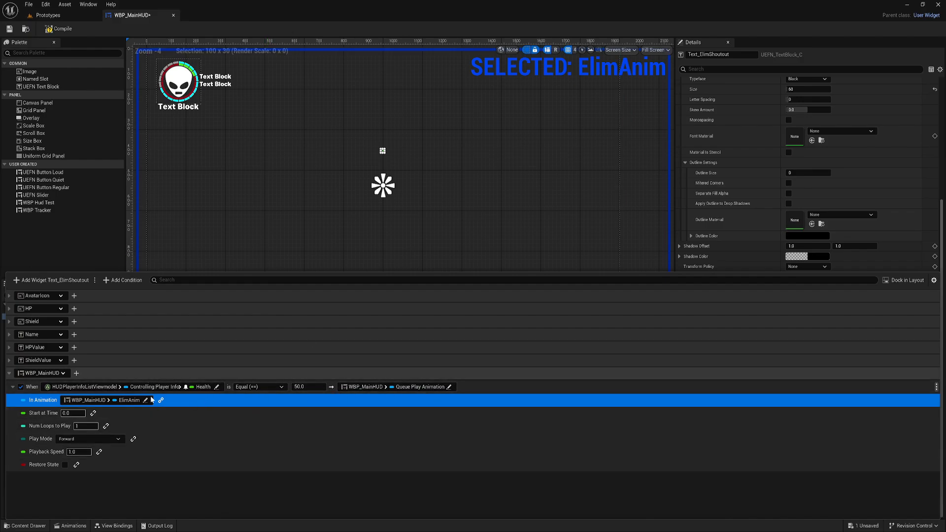
{"action": "mouse_move", "coordinate": [327, 387]}
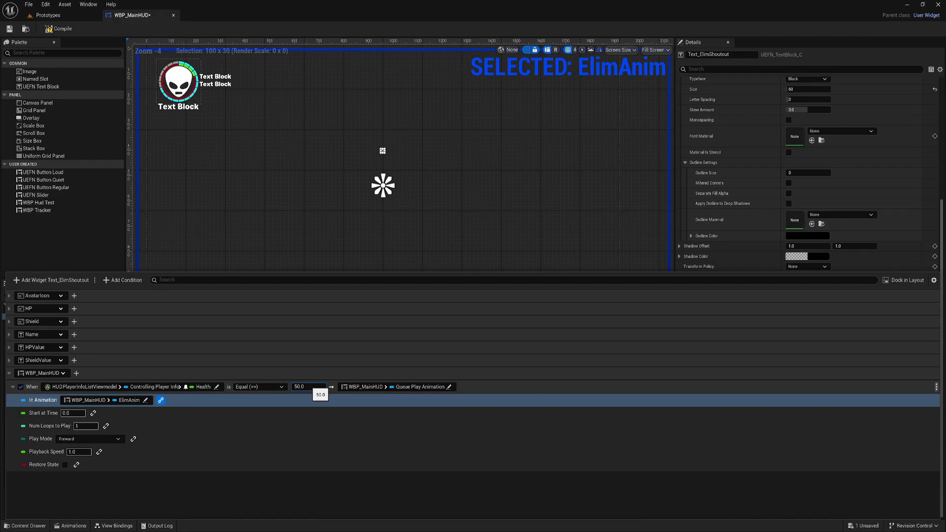
{"action": "left_click", "coordinate": [259, 386]}
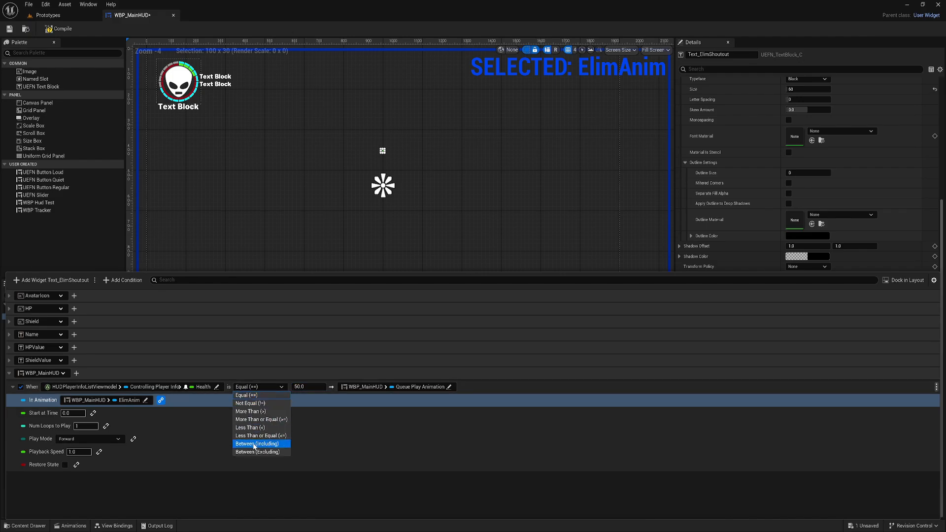
{"action": "mouse_move", "coordinate": [249, 436]}
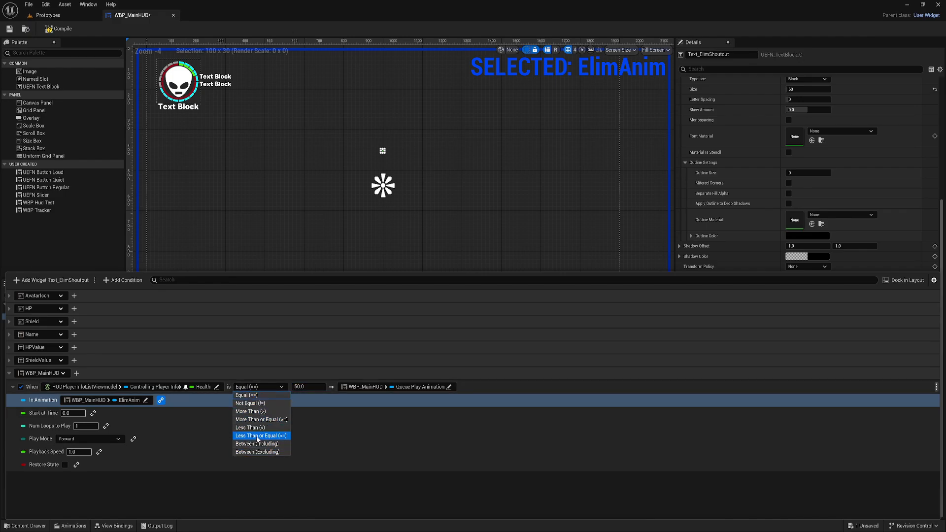
- Switch the Health condition to Less Than or Equal 50.0 and bring up the player info property list
{"action": "left_click", "coordinate": [260, 436]}
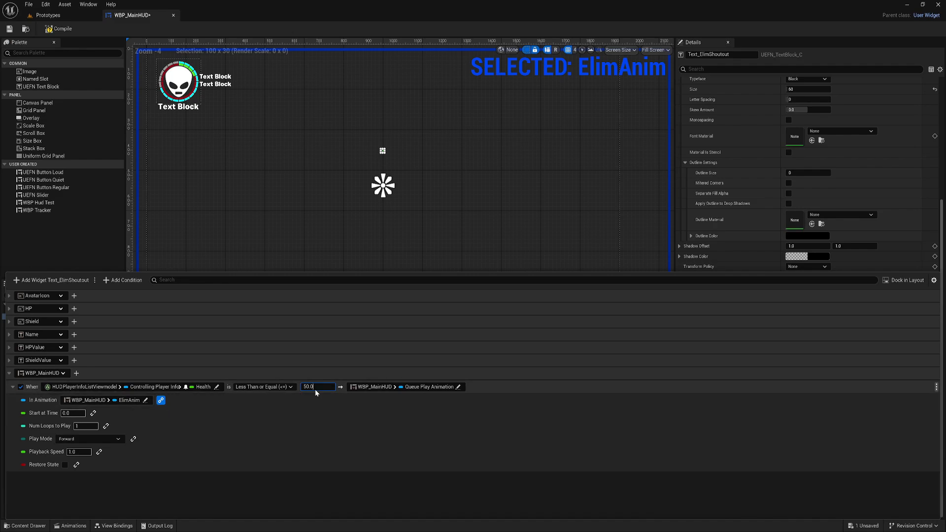
{"action": "mouse_move", "coordinate": [319, 386]}
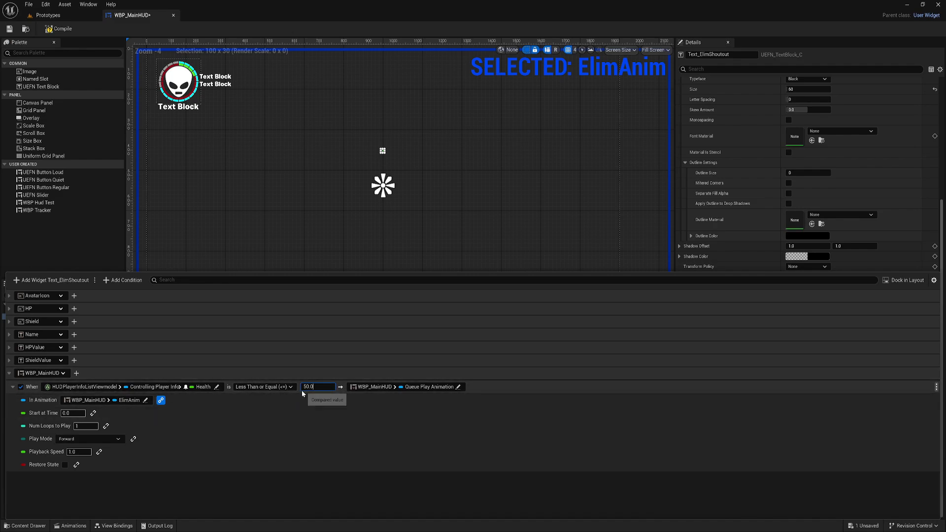
{"action": "mouse_move", "coordinate": [299, 392]}
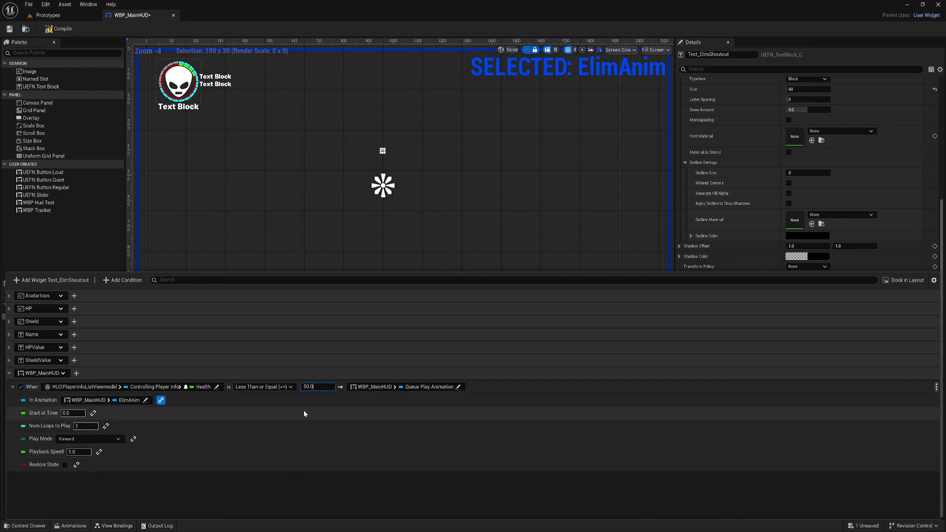
{"action": "mouse_move", "coordinate": [234, 446]}
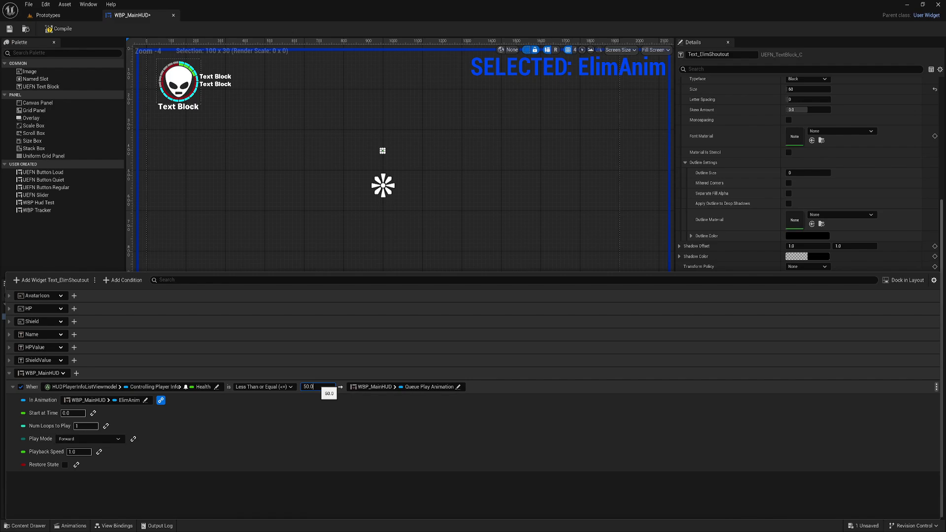
{"action": "left_click", "coordinate": [264, 386]}
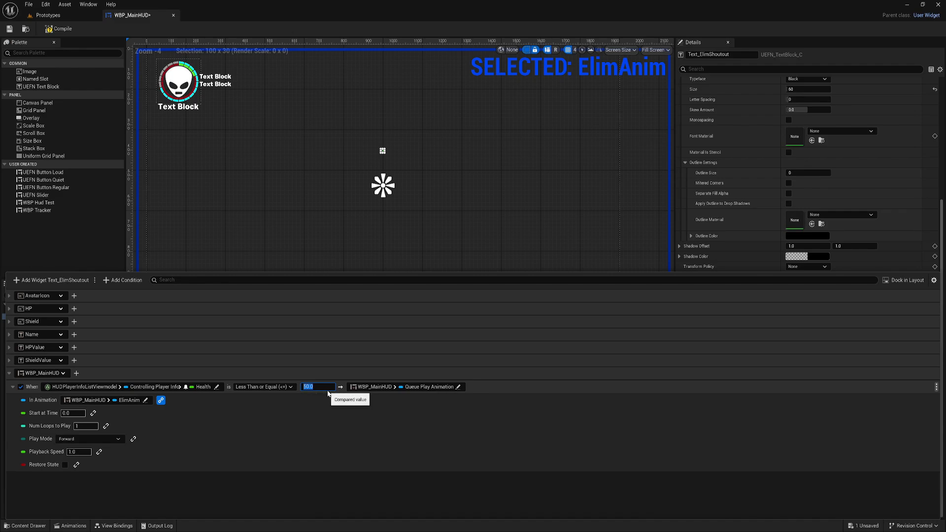
{"action": "mouse_move", "coordinate": [332, 381]}
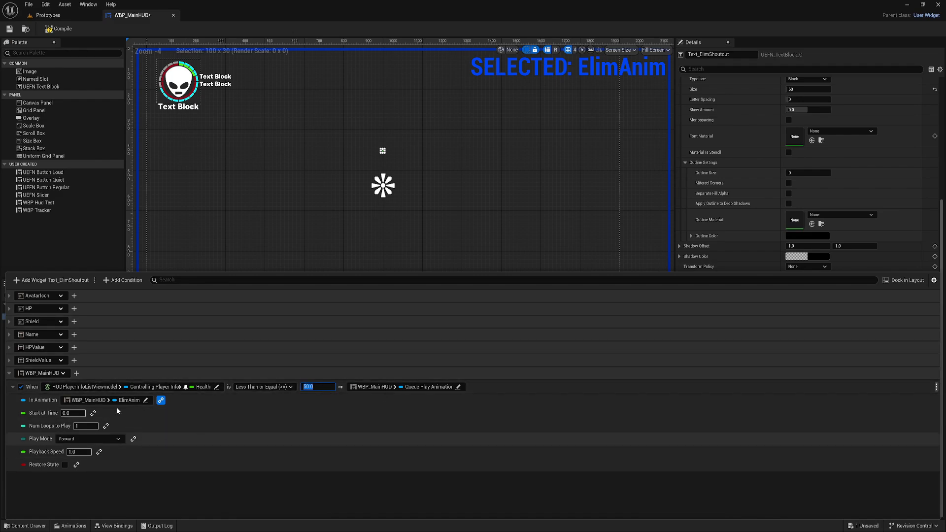
{"action": "left_click", "coordinate": [318, 386]}
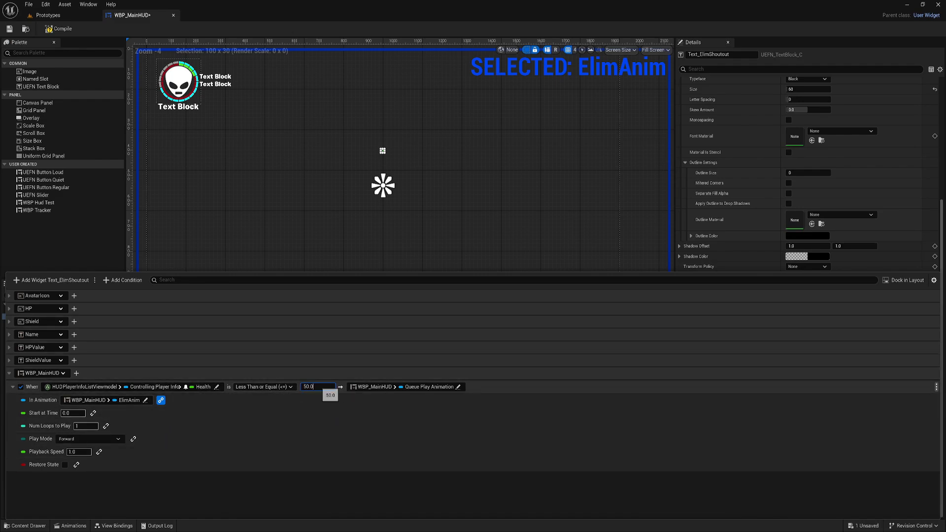
{"action": "left_click", "coordinate": [153, 386]}
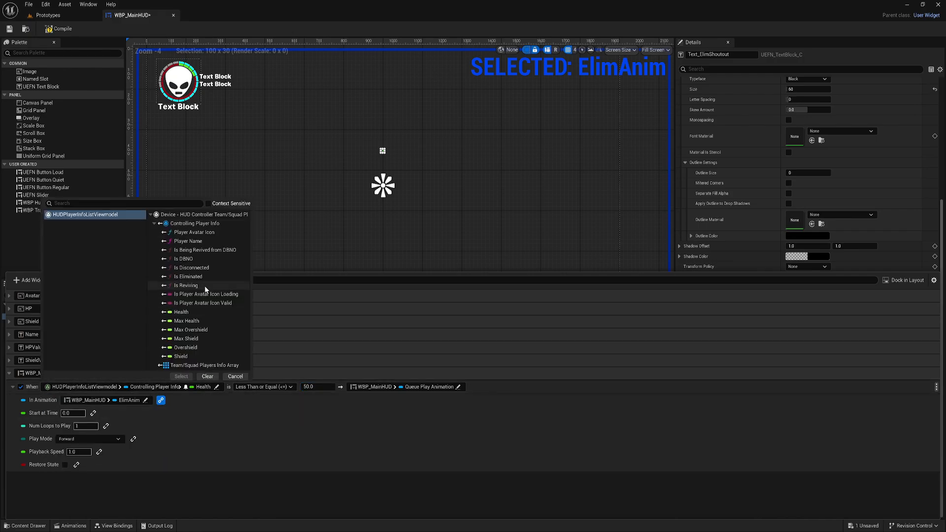
{"action": "mouse_move", "coordinate": [188, 275]}
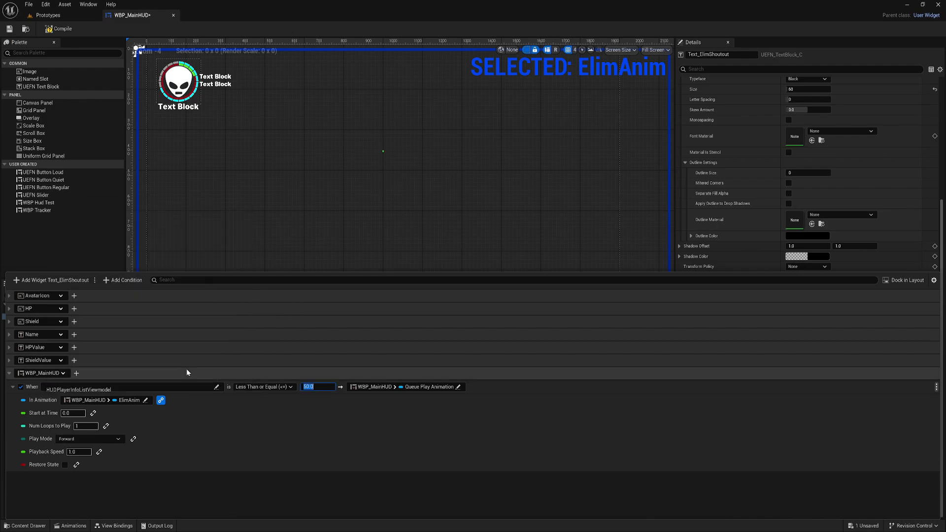
- Watch Is Eliminated with Equal and replace the compared value with 1.0
{"action": "left_click", "coordinate": [278, 387]}
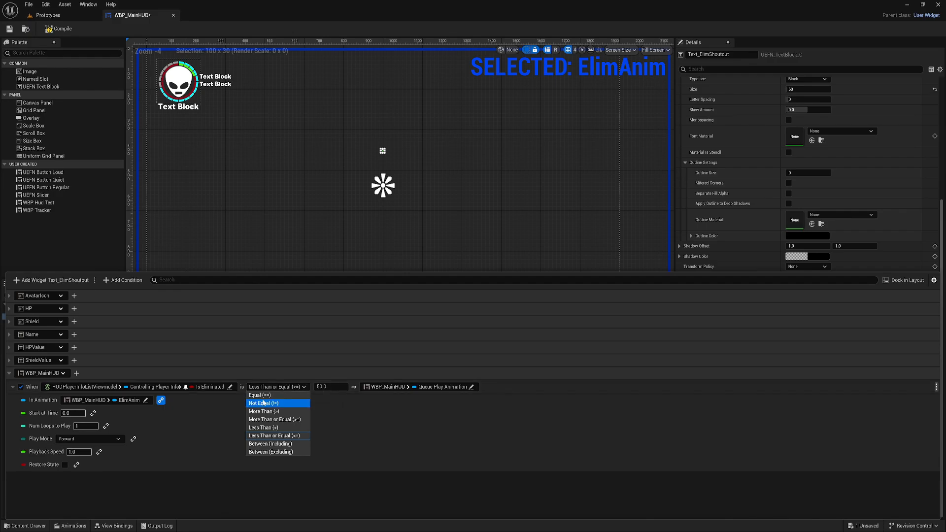
{"action": "left_click", "coordinate": [259, 395]}
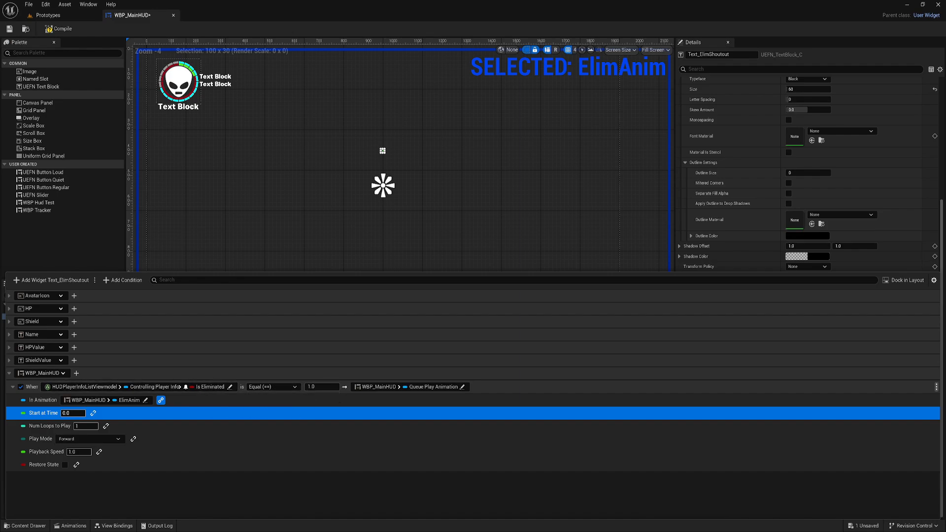
{"action": "left_click", "coordinate": [321, 386]}
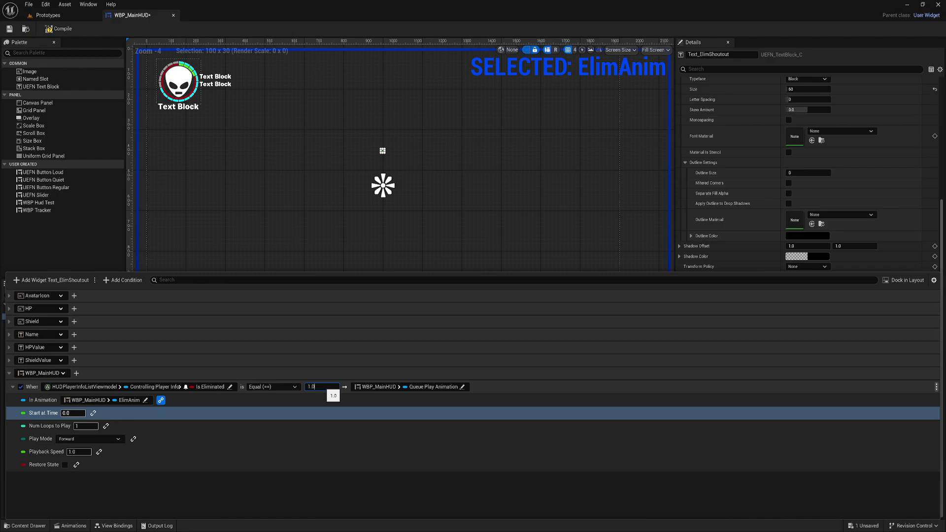
{"action": "triple_click", "coordinate": [321, 386]}
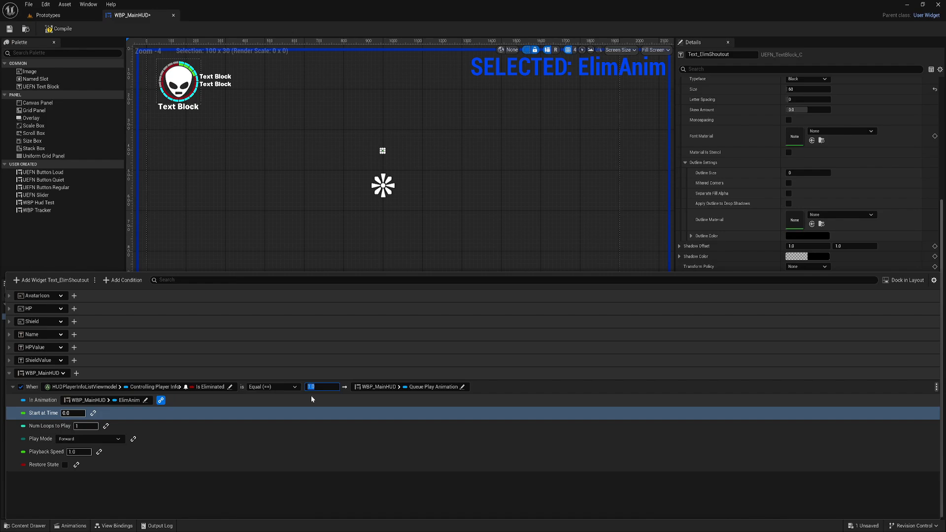
{"action": "mouse_move", "coordinate": [210, 386]}
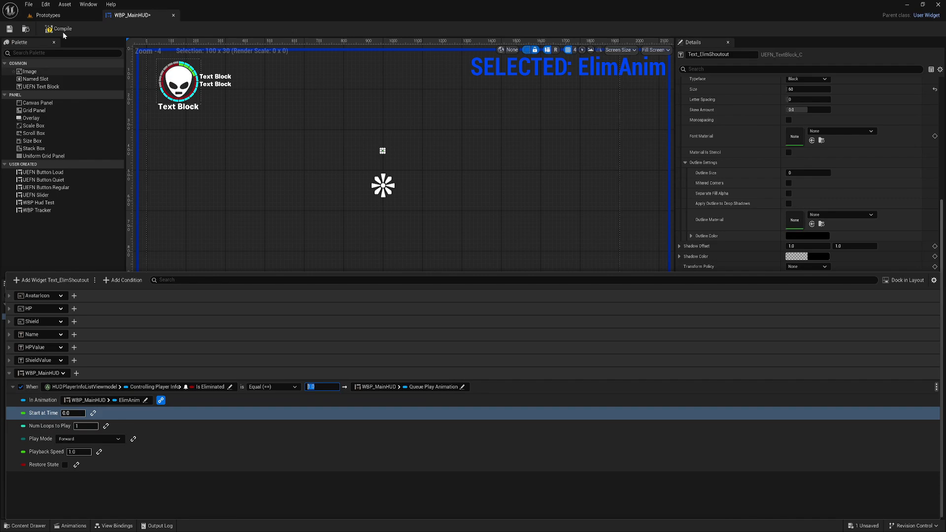
- Compile the HUD widget, playtest until the guard eliminates the player, then end the session
{"action": "left_click", "coordinate": [46, 15]}
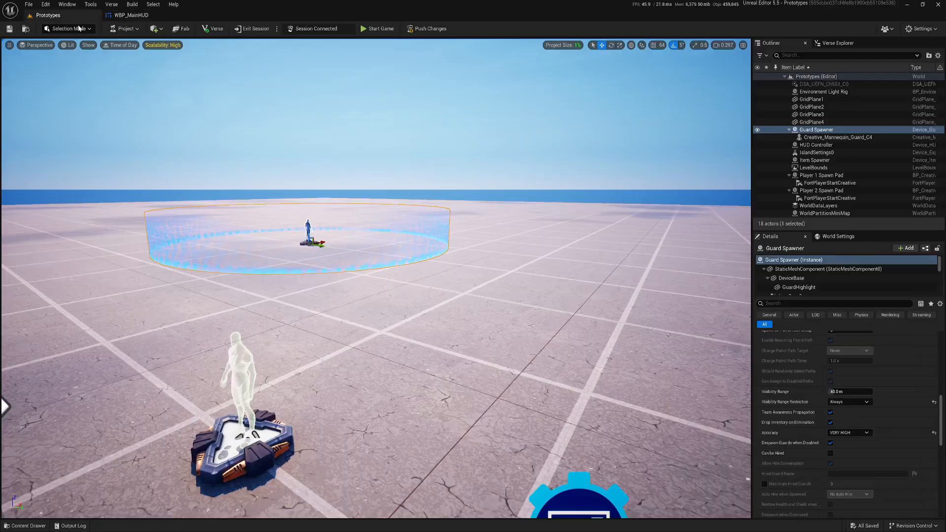
{"action": "left_click", "coordinate": [376, 28]}
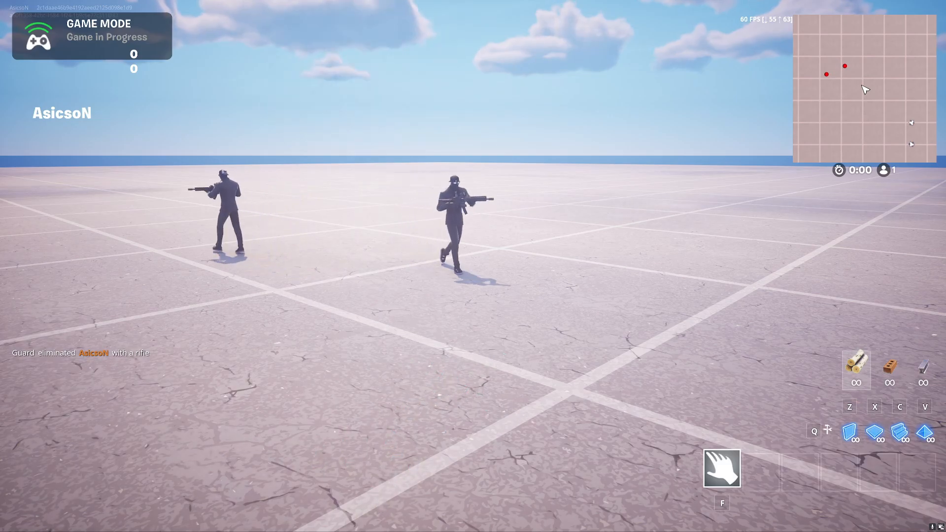
{"action": "key", "text": "Escape"}
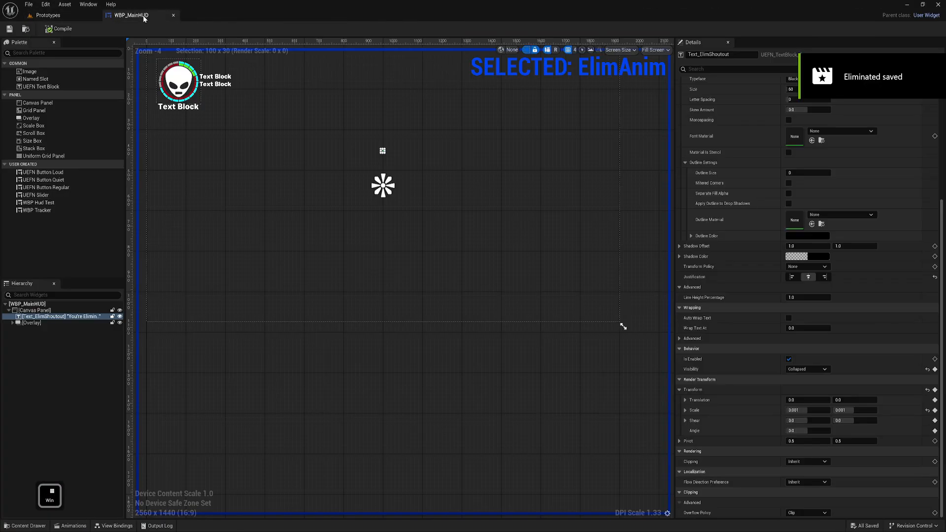
- Reopen the HUD's view bindings and browse Is DBNO and other player info properties without changing the condition
{"action": "left_click", "coordinate": [73, 525]}
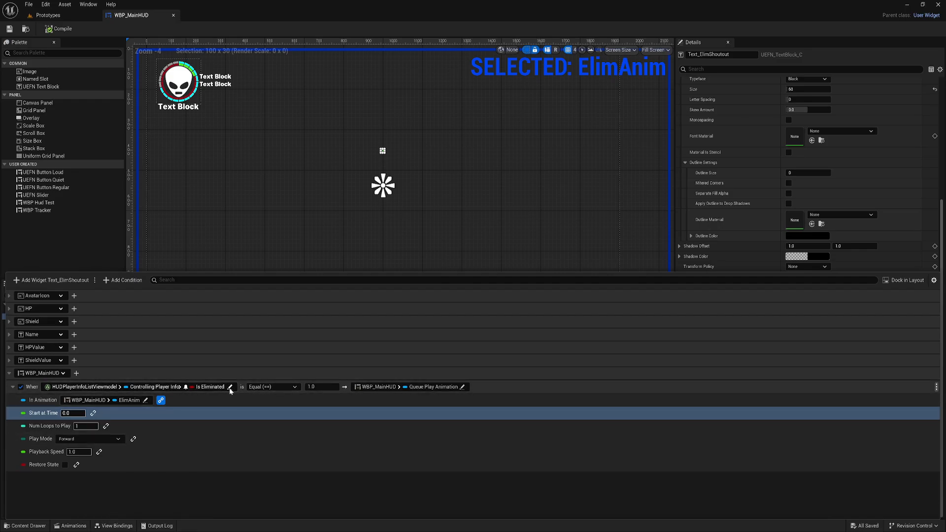
{"action": "left_click", "coordinate": [230, 386]}
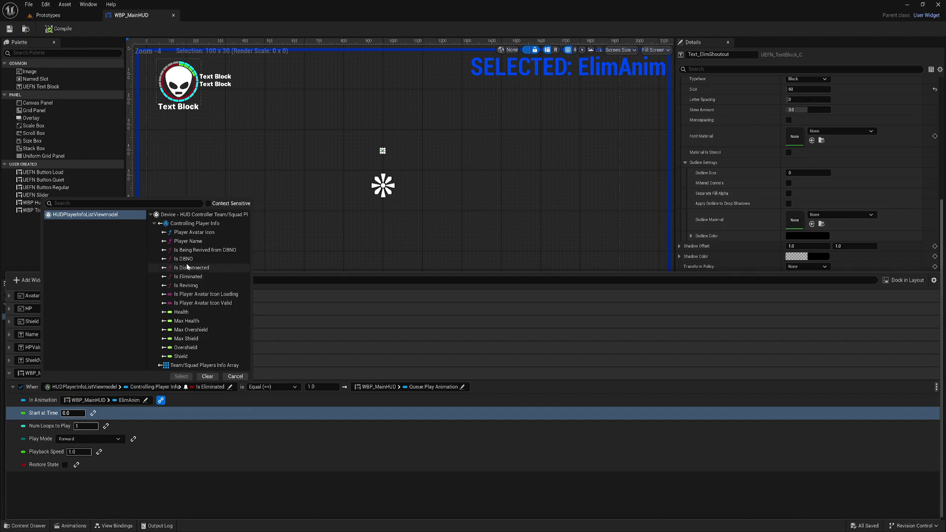
{"action": "left_click", "coordinate": [185, 259]}
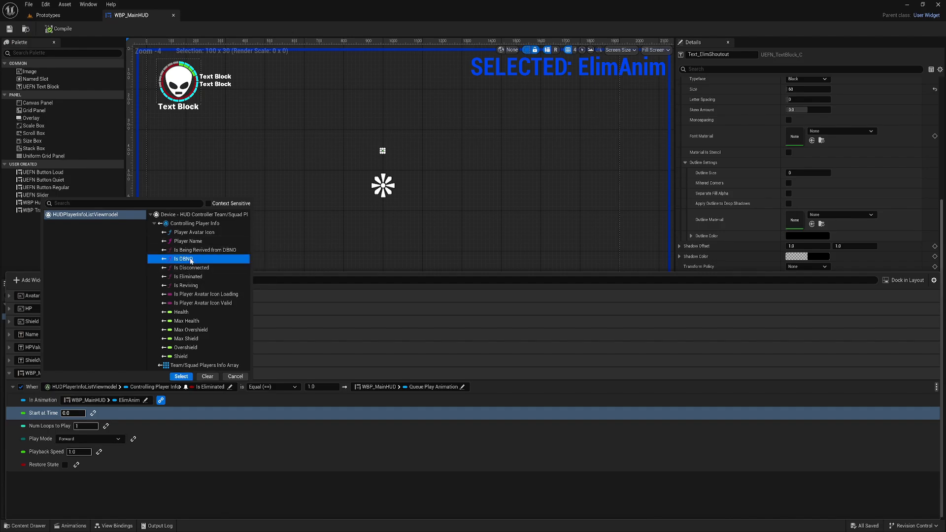
{"action": "mouse_move", "coordinate": [184, 259]}
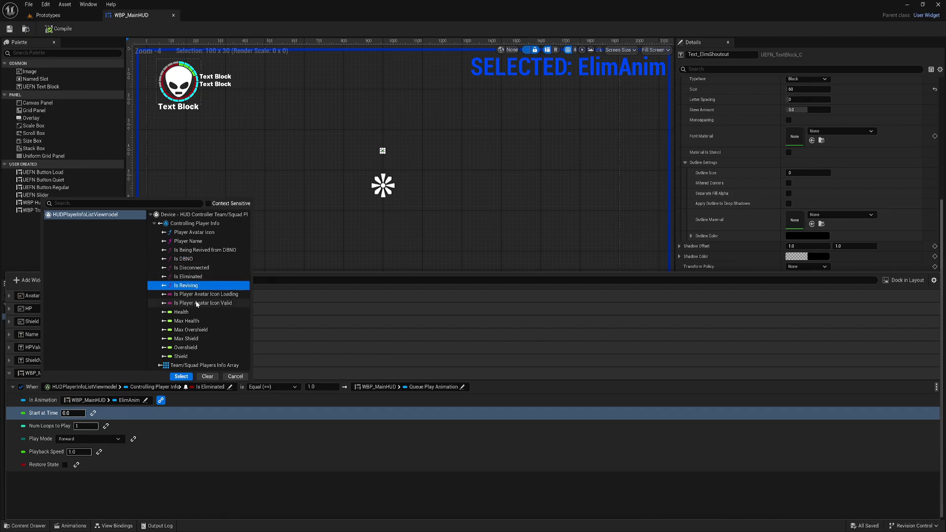
{"action": "mouse_move", "coordinate": [185, 259]}
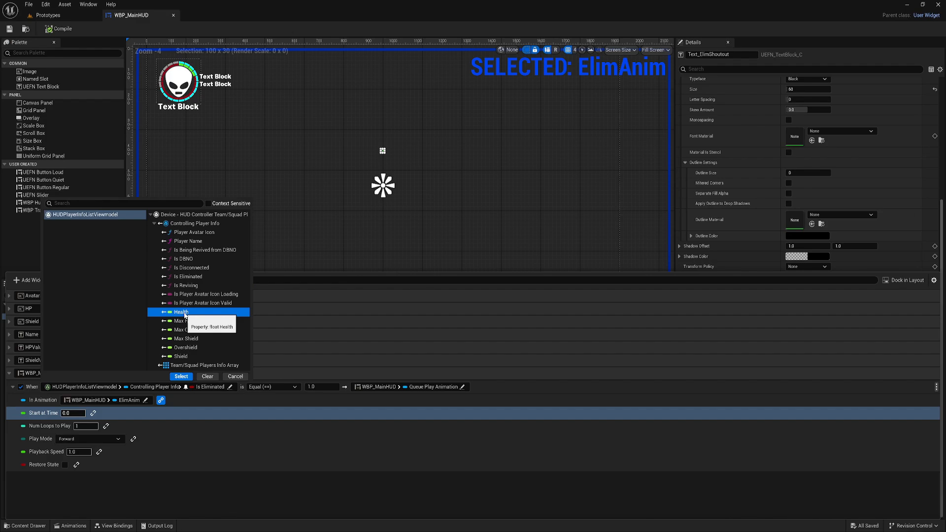
{"action": "left_click", "coordinate": [236, 375]}
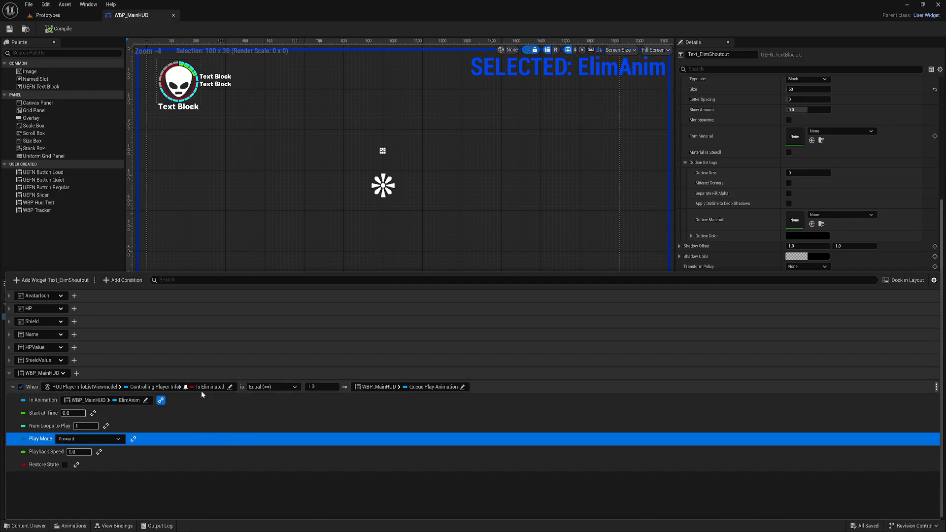
{"action": "mouse_move", "coordinate": [125, 279]}
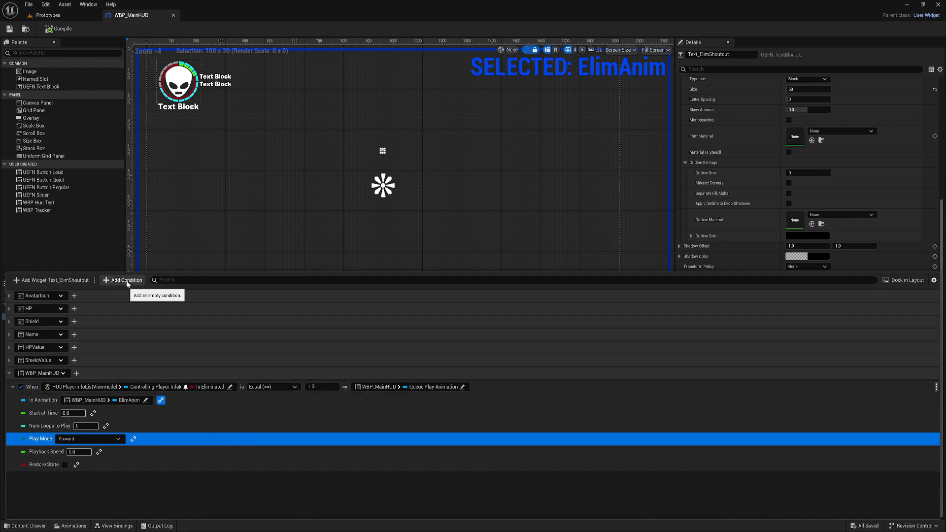
{"action": "mouse_move", "coordinate": [251, 452]}
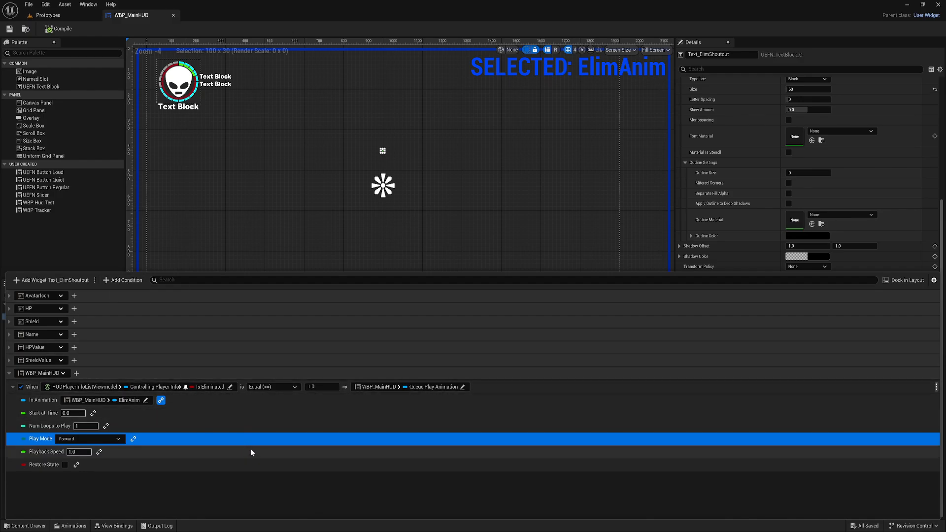
{"action": "mouse_move", "coordinate": [155, 438]}
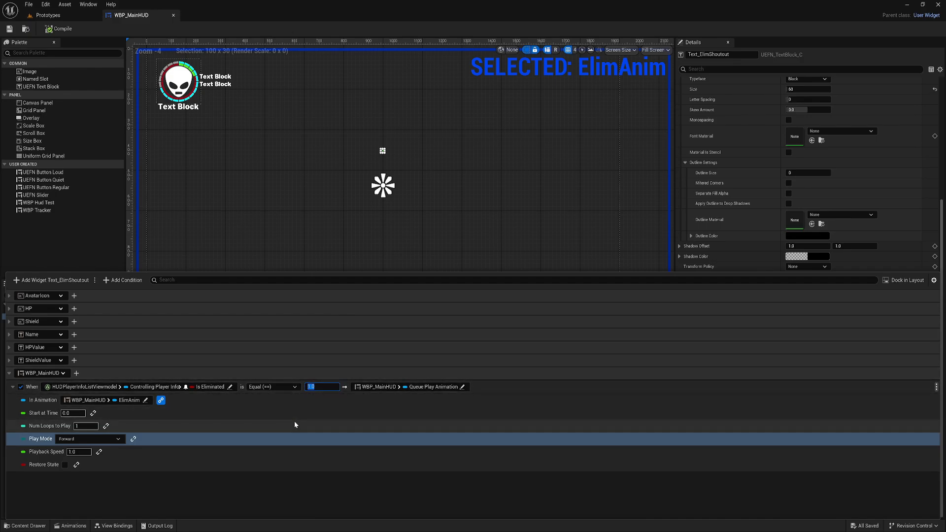
{"action": "mouse_move", "coordinate": [313, 405]}
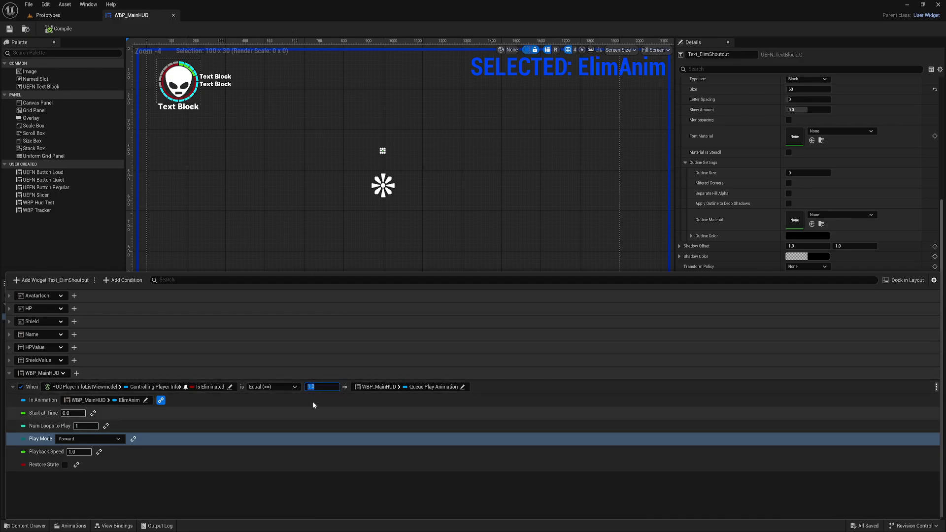